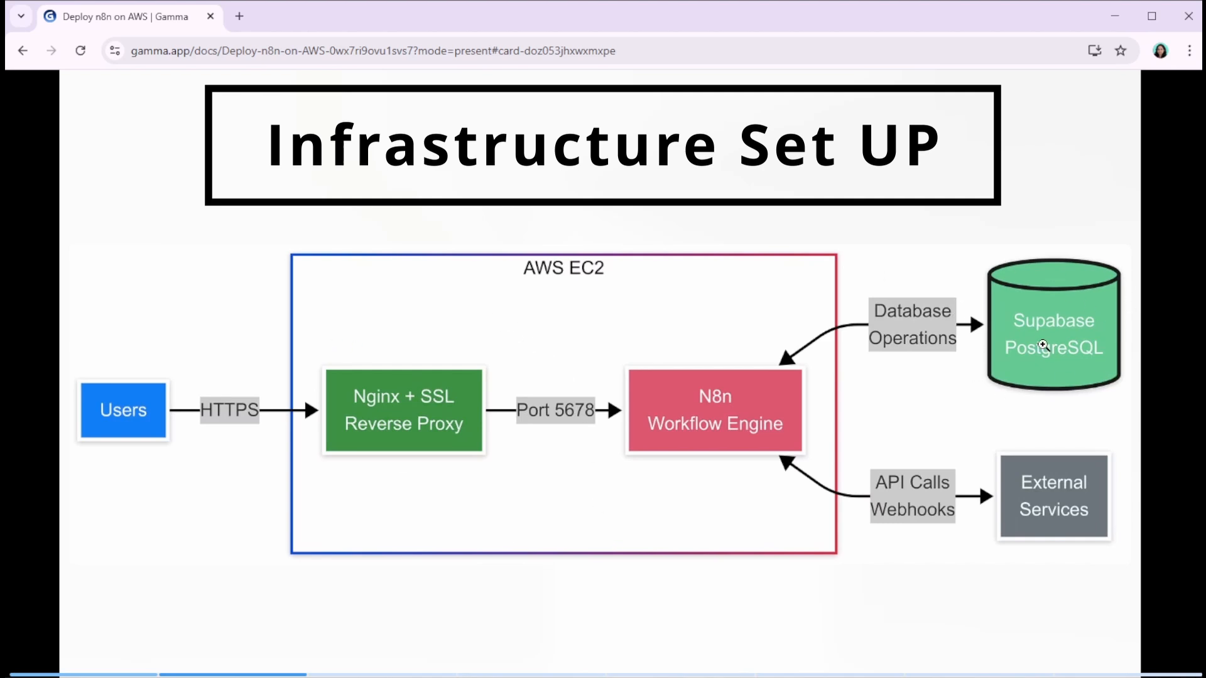
pyautogui.moveTo(1066, 366)
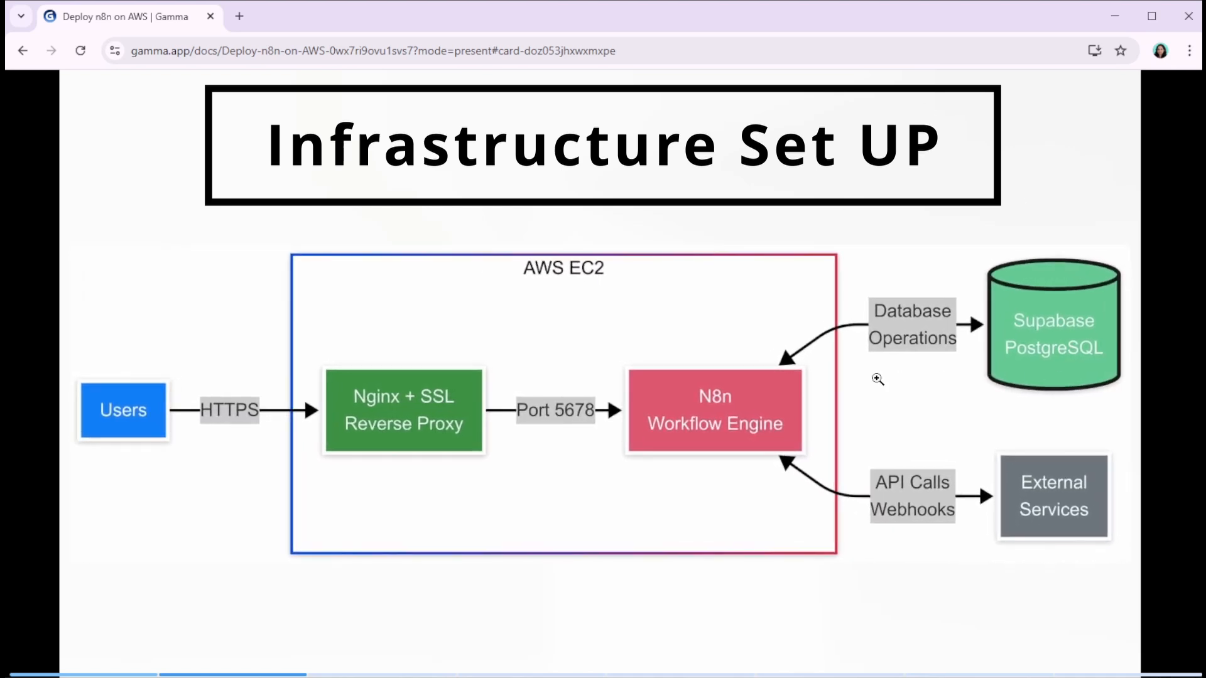
pyautogui.moveTo(442, 299)
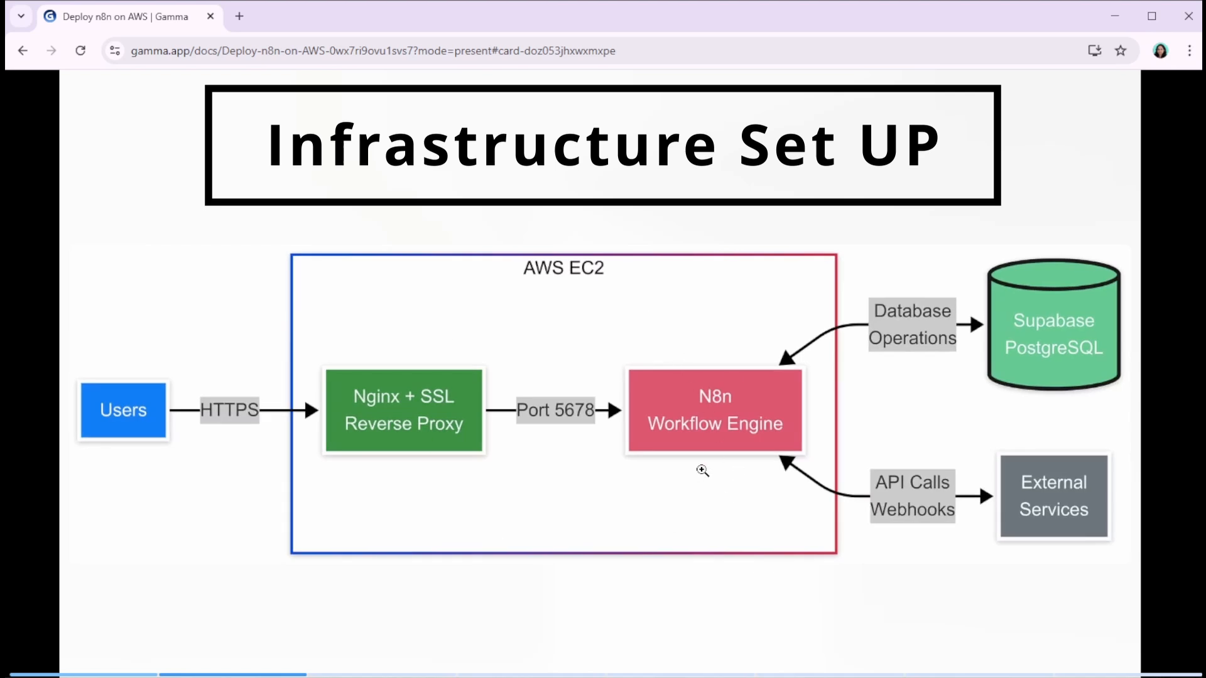
pyautogui.moveTo(679, 361)
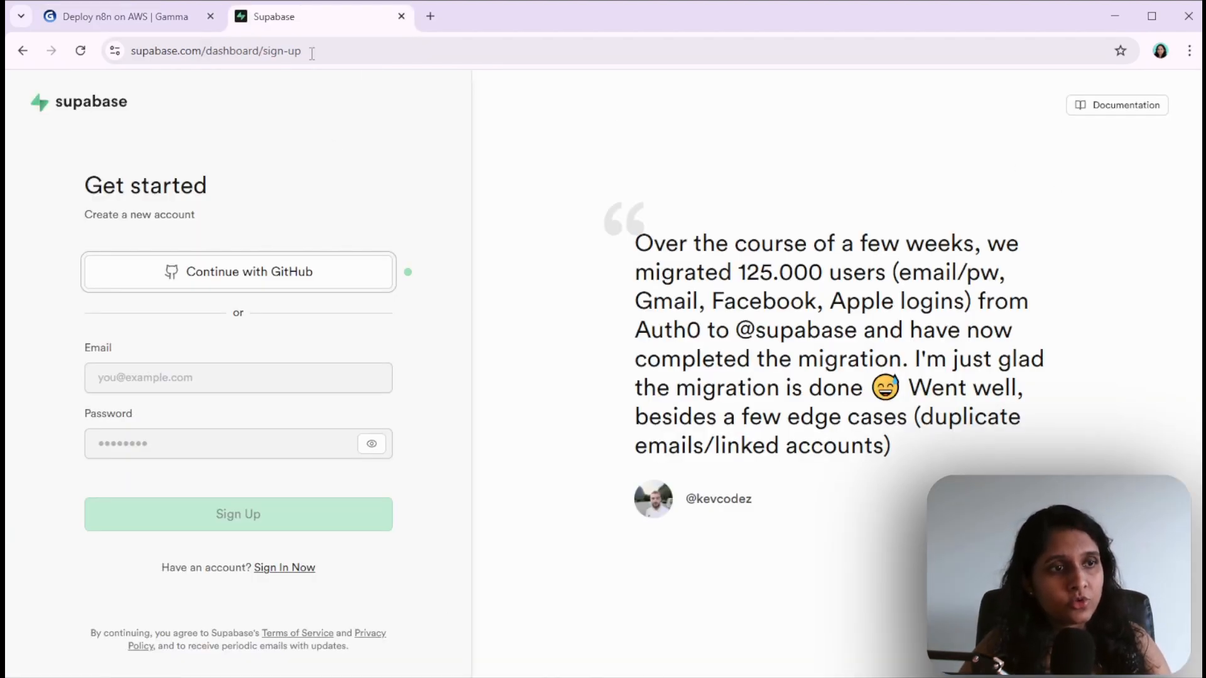
pyautogui.moveTo(332, 292)
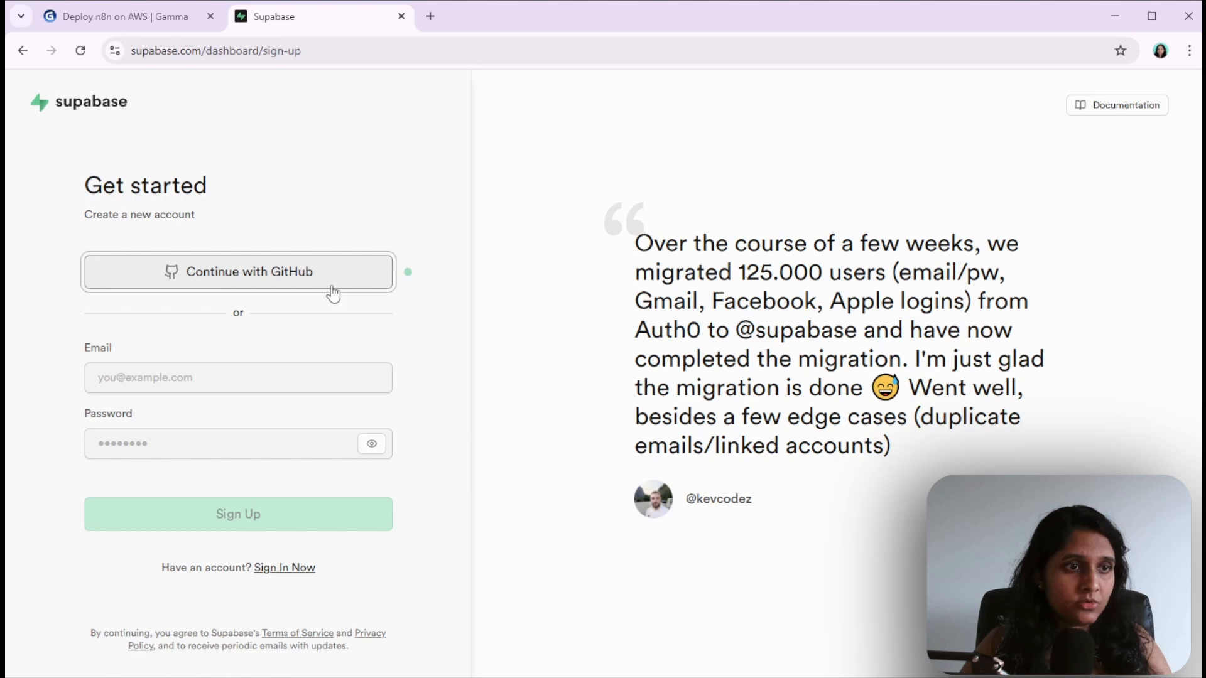
pyautogui.moveTo(106, 362)
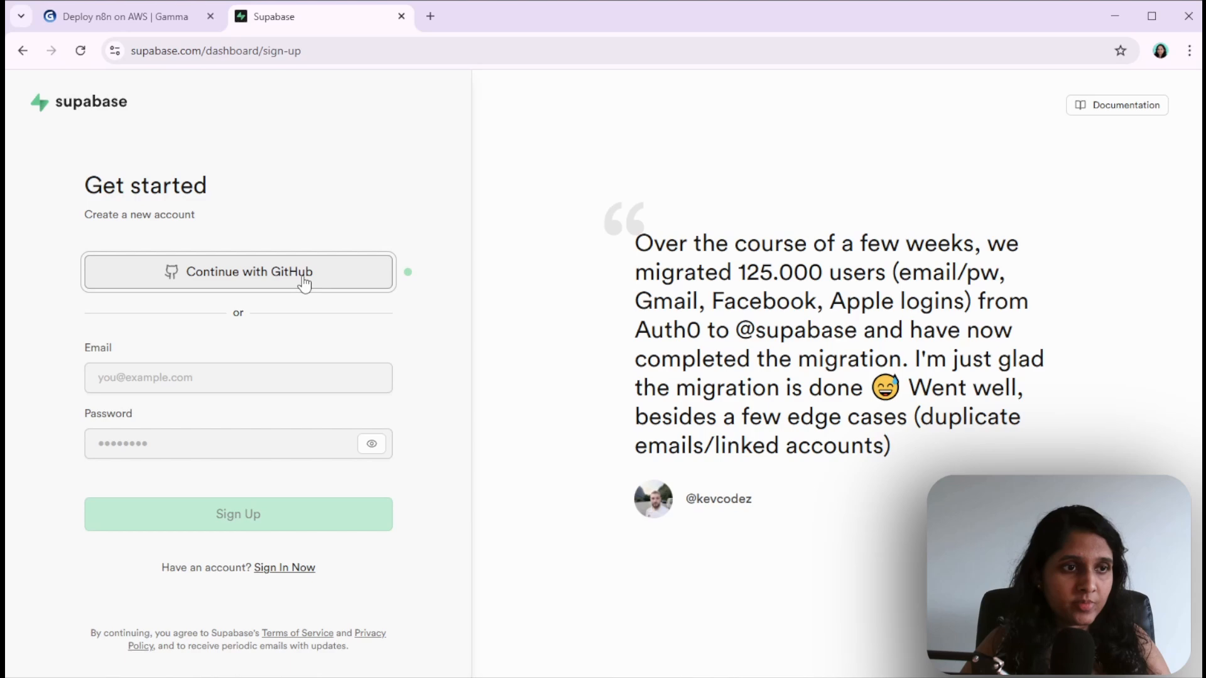
# Sign in to Supabase with GitHub and start a new project.
pyautogui.click(237, 271)
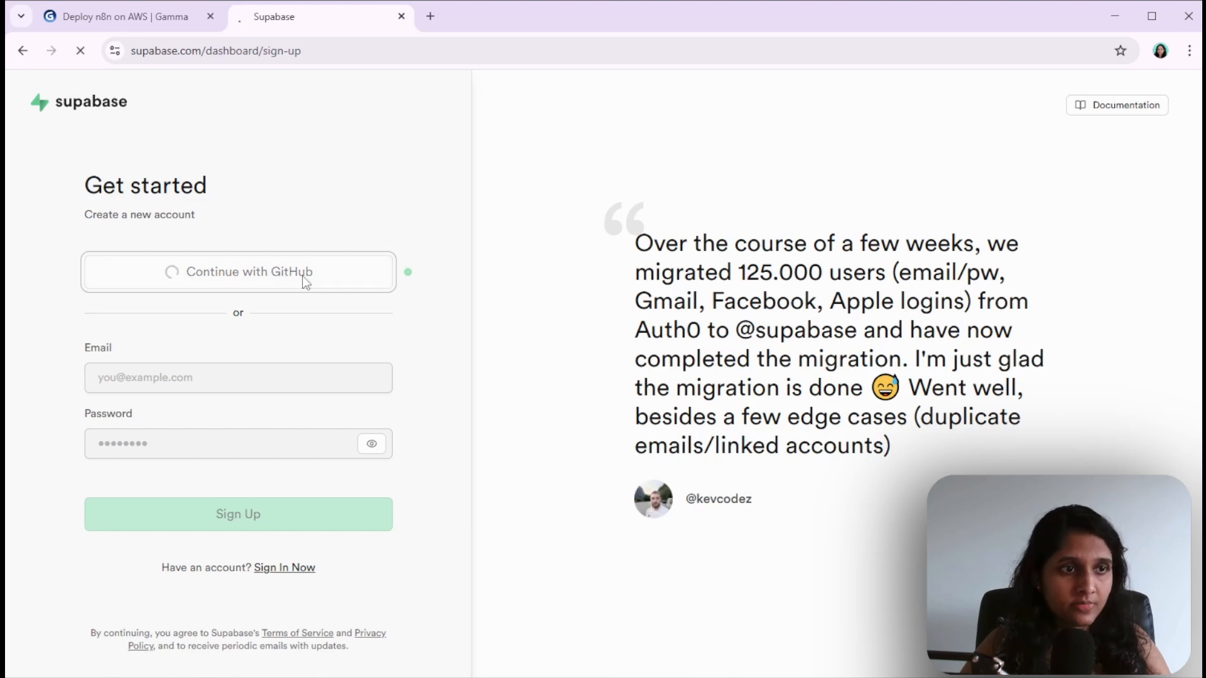
pyautogui.click(238, 271)
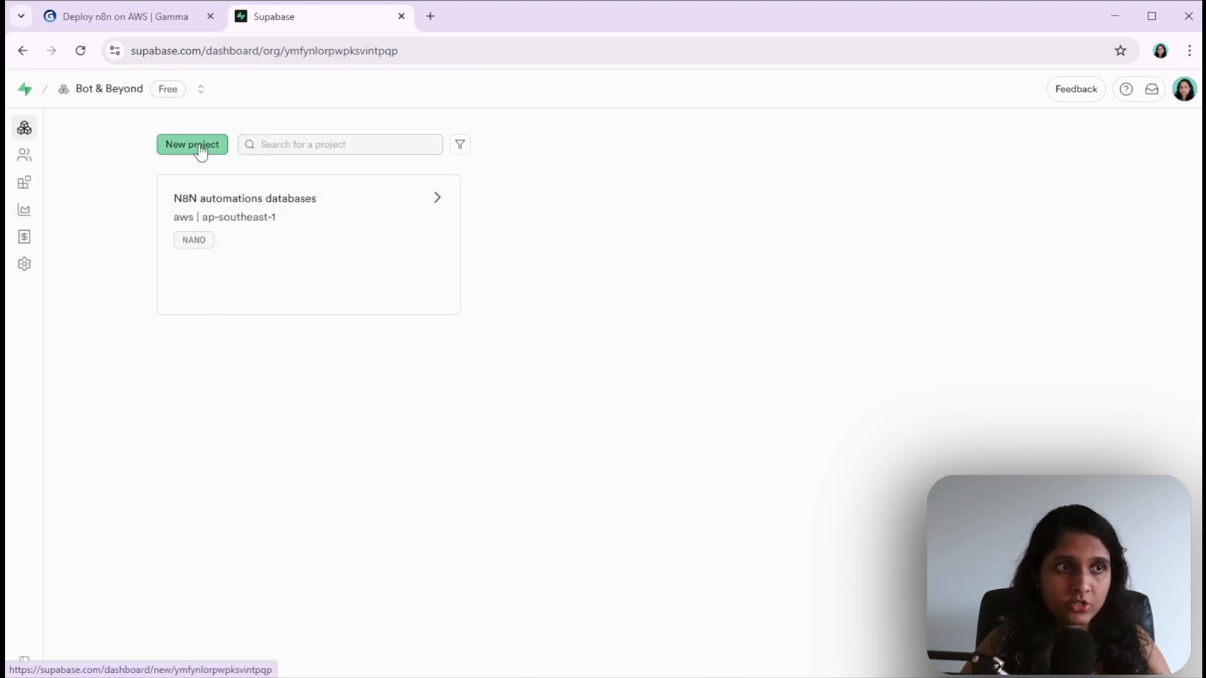
pyautogui.click(192, 144)
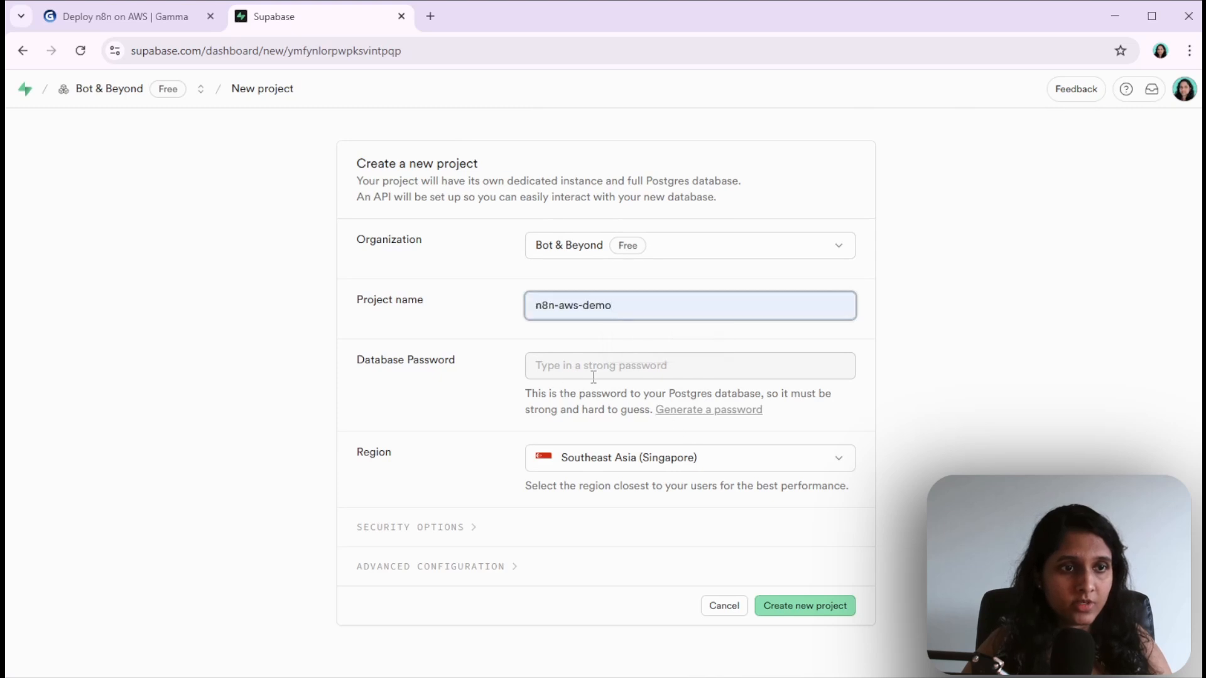
# Generate and copy a database password, keep Singapore region, and create n8n-aws-demo.
pyautogui.click(690, 365)
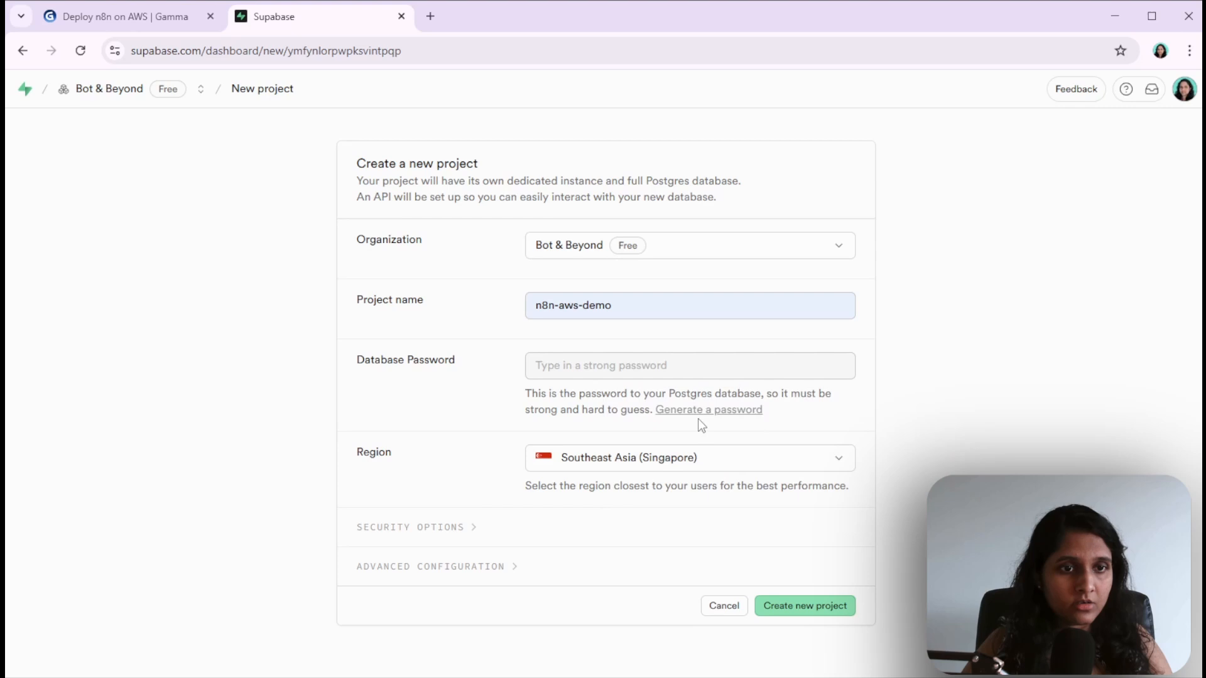
pyautogui.click(708, 409)
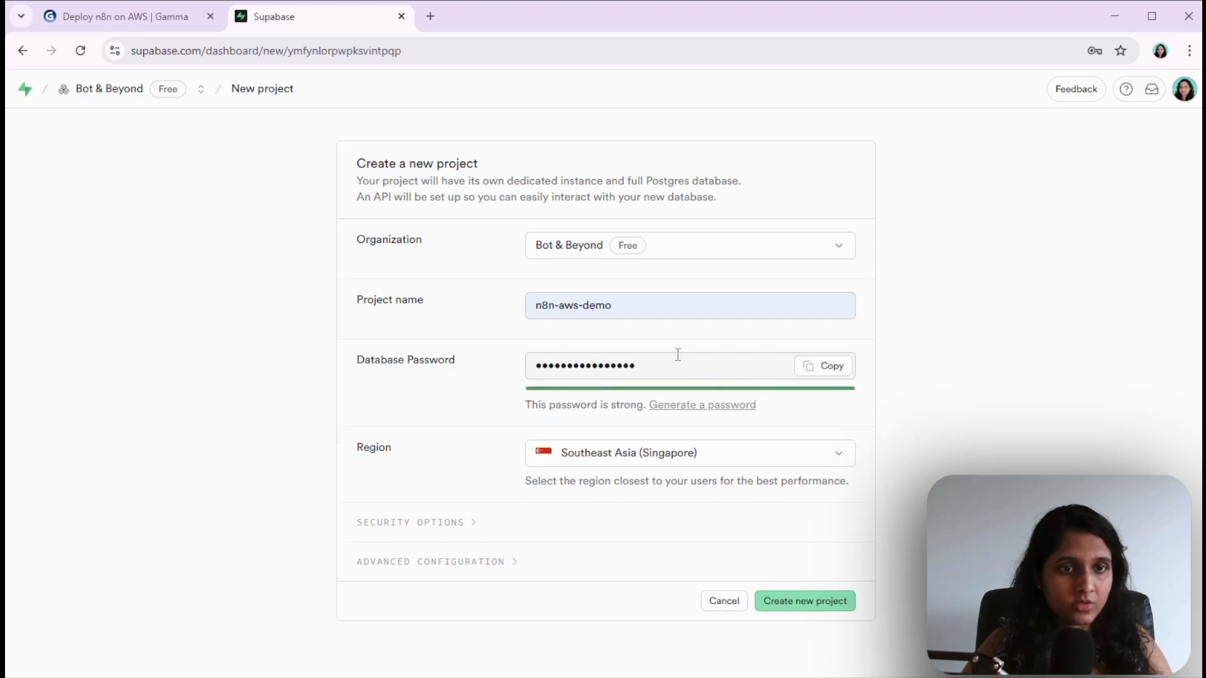
pyautogui.click(822, 365)
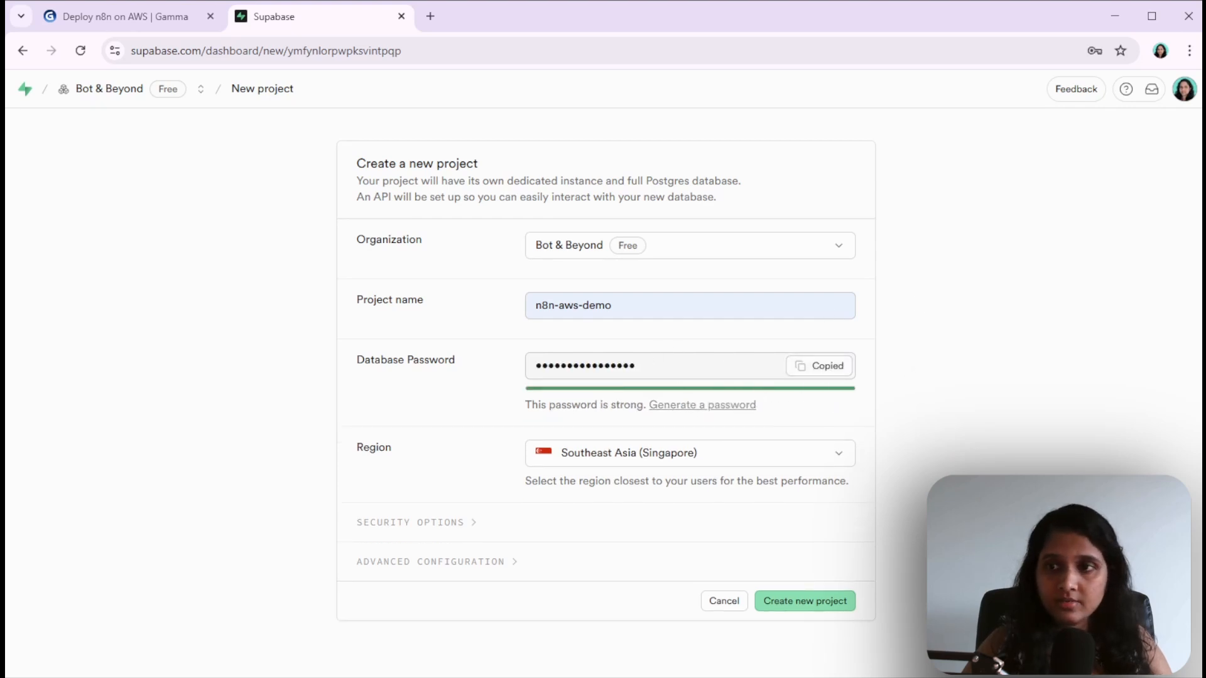
pyautogui.click(688, 453)
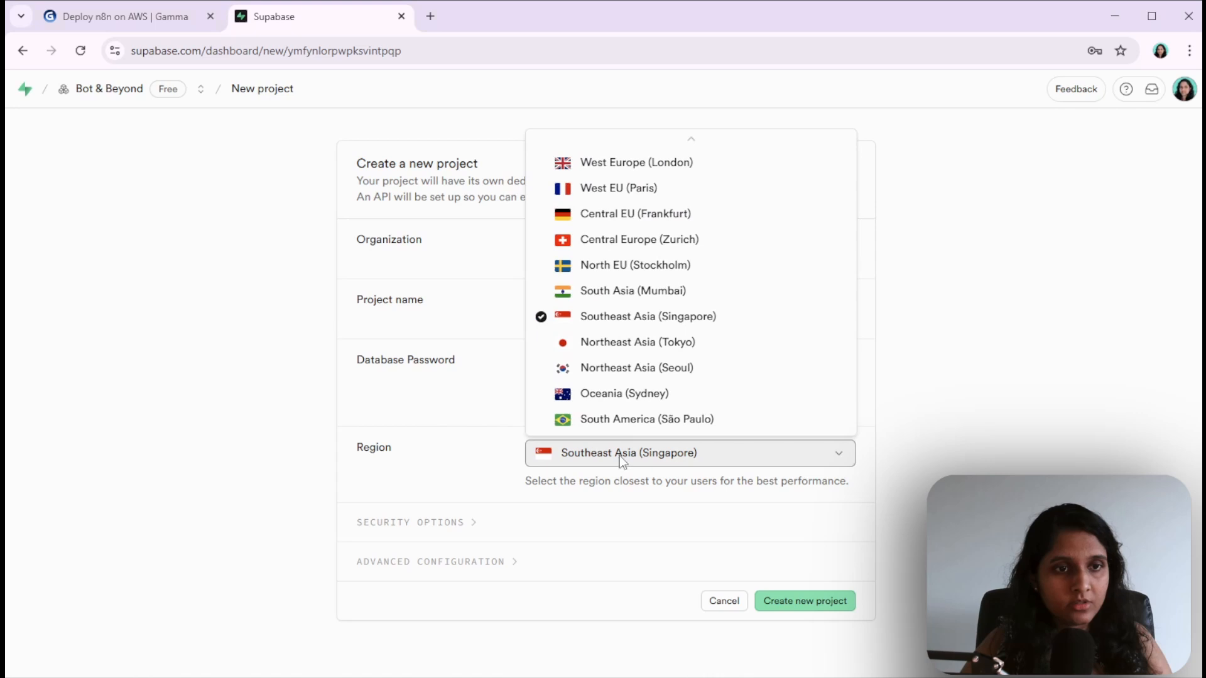
pyautogui.click(646, 315)
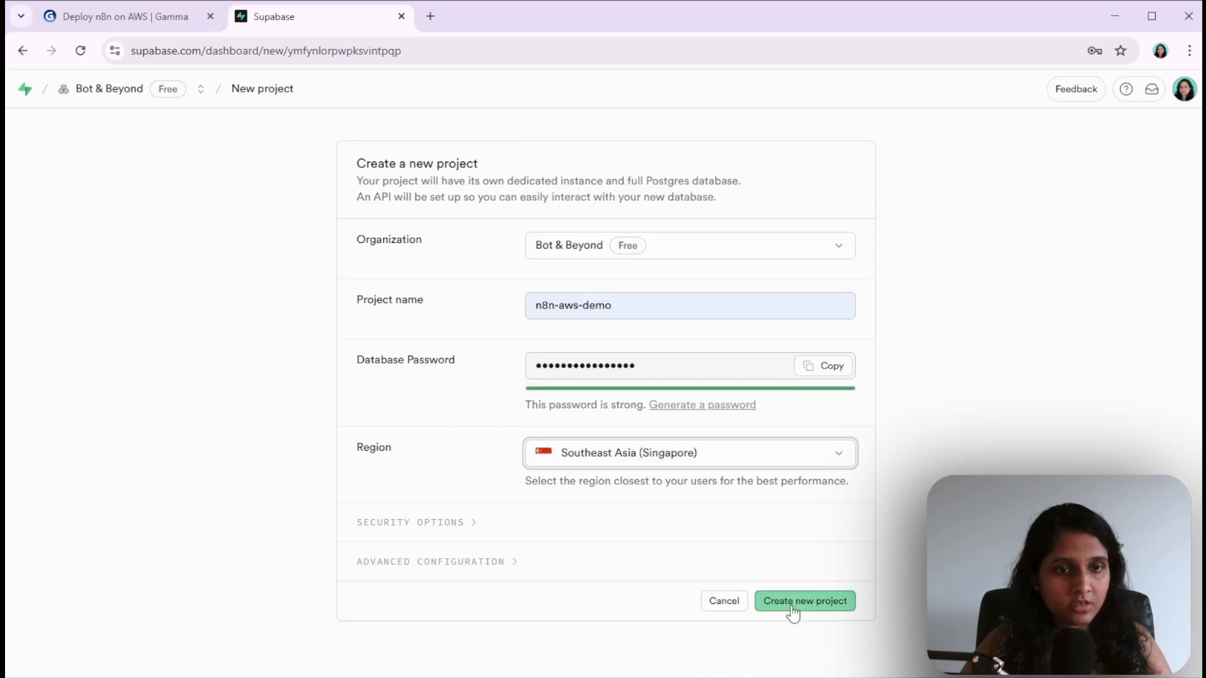
pyautogui.click(805, 601)
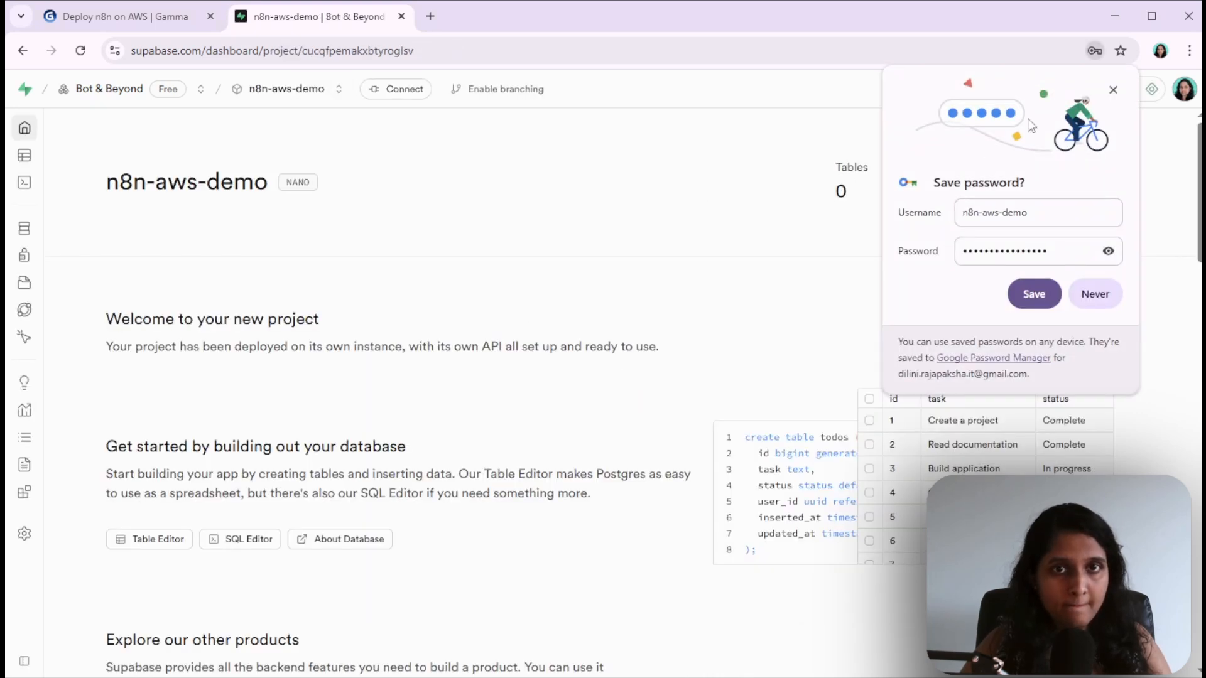
pyautogui.click(1093, 294)
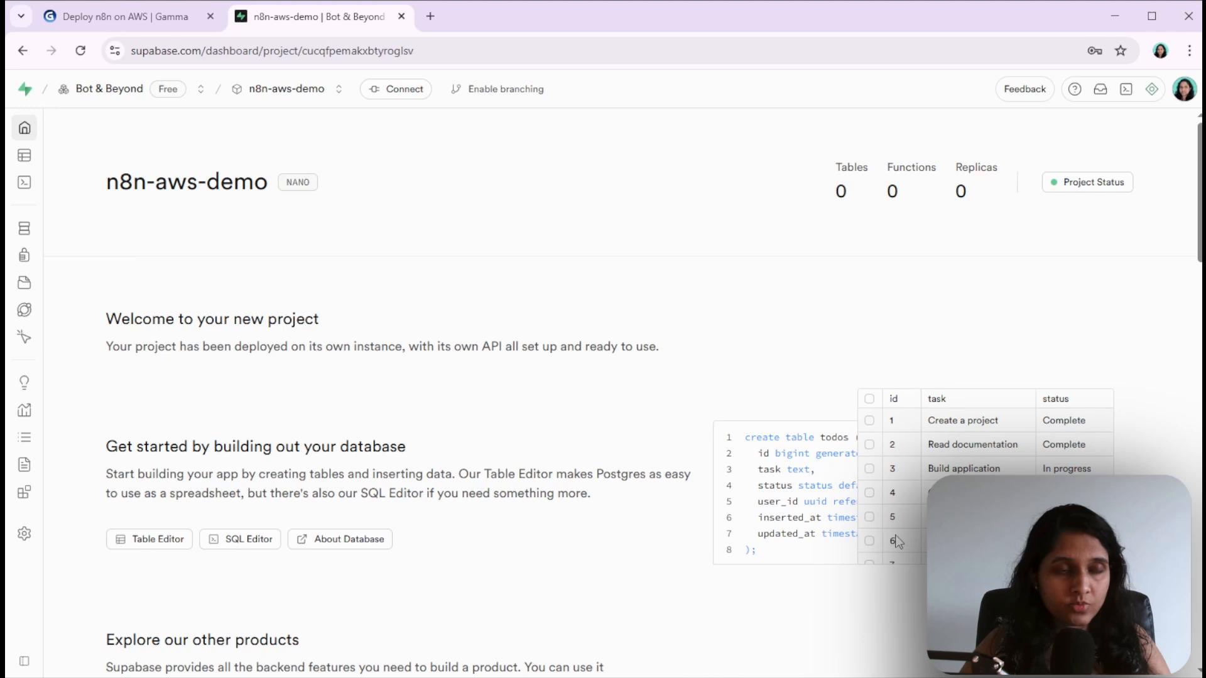
pyautogui.click(395, 89)
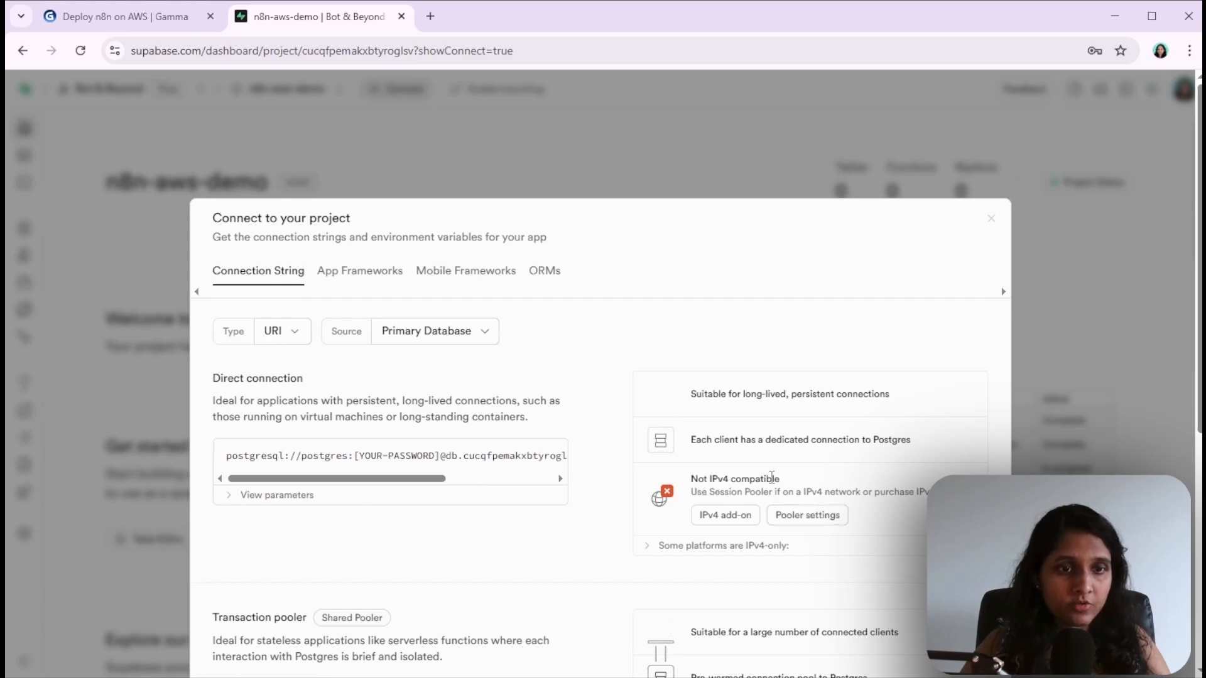
pyautogui.scroll(-3)
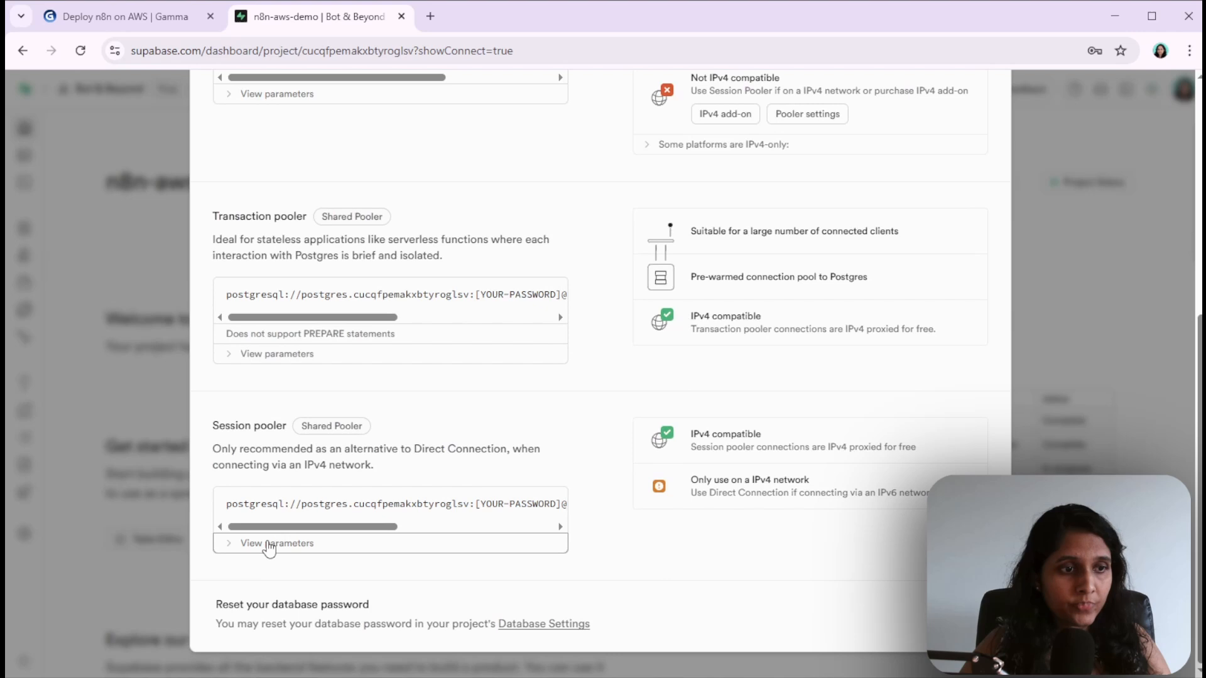
pyautogui.click(277, 543)
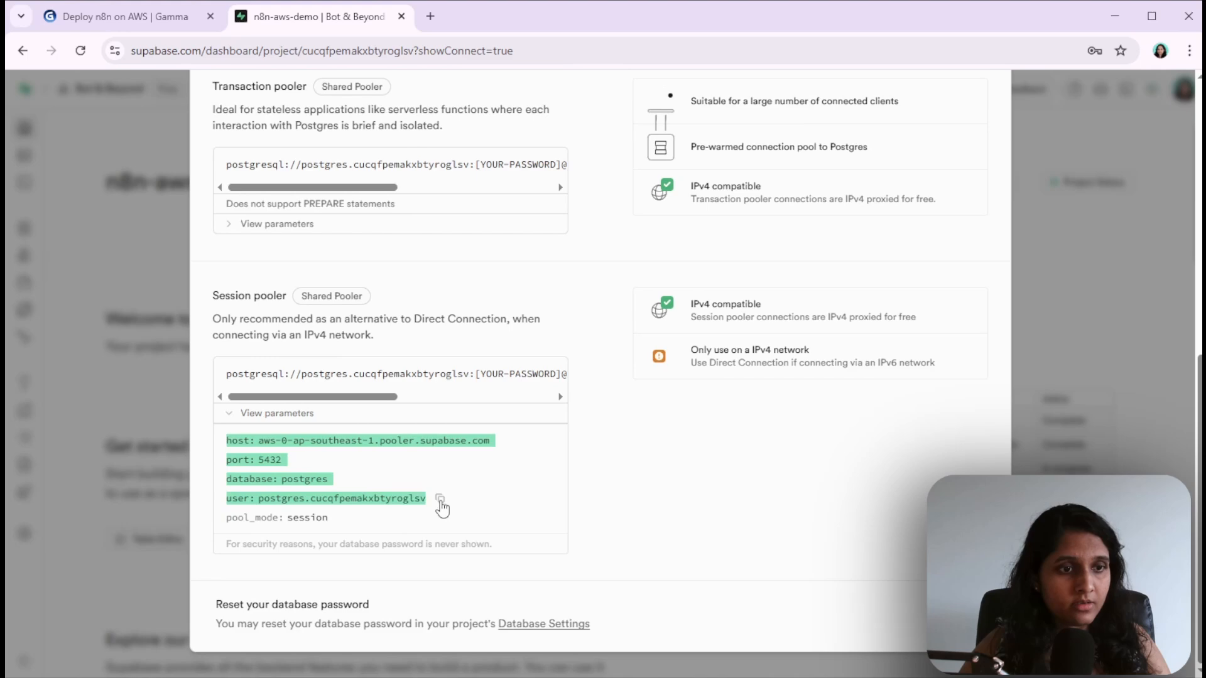
pyautogui.moveTo(477, 506)
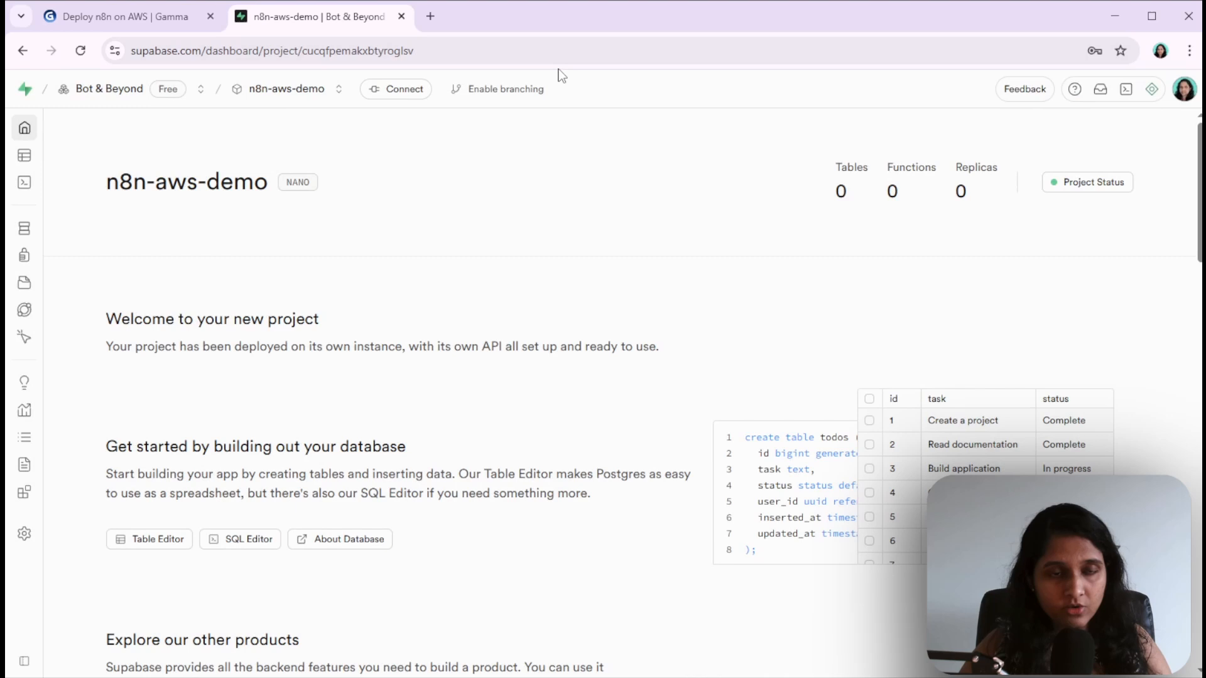
pyautogui.moveTo(429, 15)
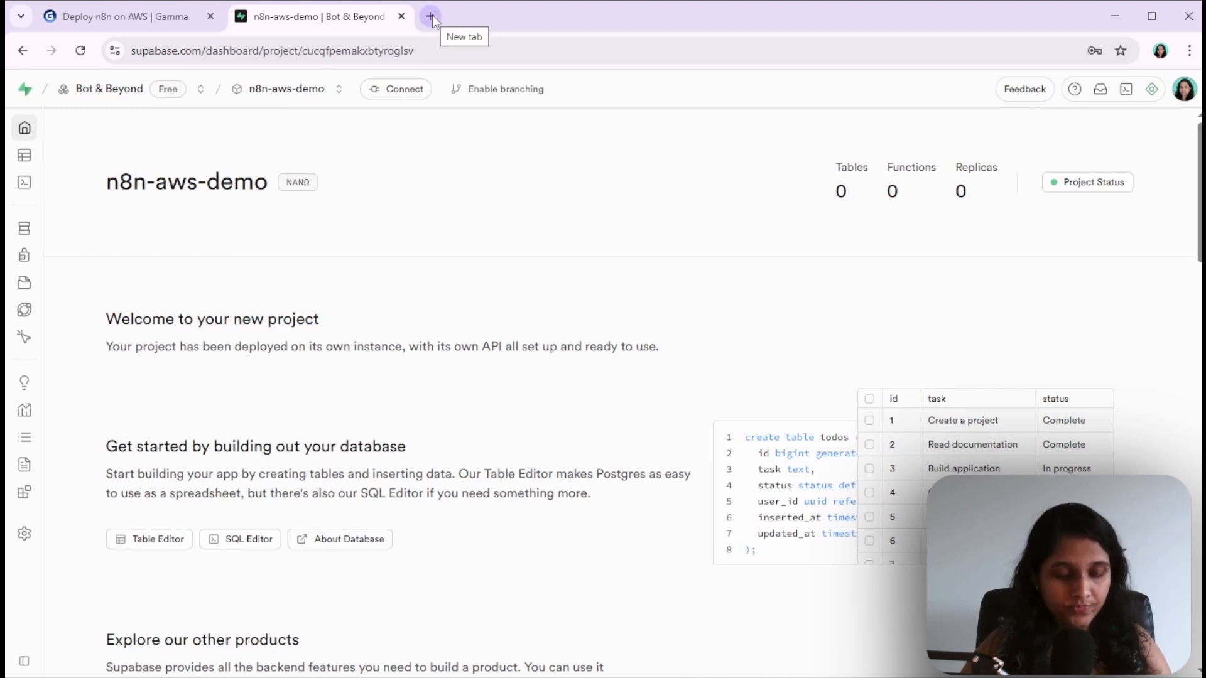
# Sign in to the AWS Console in a new tab and open EC2 from search.
pyautogui.click(431, 16)
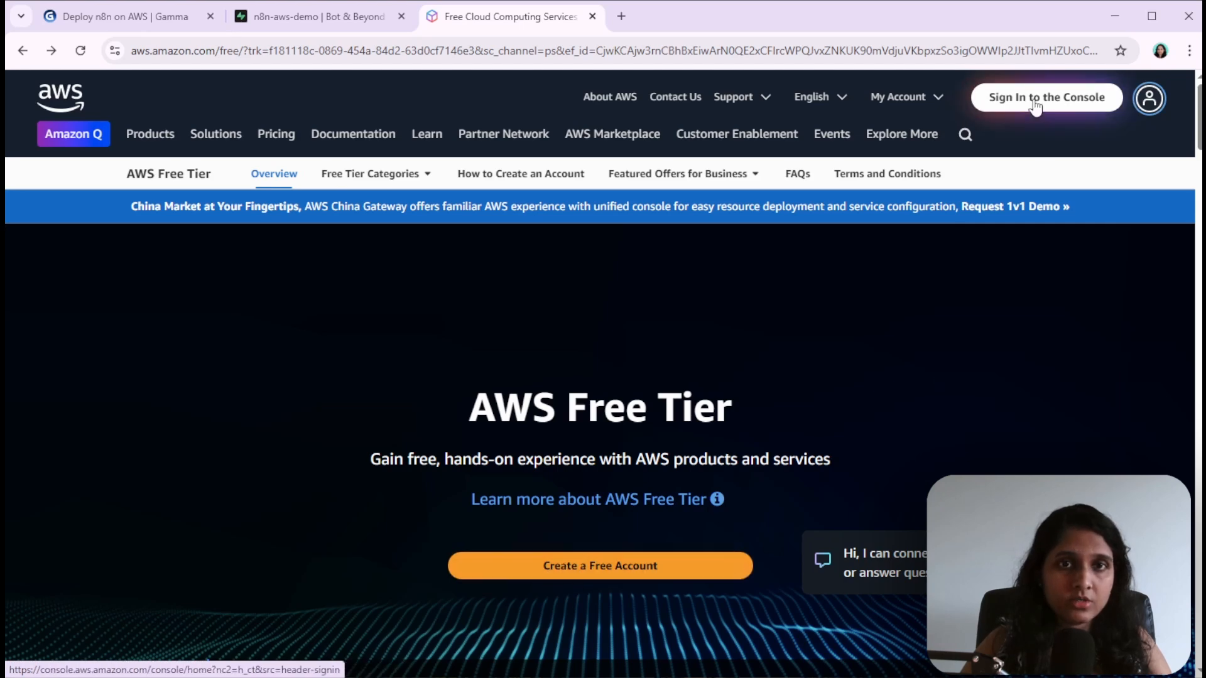
pyautogui.click(1045, 97)
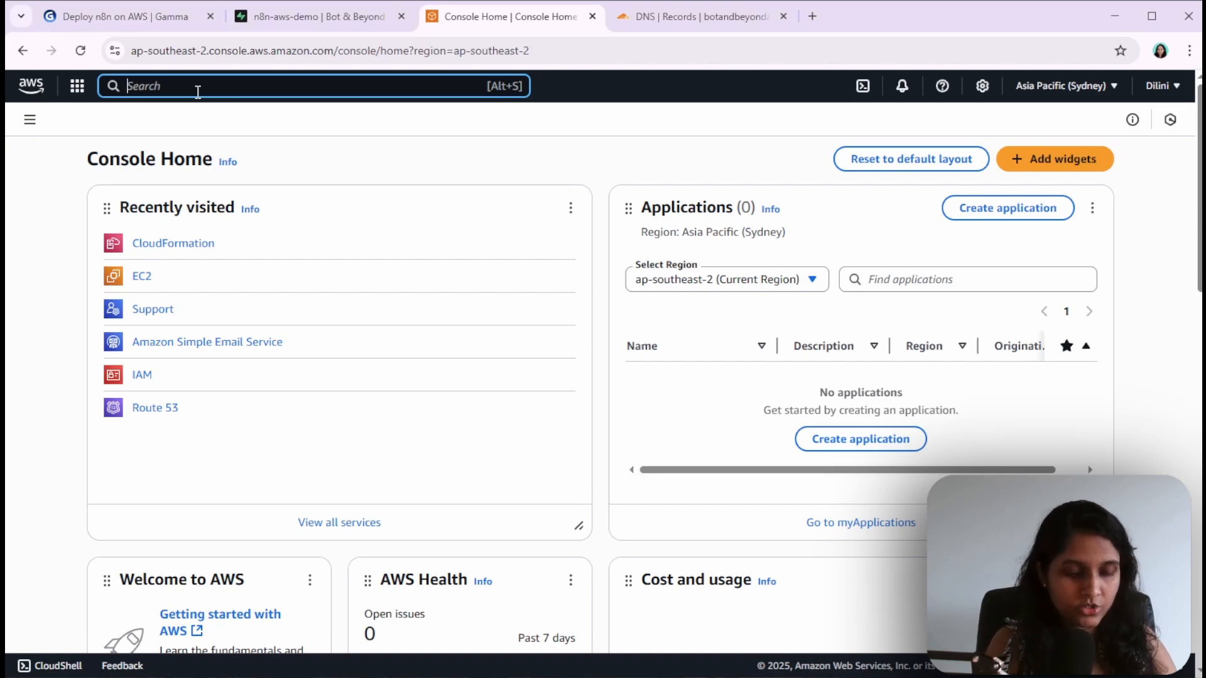
pyautogui.write('Ec2')
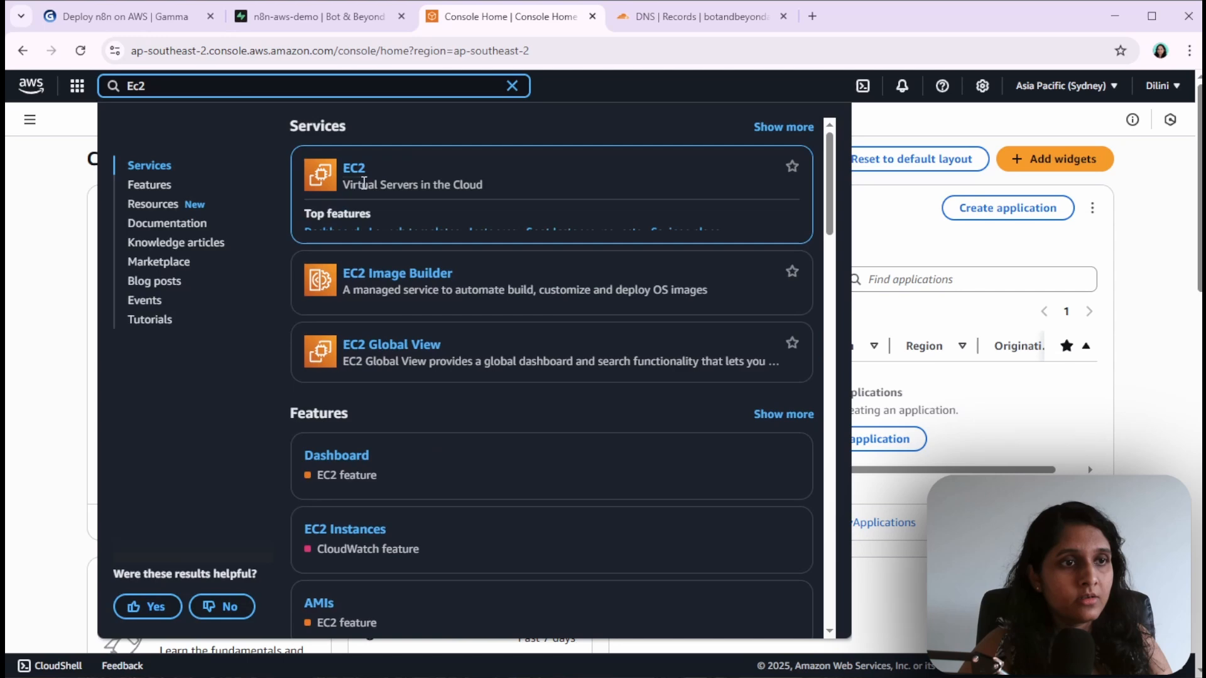
pyautogui.click(354, 176)
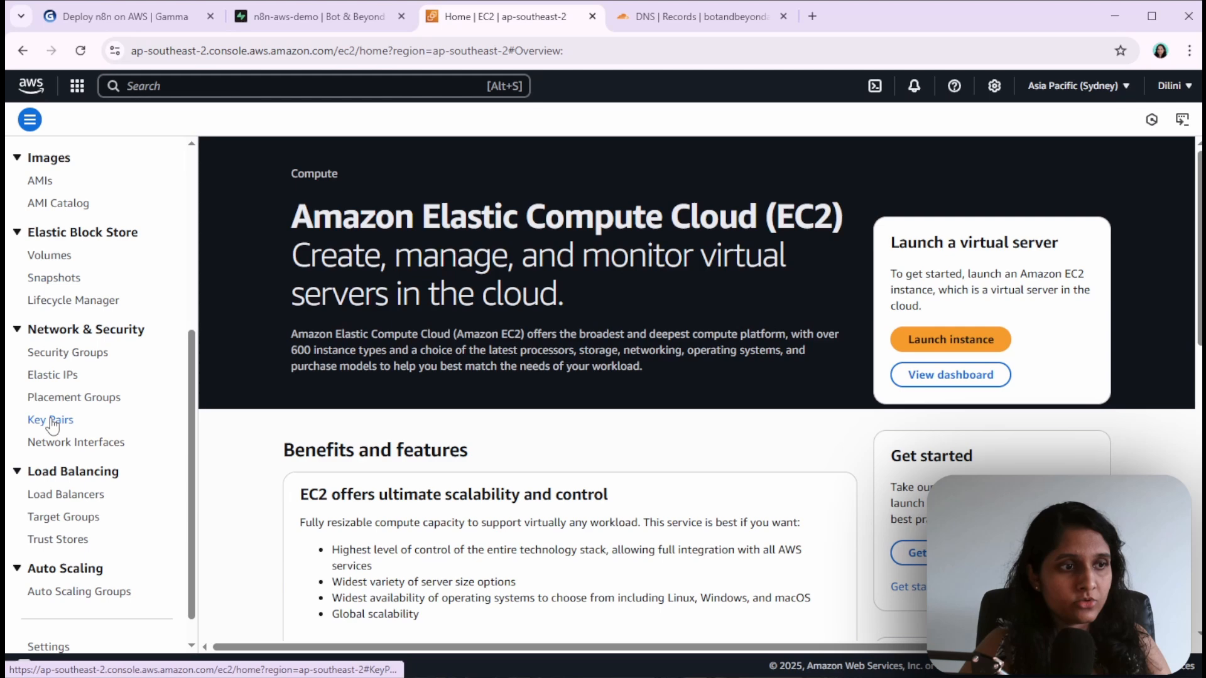
# Create the RSA key pair n8n-demo with a .pem private key, then return to Key pairs.
pyautogui.click(51, 419)
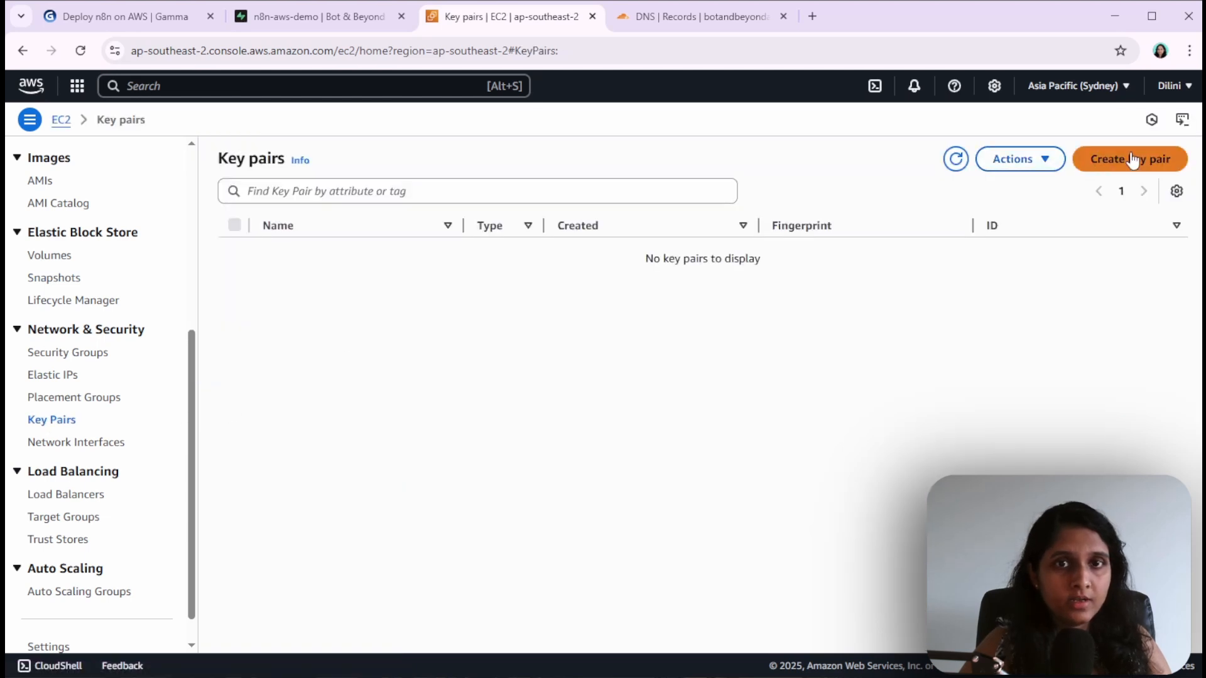
pyautogui.click(1128, 158)
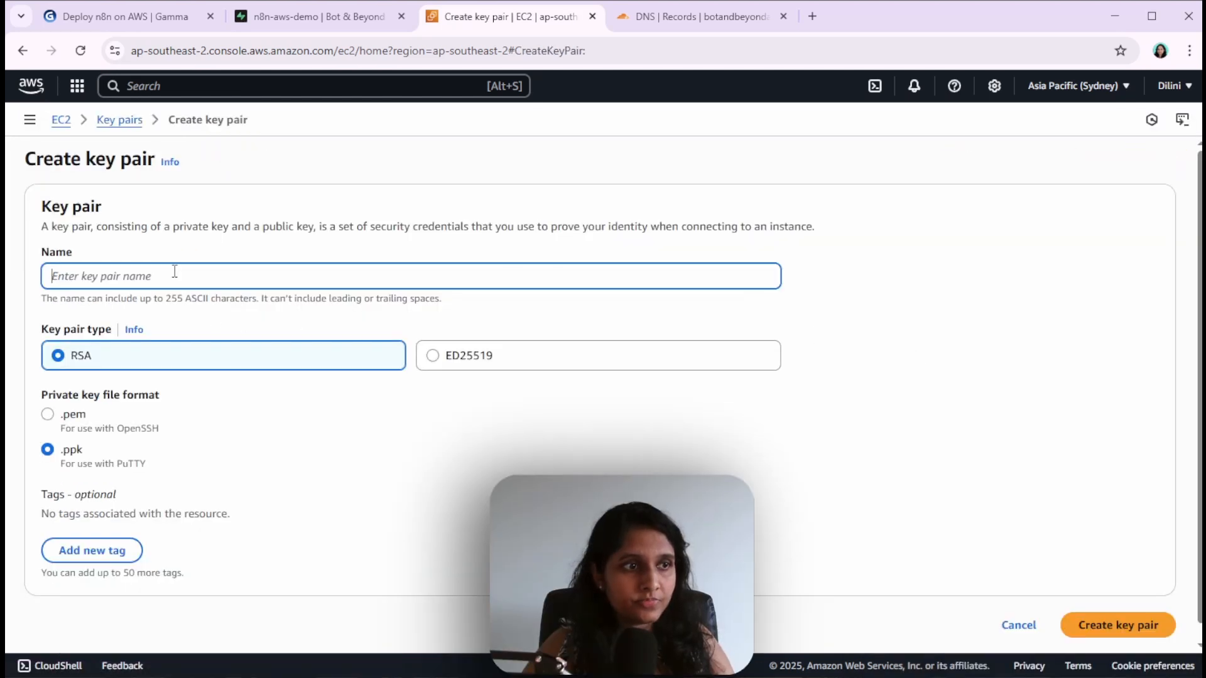
pyautogui.write('n')
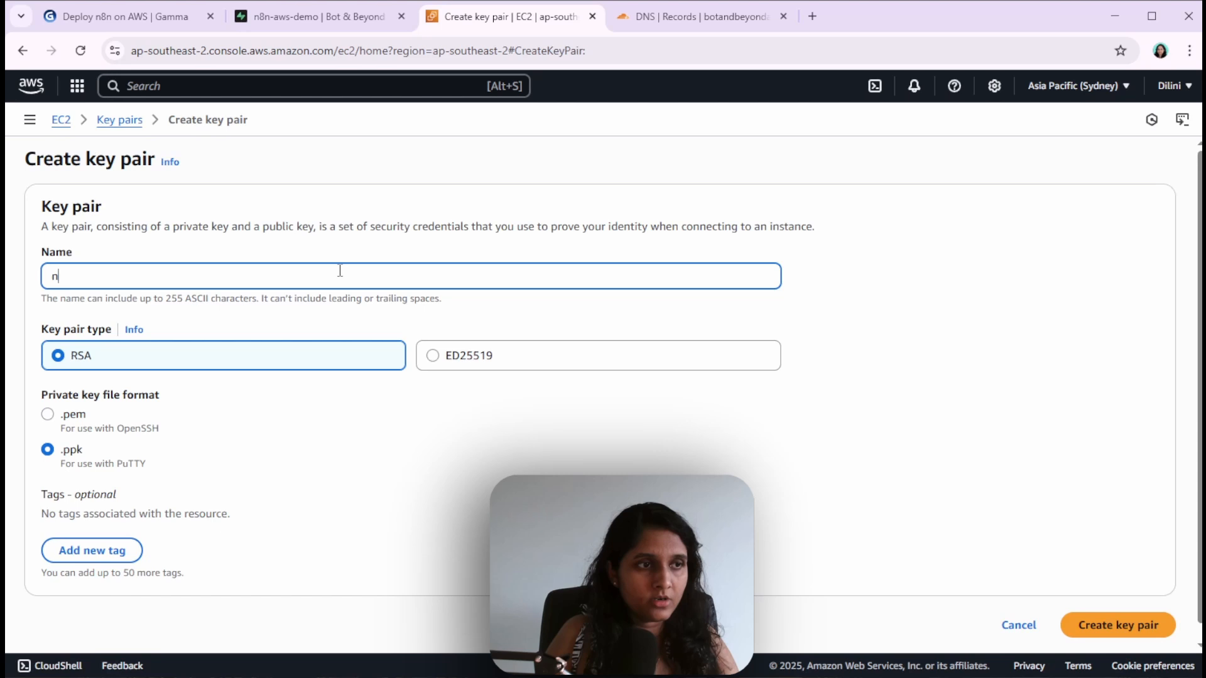
pyautogui.write('8n-demo')
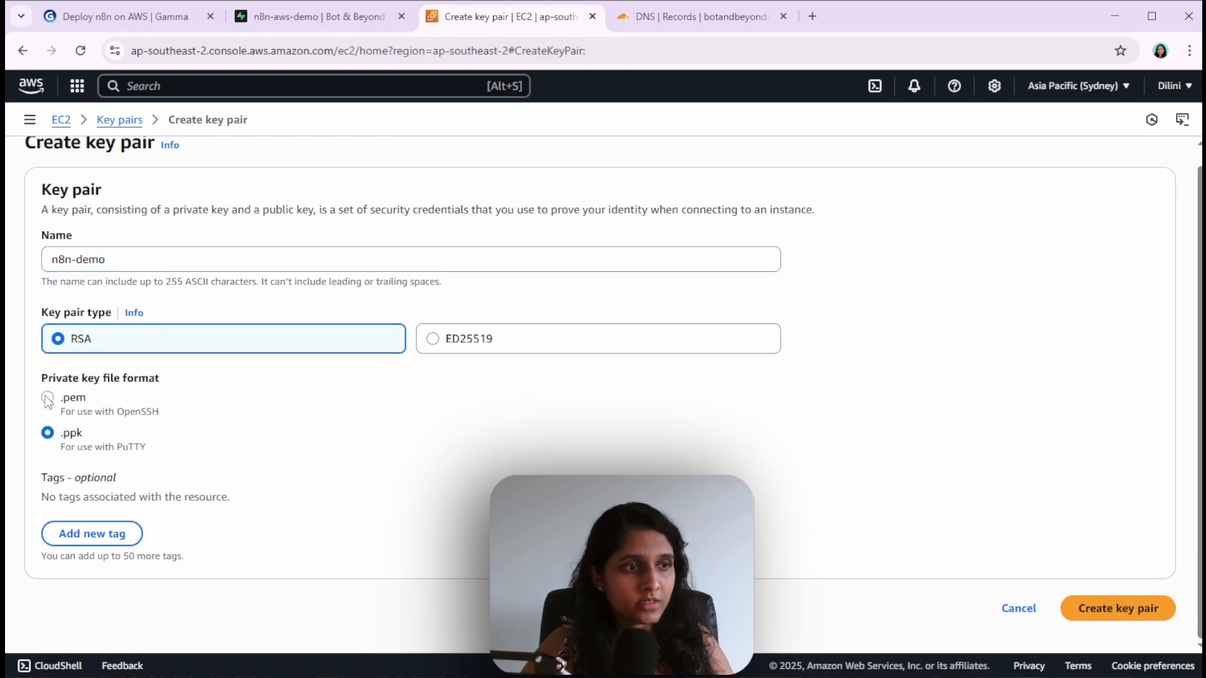
pyautogui.click(47, 397)
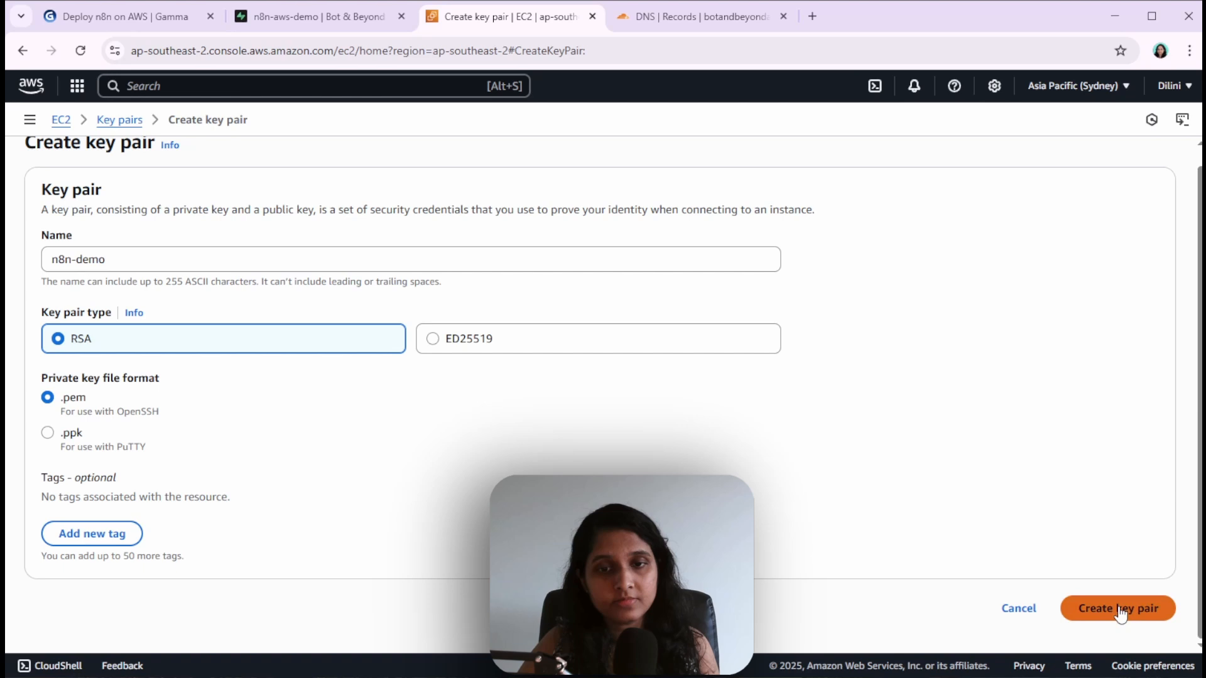
pyautogui.click(1117, 609)
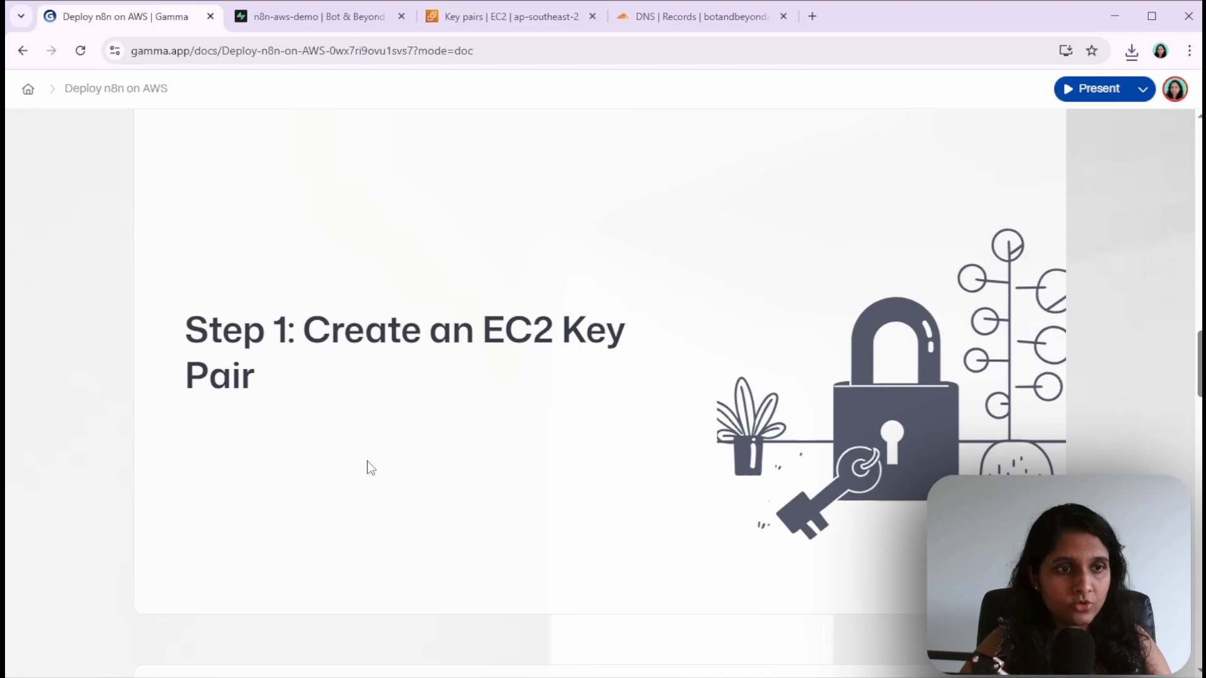
pyautogui.scroll(-3)
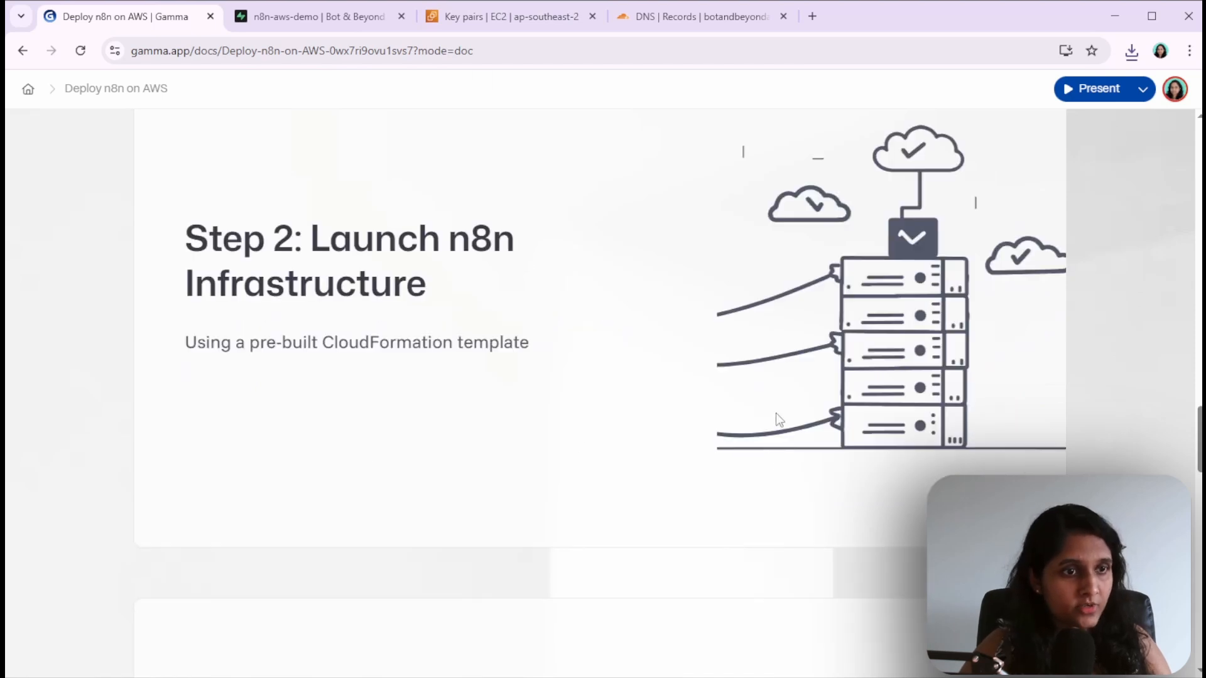
pyautogui.click(508, 15)
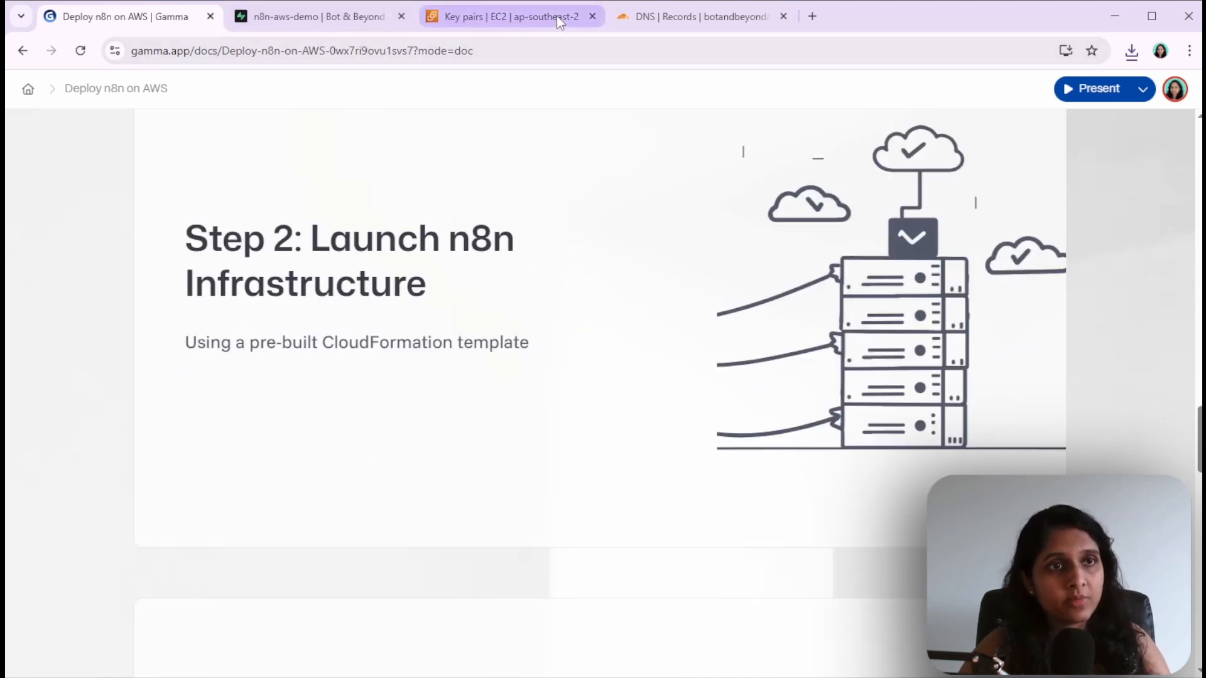
pyautogui.click(508, 16)
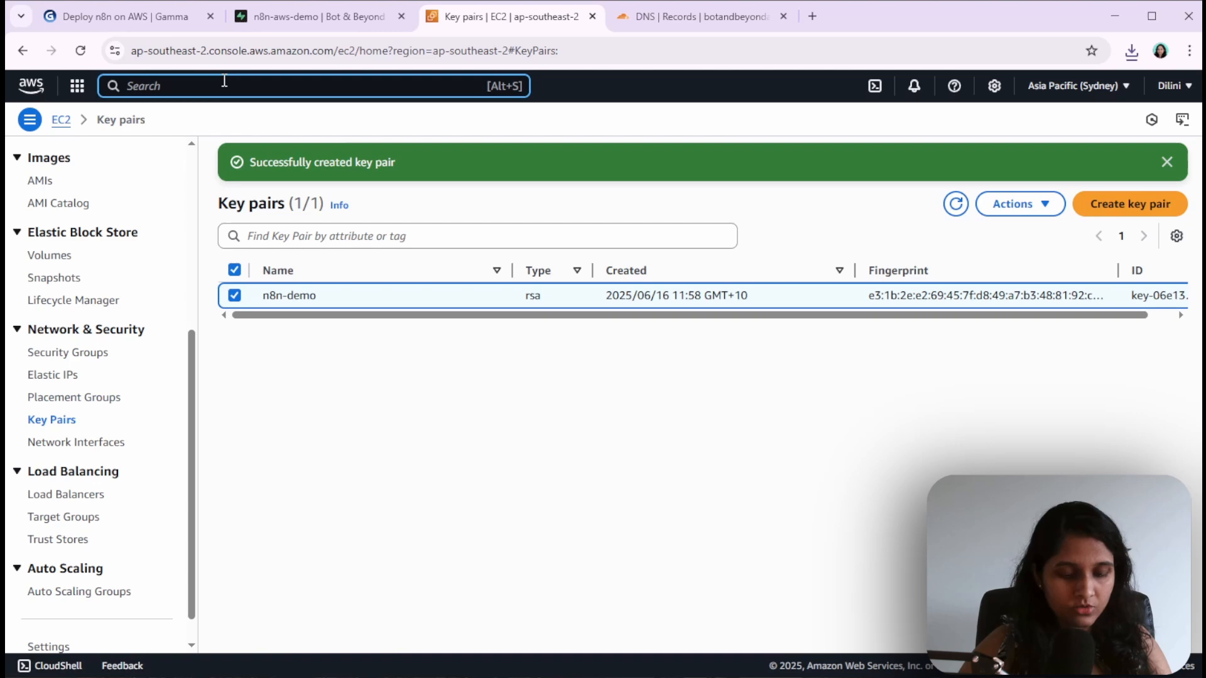
# Start a CloudFormation stack using an uploaded template and browse to the n8n-aws folder.
pyautogui.write('cloud WAN')
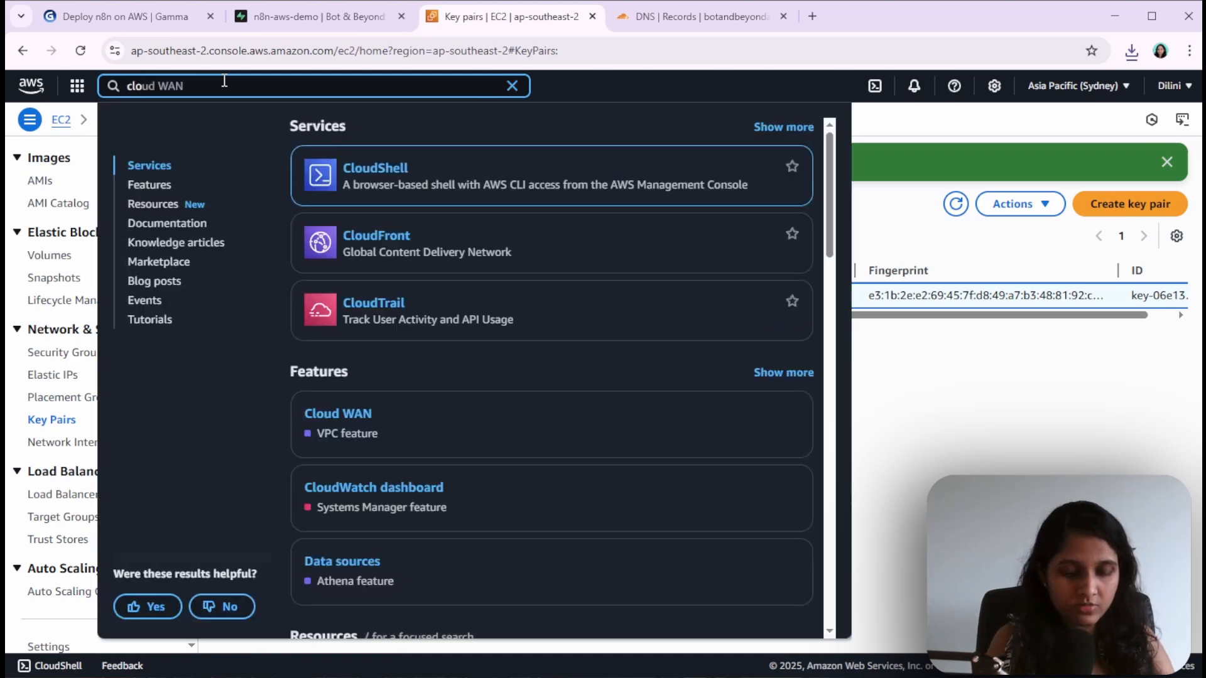
pyautogui.write('cloudformation')
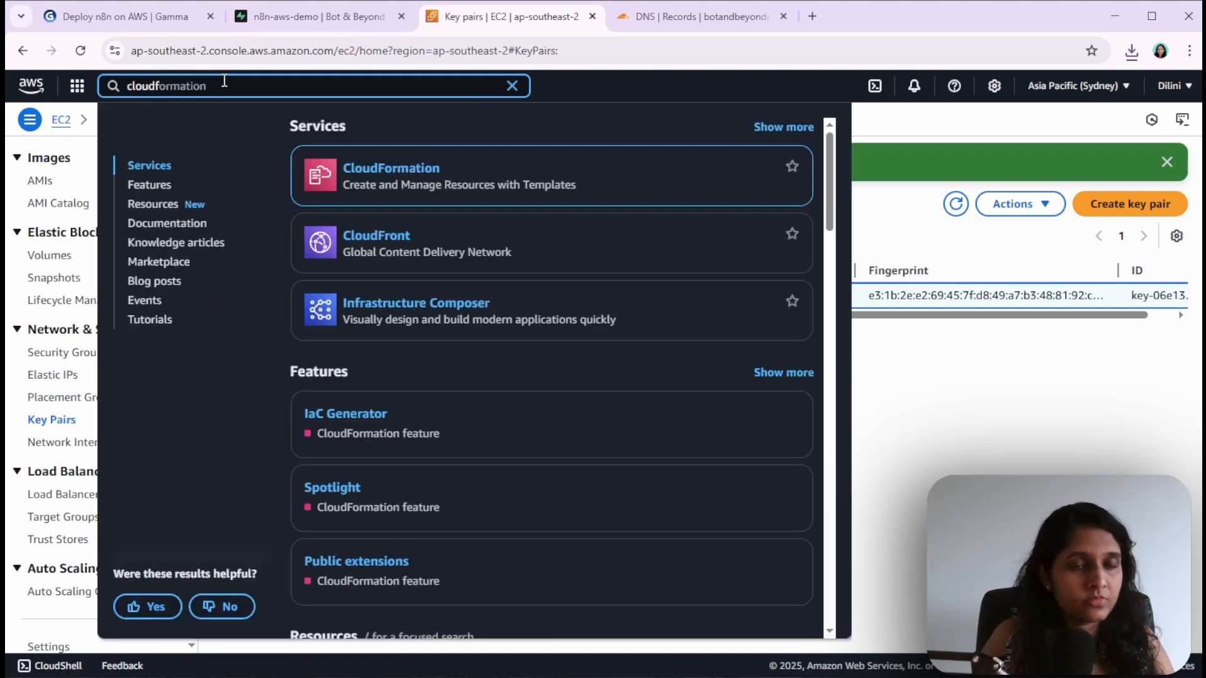
pyautogui.click(391, 168)
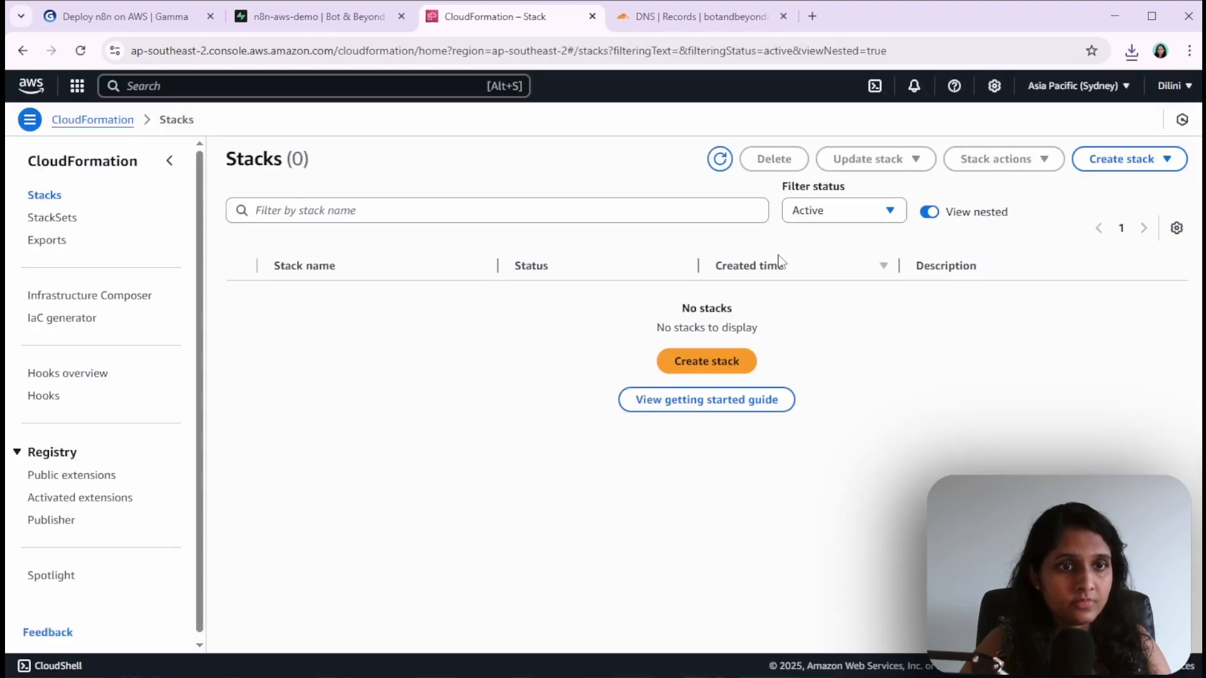
pyautogui.click(1128, 158)
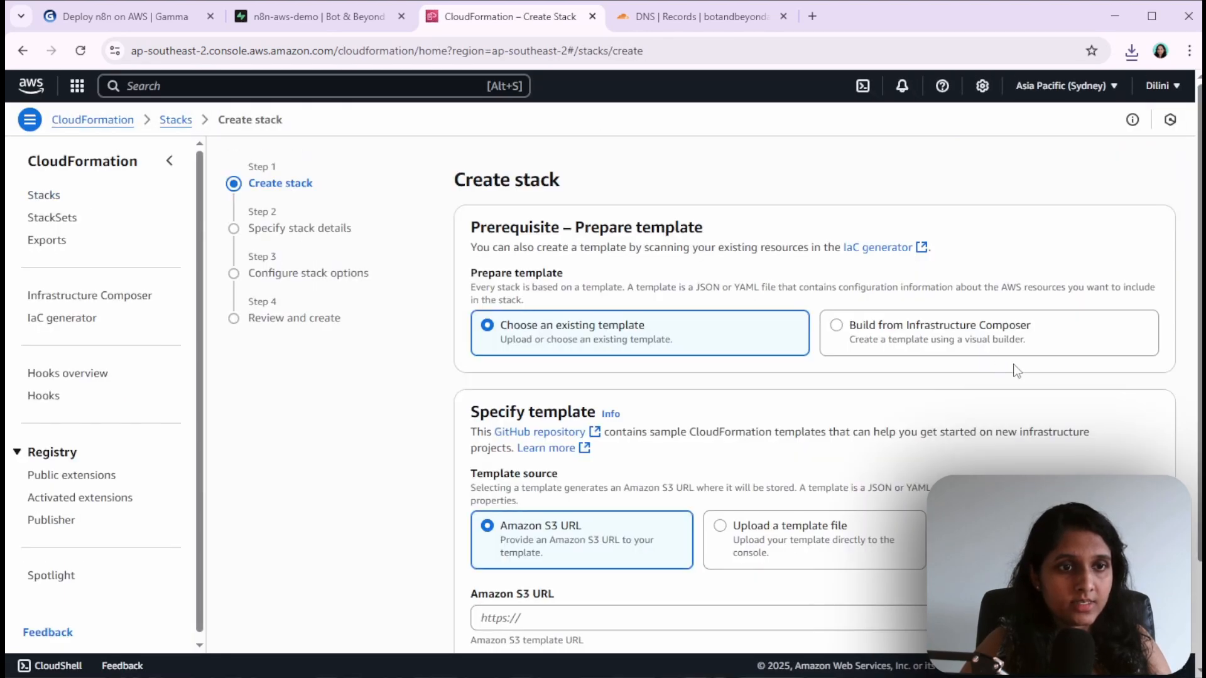
pyautogui.moveTo(892, 451)
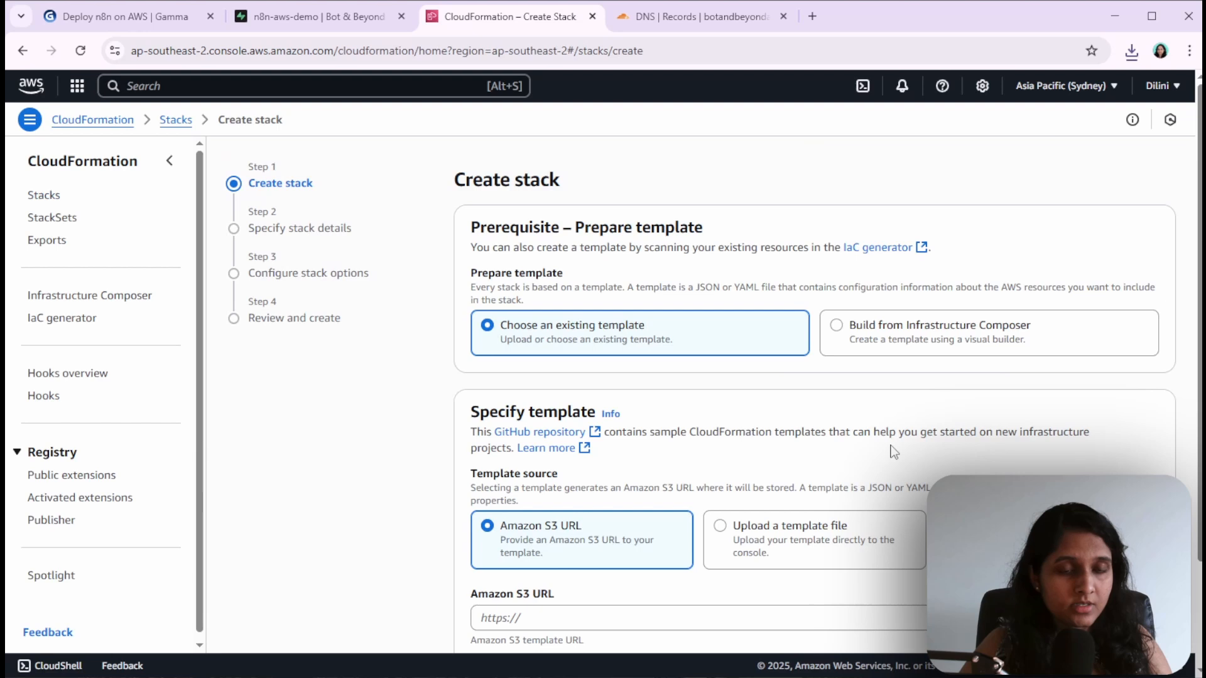
pyautogui.click(720, 395)
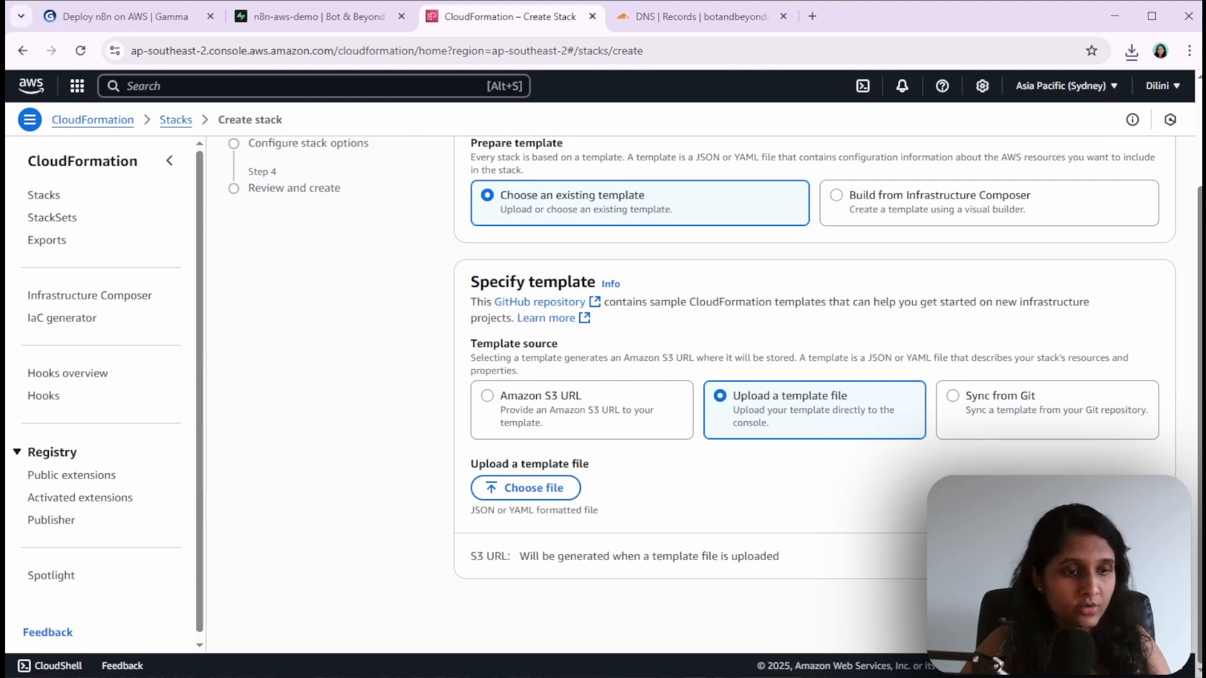
pyautogui.click(525, 487)
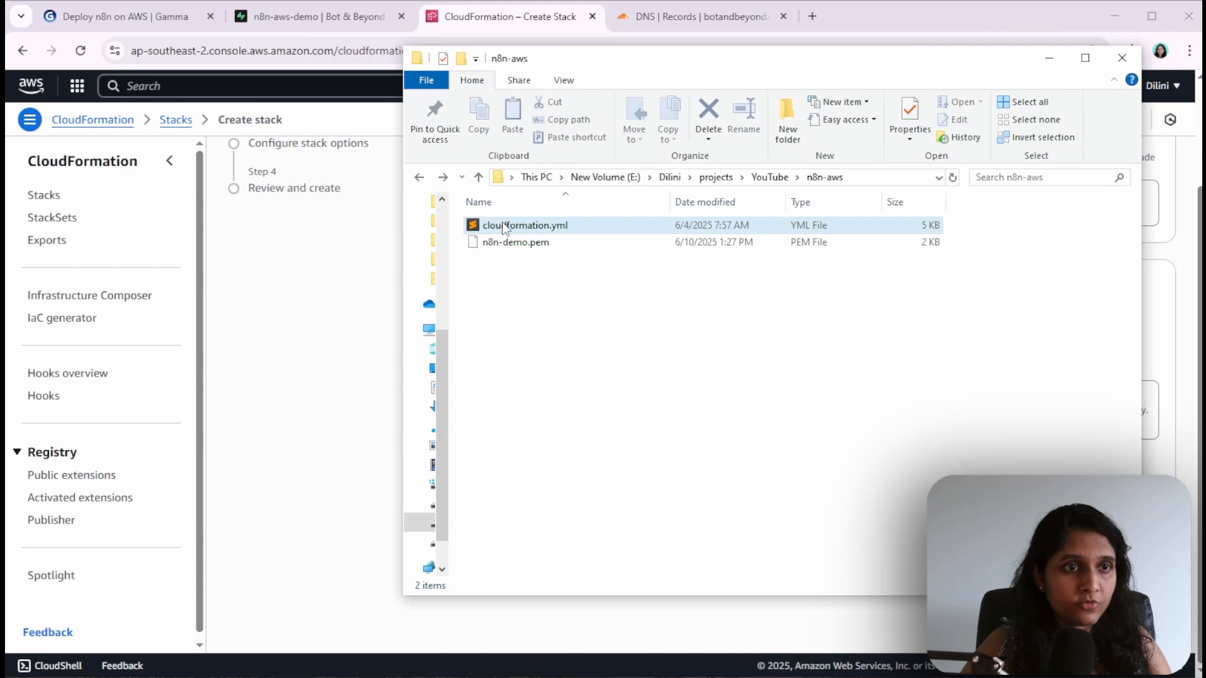
# Open cloudformation.yml in Sublime Text and read through its parameters and resources.
pyautogui.doubleClick(527, 225)
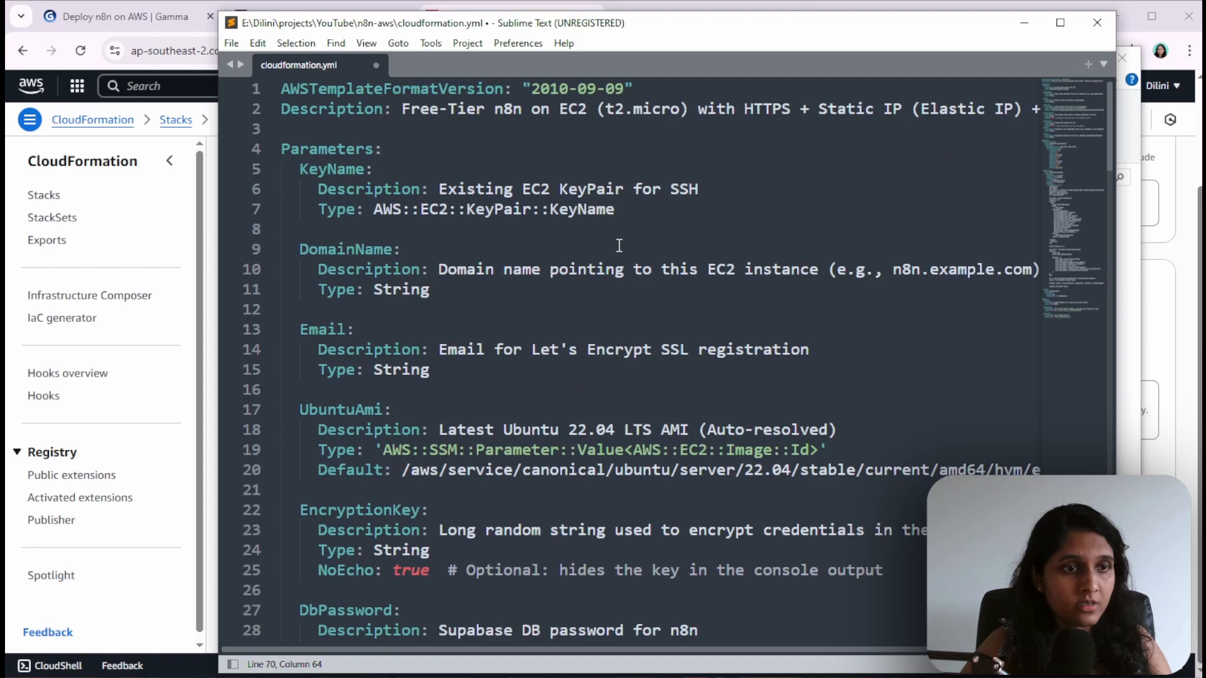
pyautogui.moveTo(652, 247)
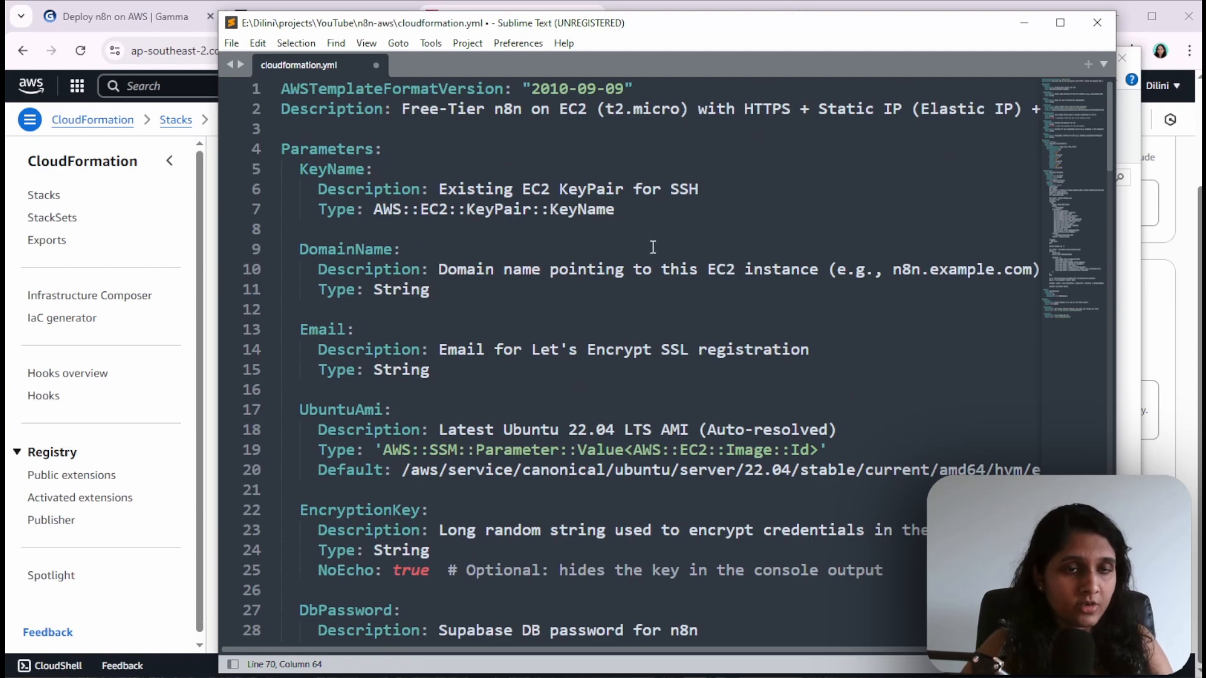
pyautogui.moveTo(952, 288)
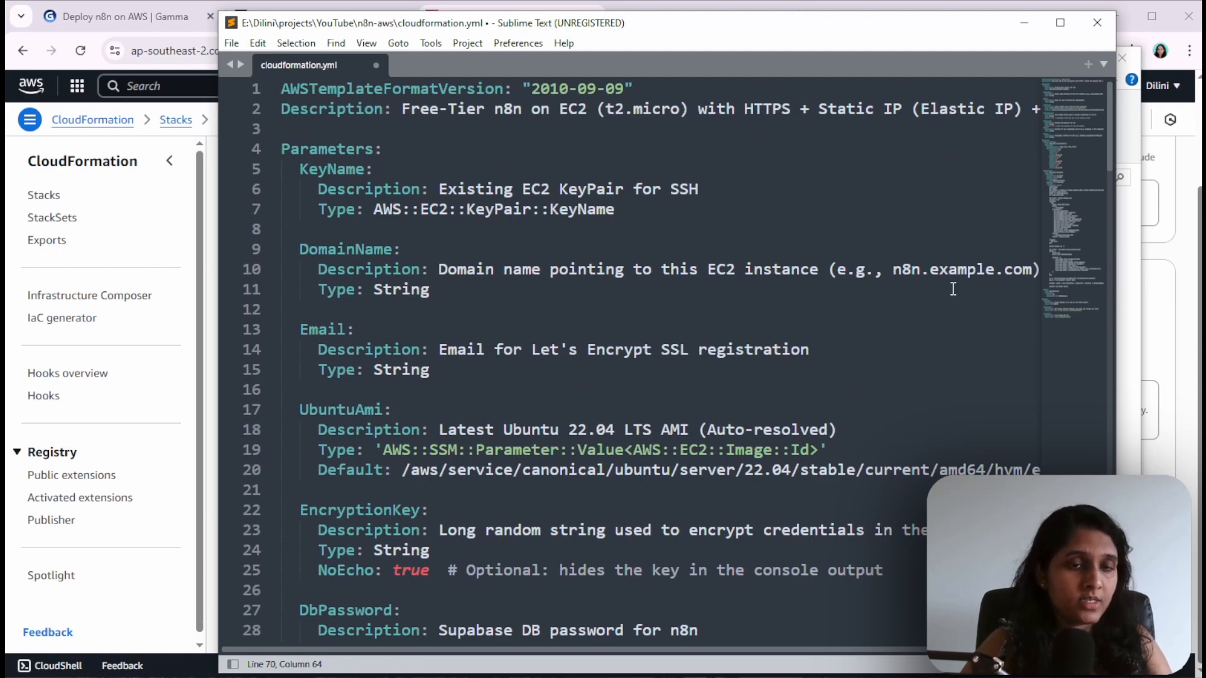
pyautogui.scroll(-3)
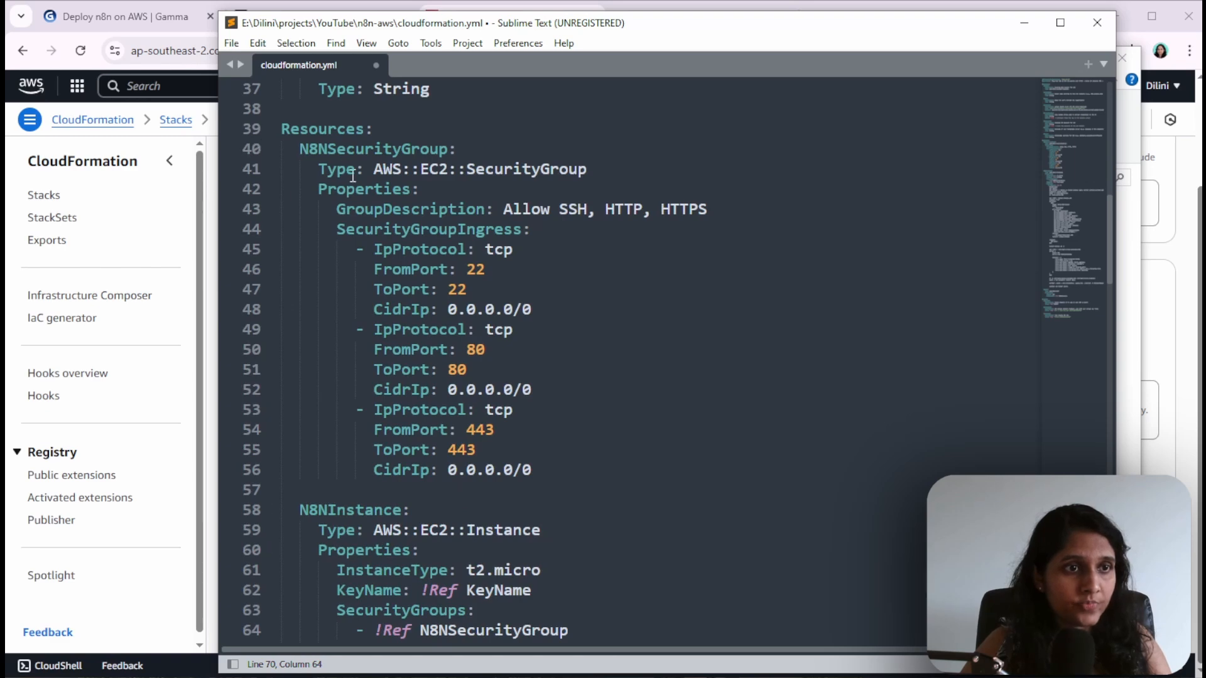
pyautogui.scroll(-3)
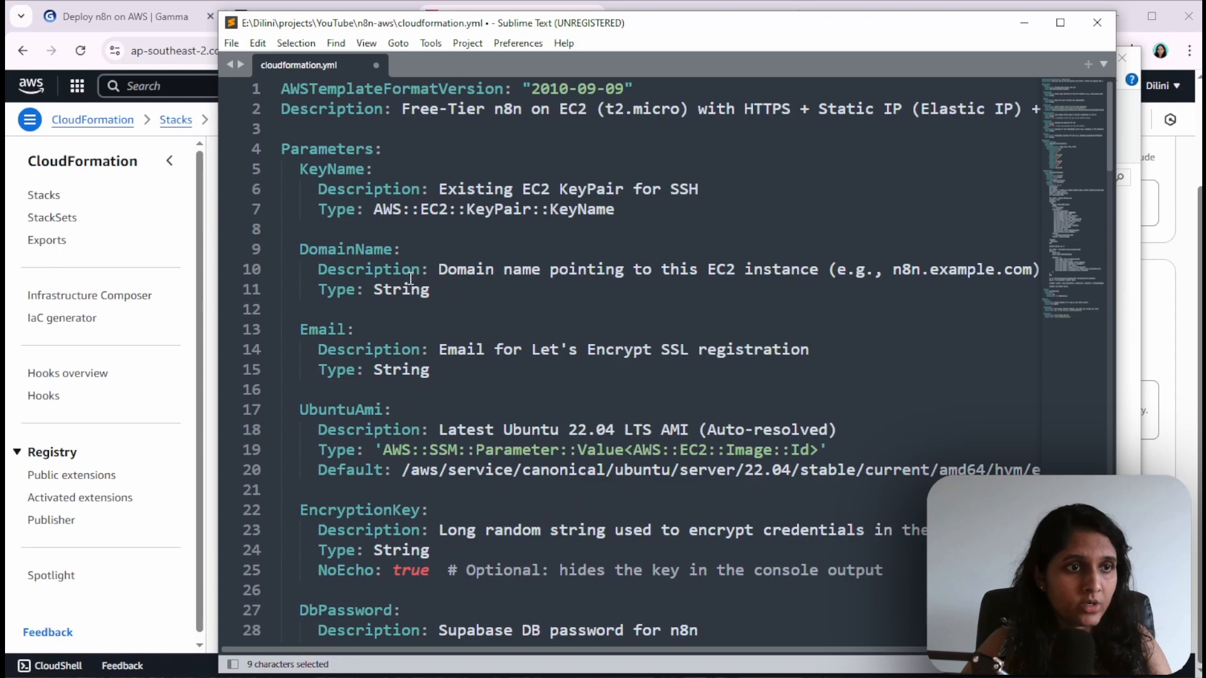
pyautogui.scroll(-3)
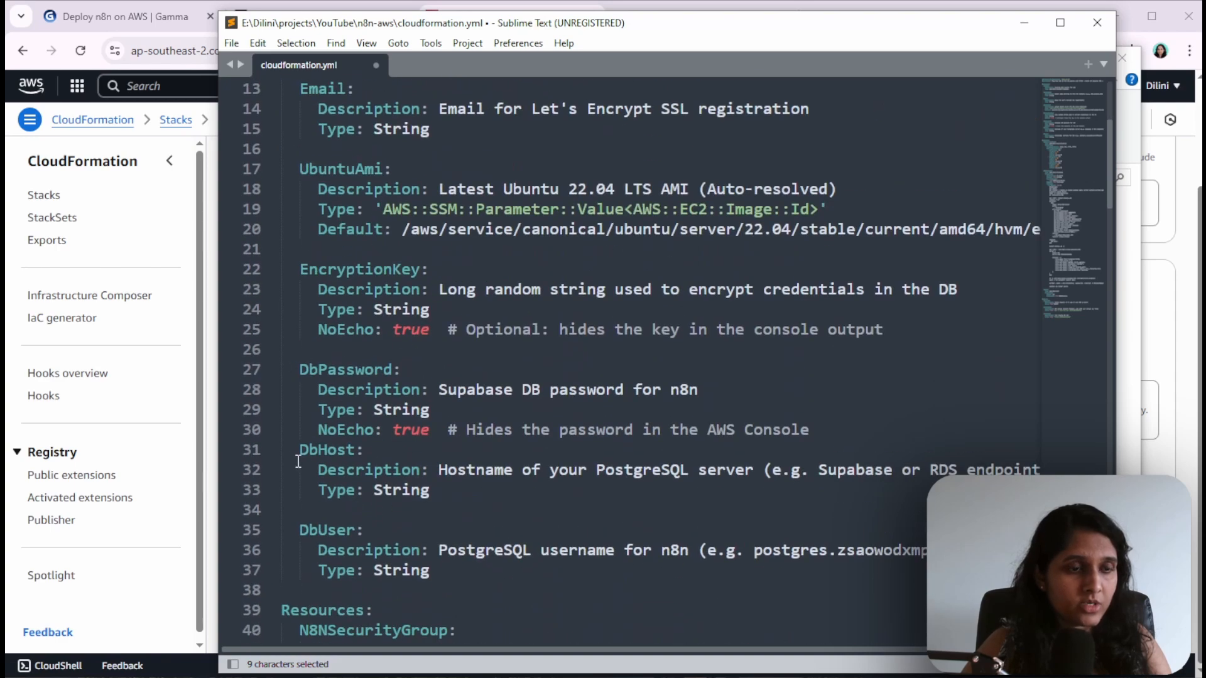
pyautogui.scroll(-3)
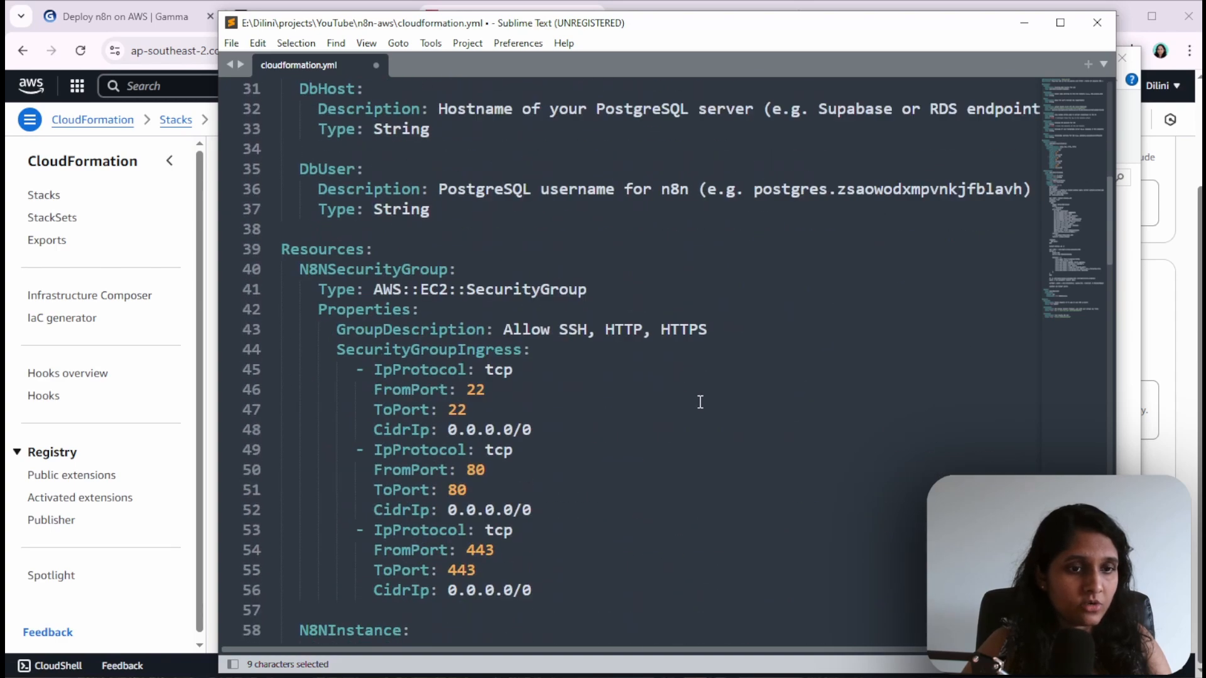
pyautogui.scroll(-3)
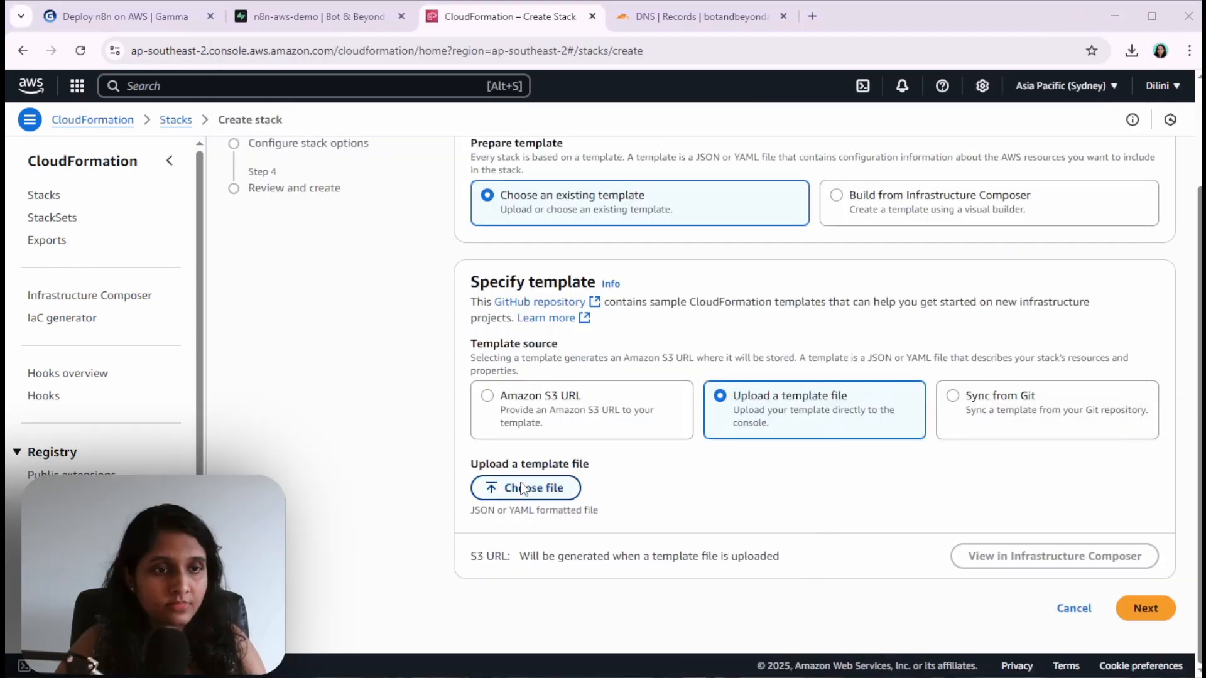
# Upload cloudformation.yml as the template and proceed to the stack details step.
pyautogui.click(525, 488)
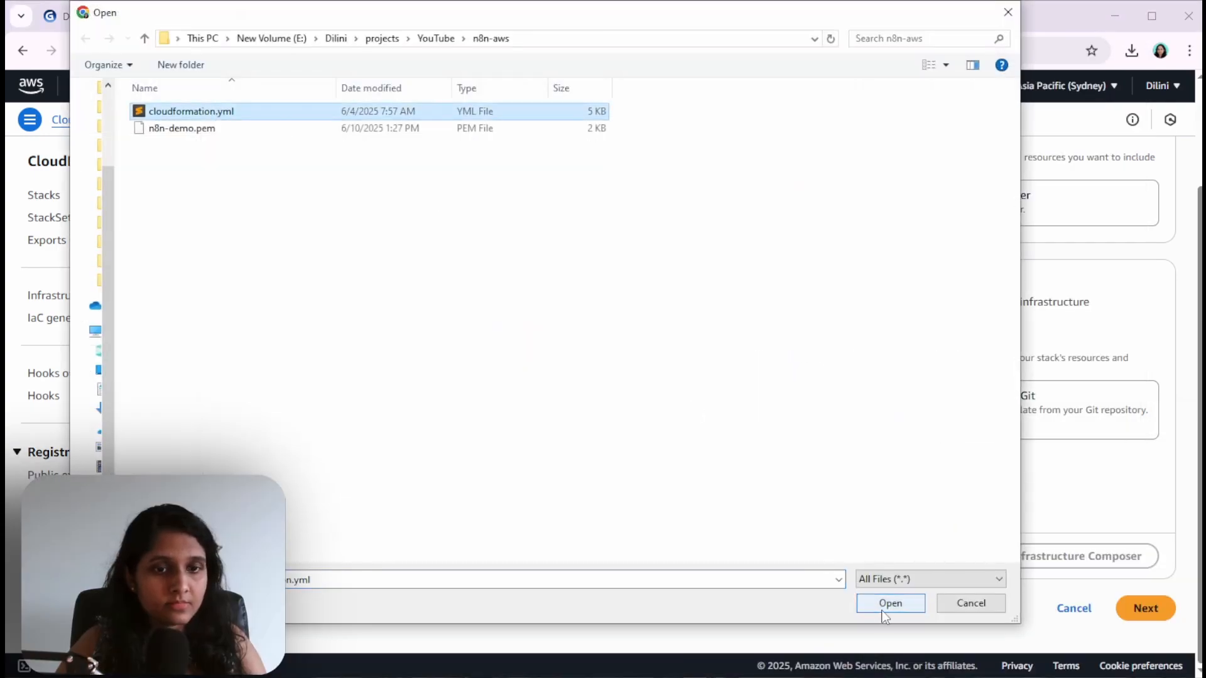
pyautogui.click(890, 603)
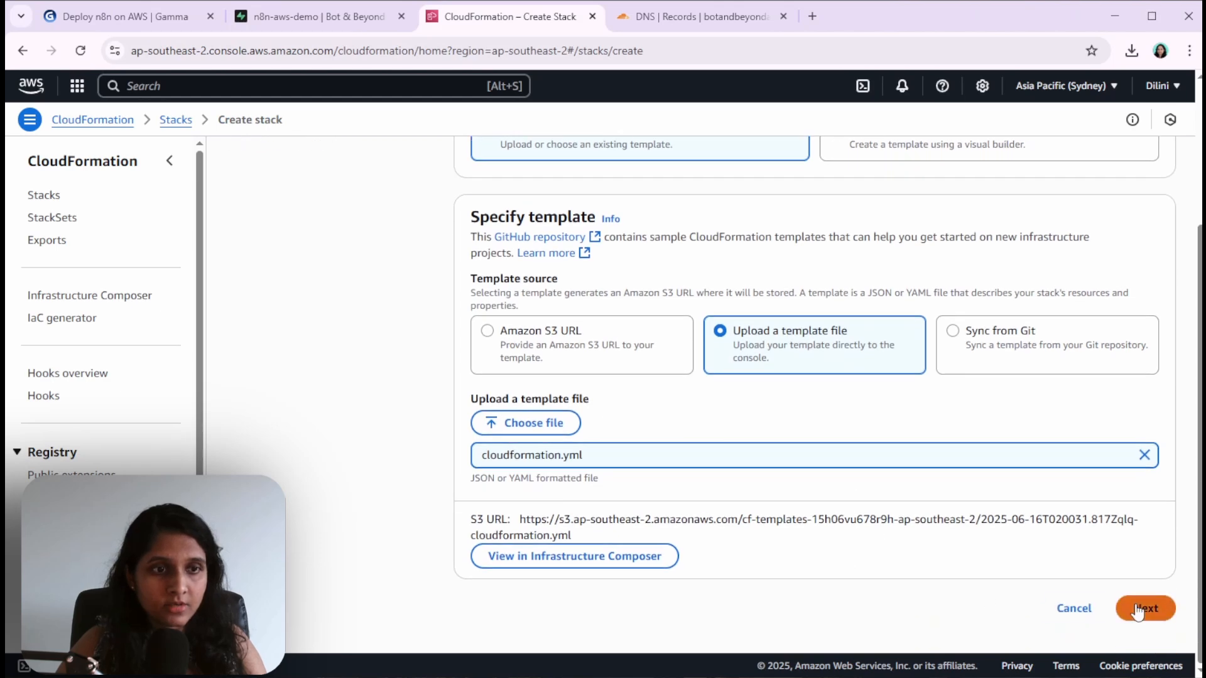
pyautogui.click(1144, 609)
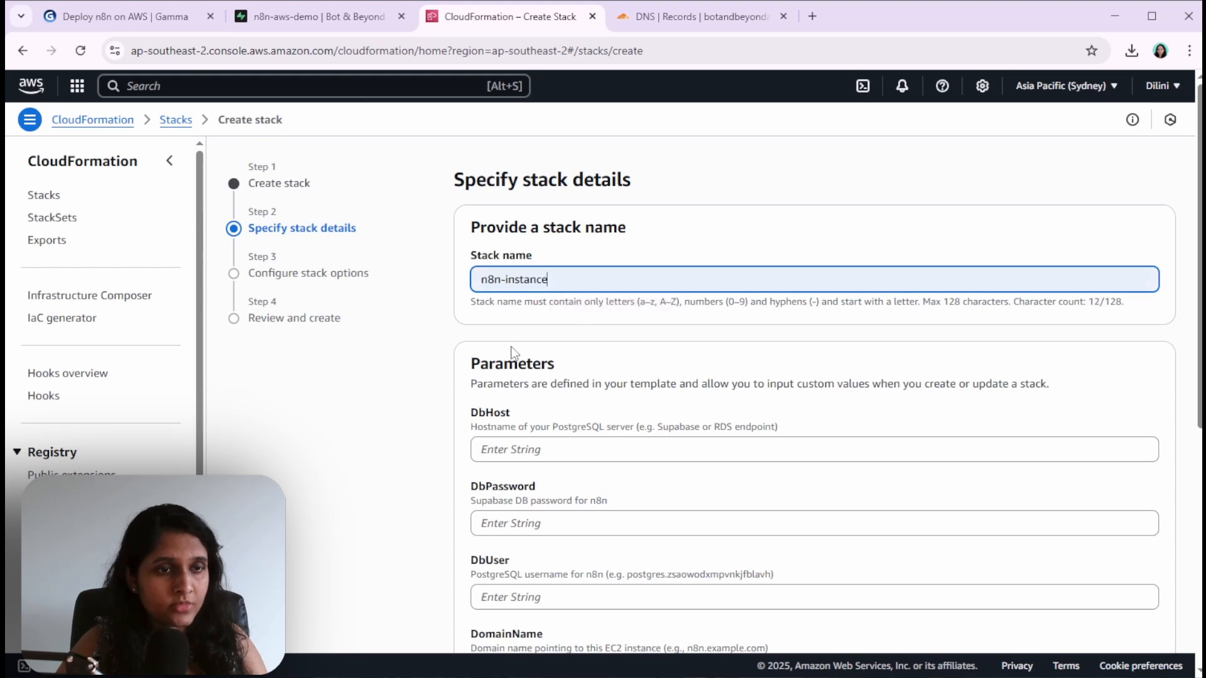
pyautogui.moveTo(493, 420)
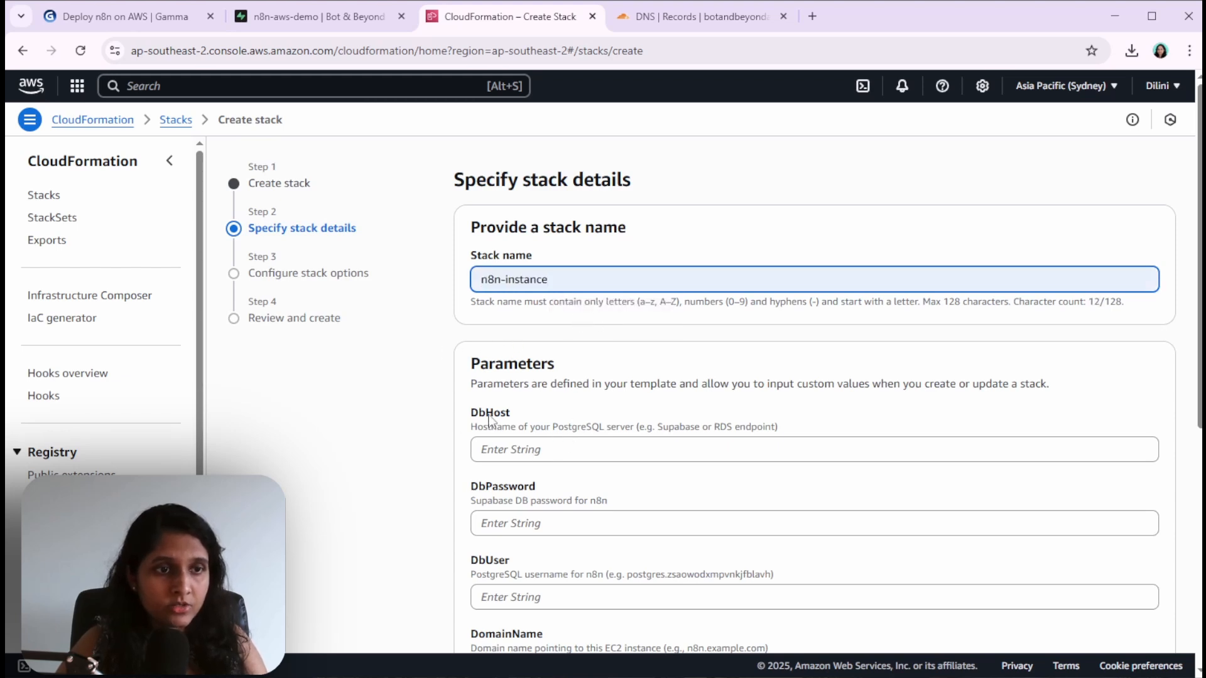
pyautogui.moveTo(541, 565)
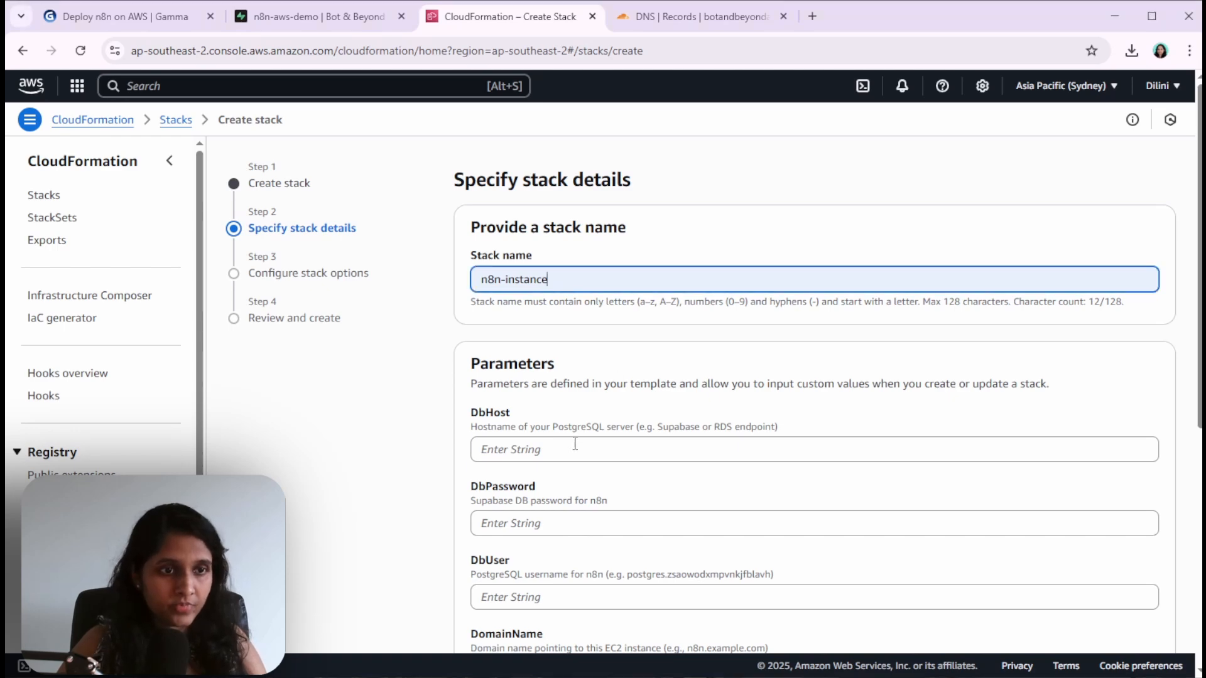
pyautogui.write('aws-0-ap-southeast-1.pooler.supabase.com')
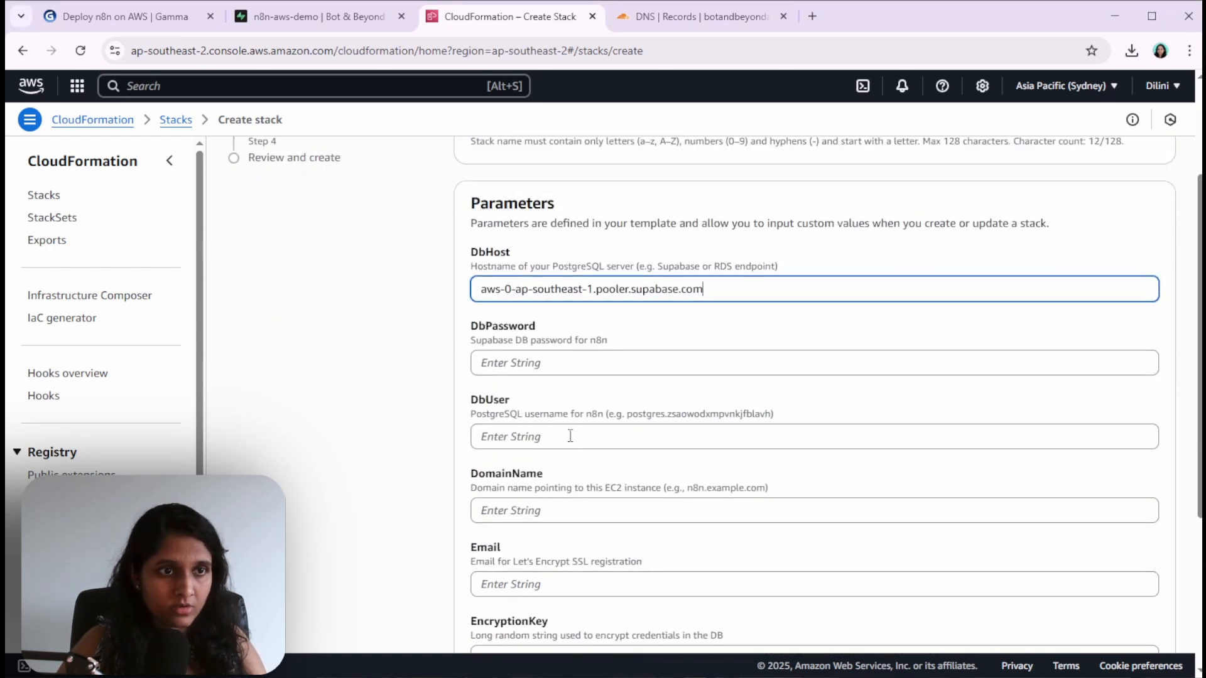
pyautogui.click(814, 362)
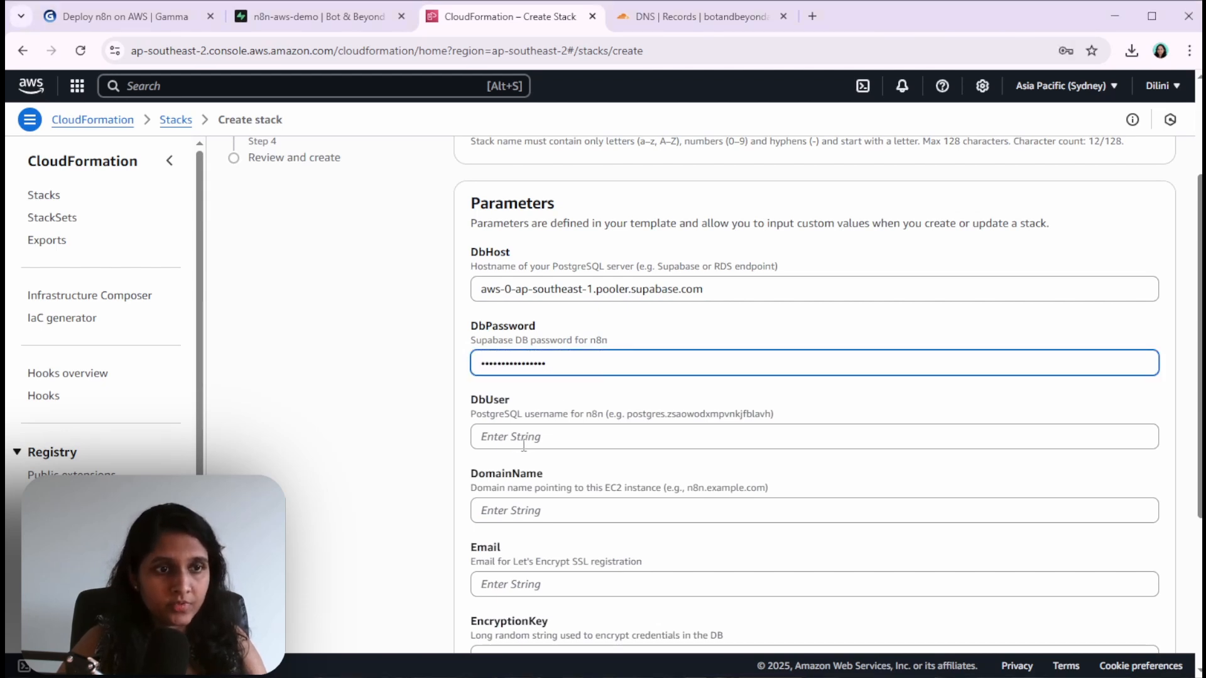
pyautogui.click(814, 436)
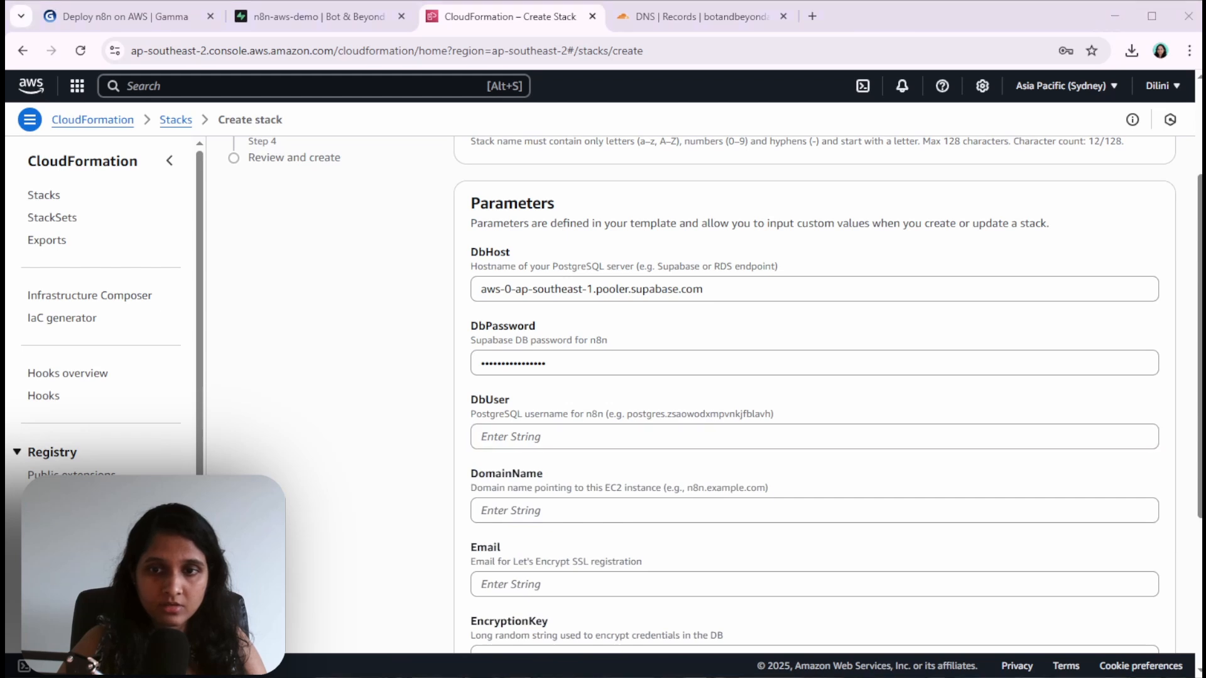
pyautogui.click(814, 436)
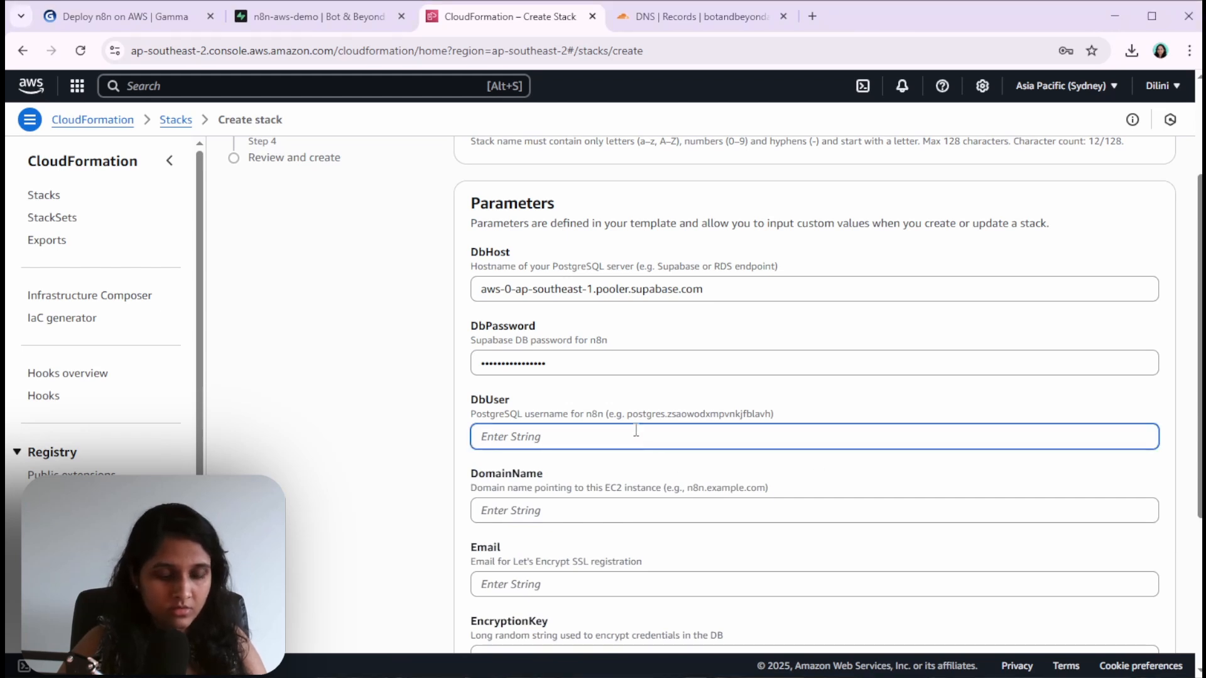
pyautogui.write('postgres.cucqfpemakxbtyroglsv')
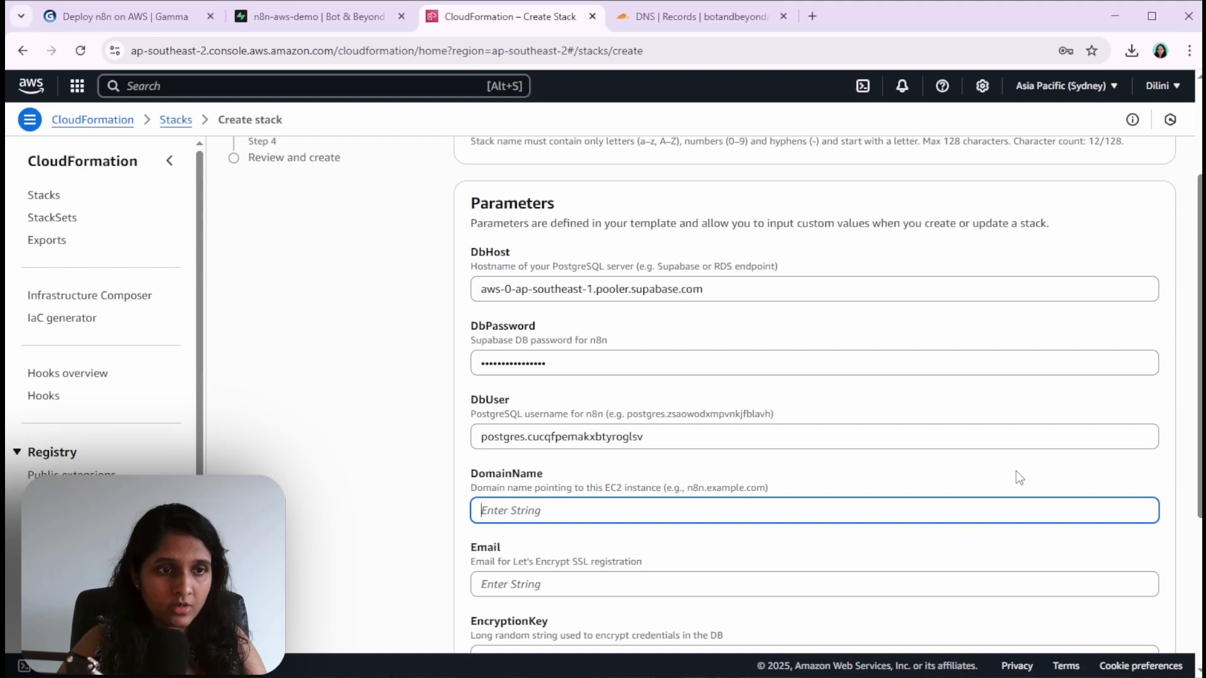
pyautogui.scroll(-3)
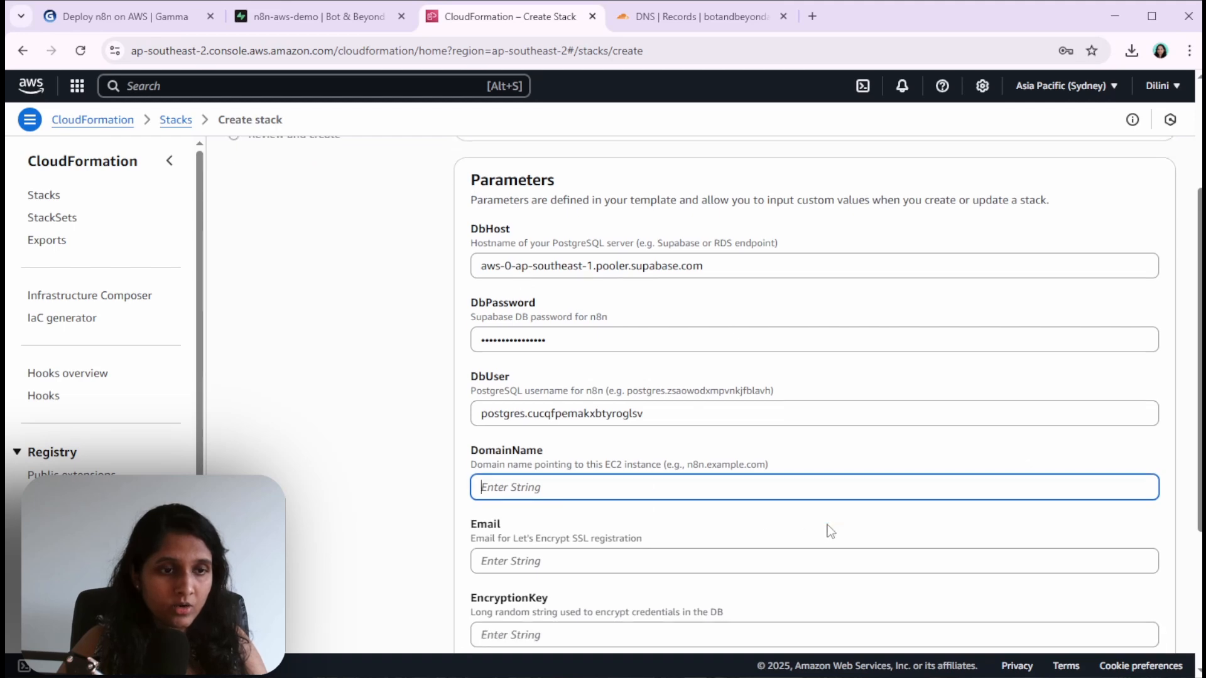
pyautogui.scroll(-3)
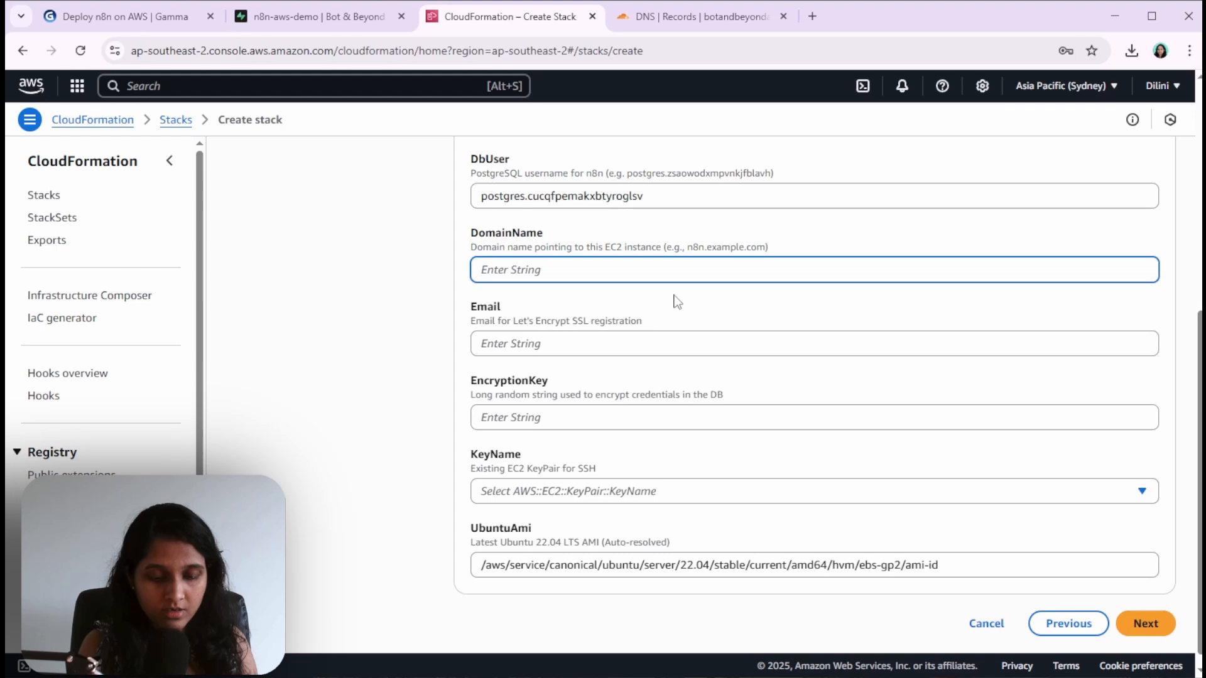
pyautogui.write('8n.botandbeyondai.com')
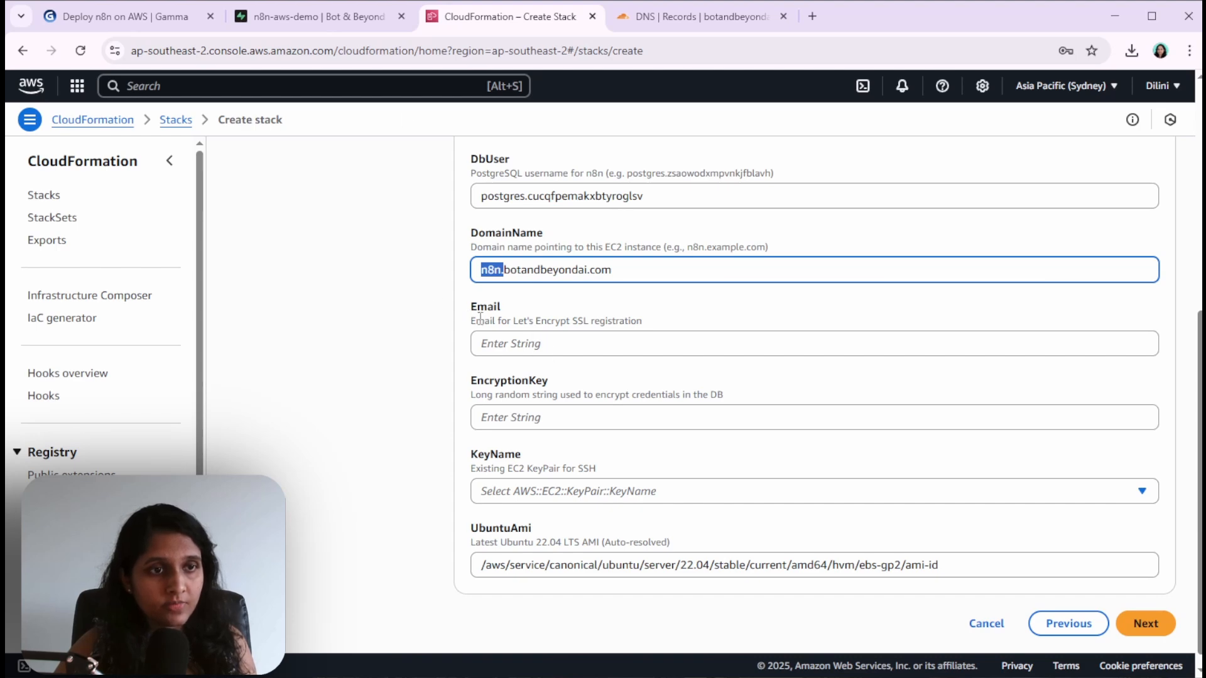
pyautogui.click(814, 342)
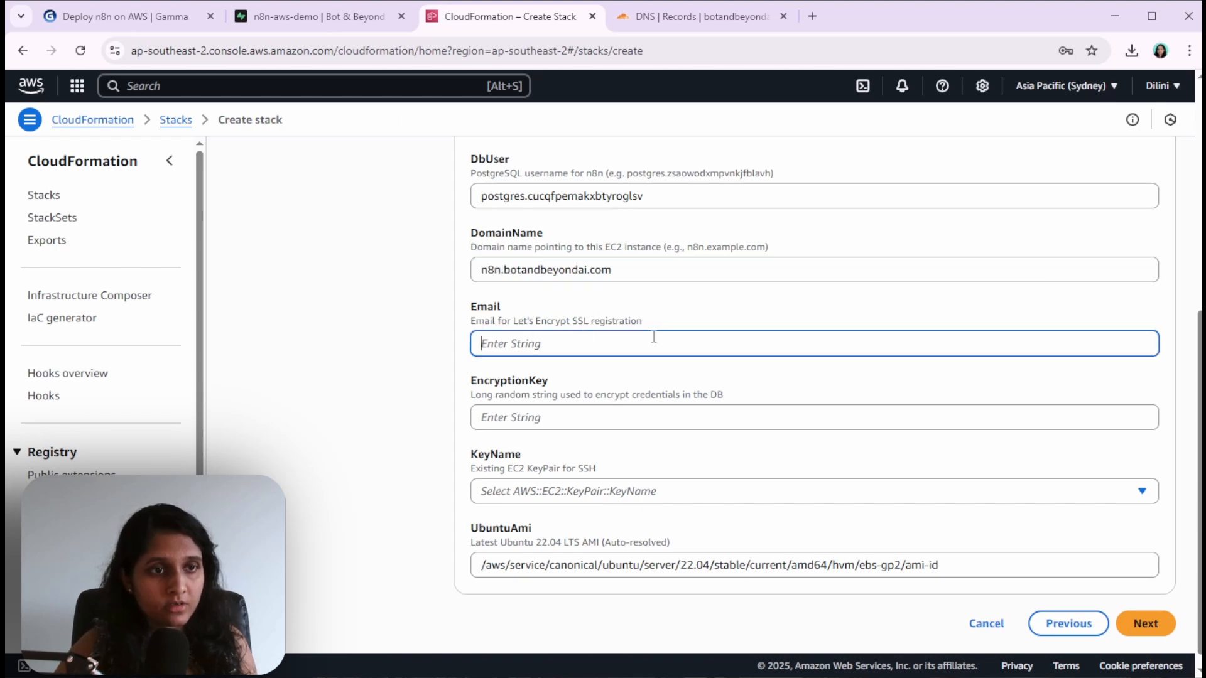
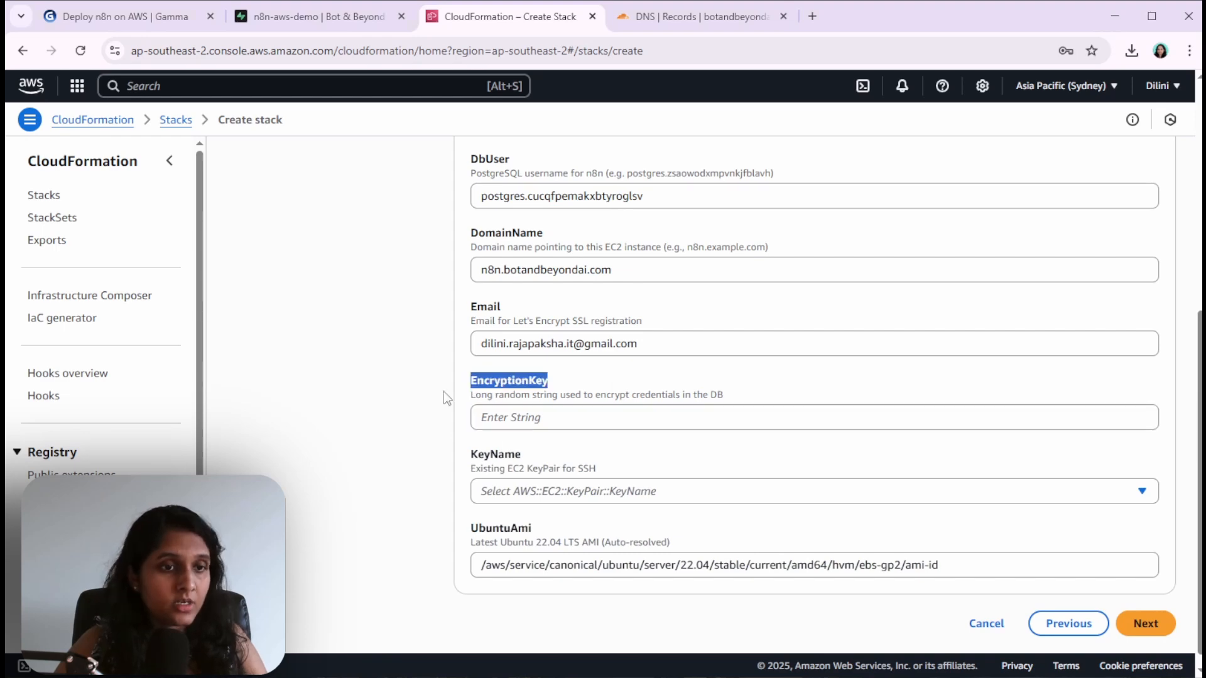
pyautogui.moveTo(654, 407)
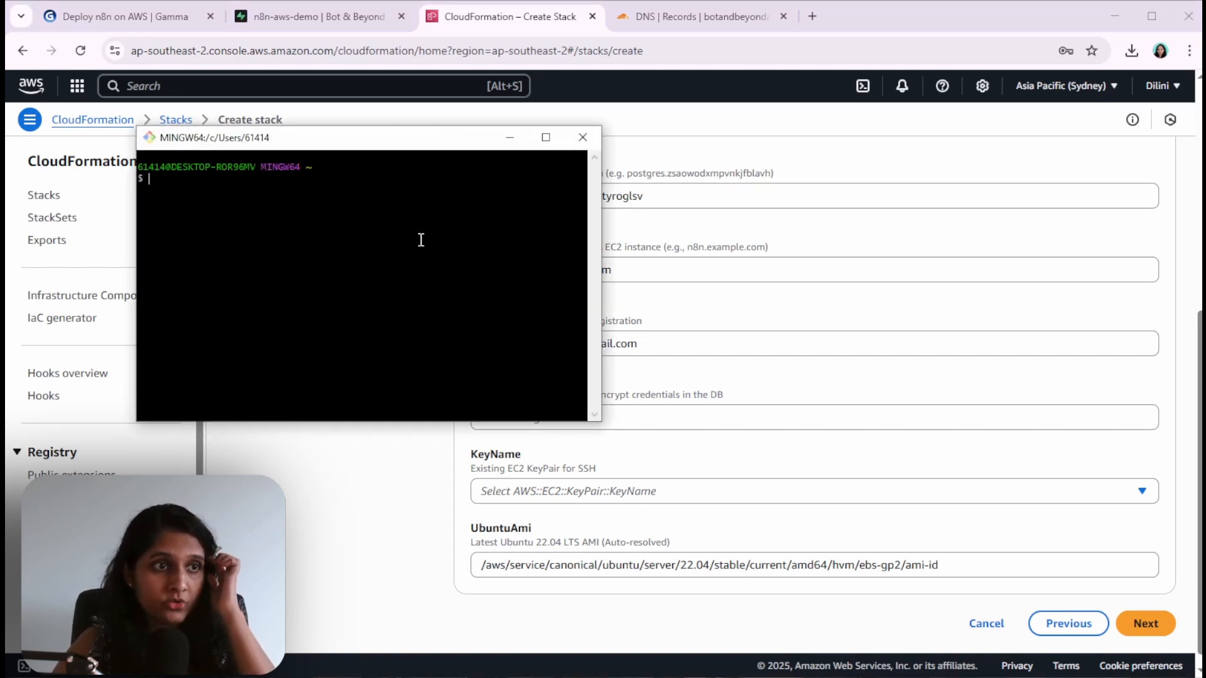
# Run openssl rand -hex 32 in Git Bash and copy the generated key.
pyautogui.moveTo(362, 137); pyautogui.dragTo(869, 192)
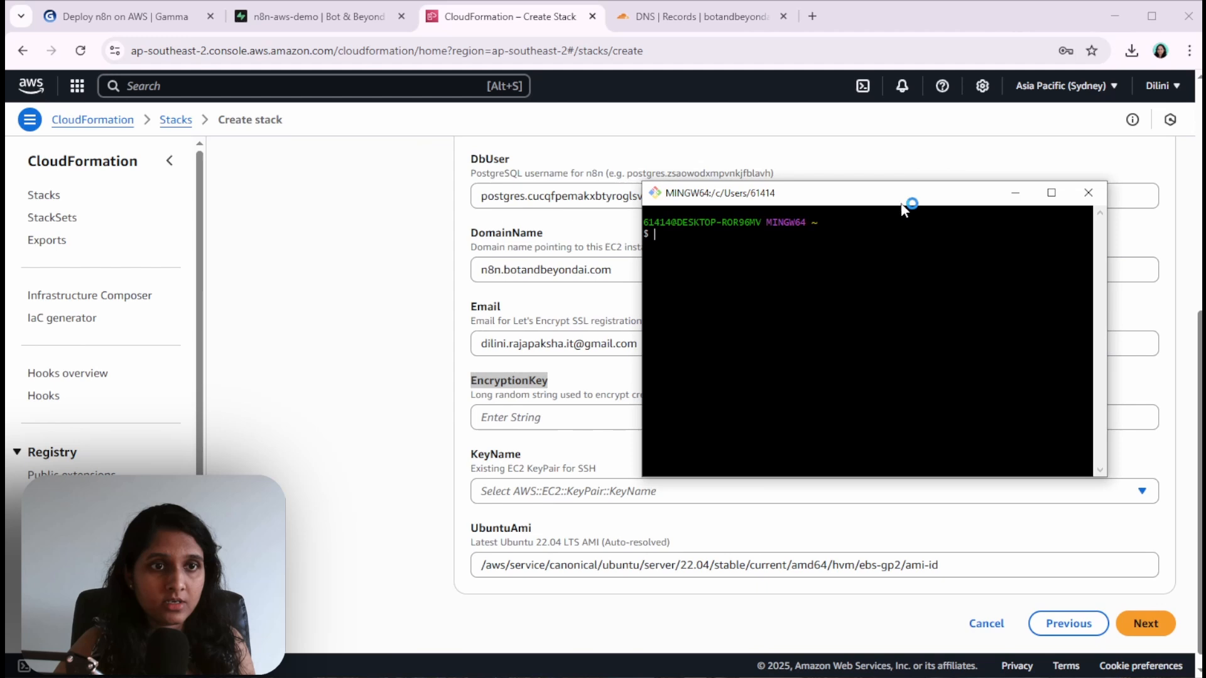
pyautogui.write('openssl')
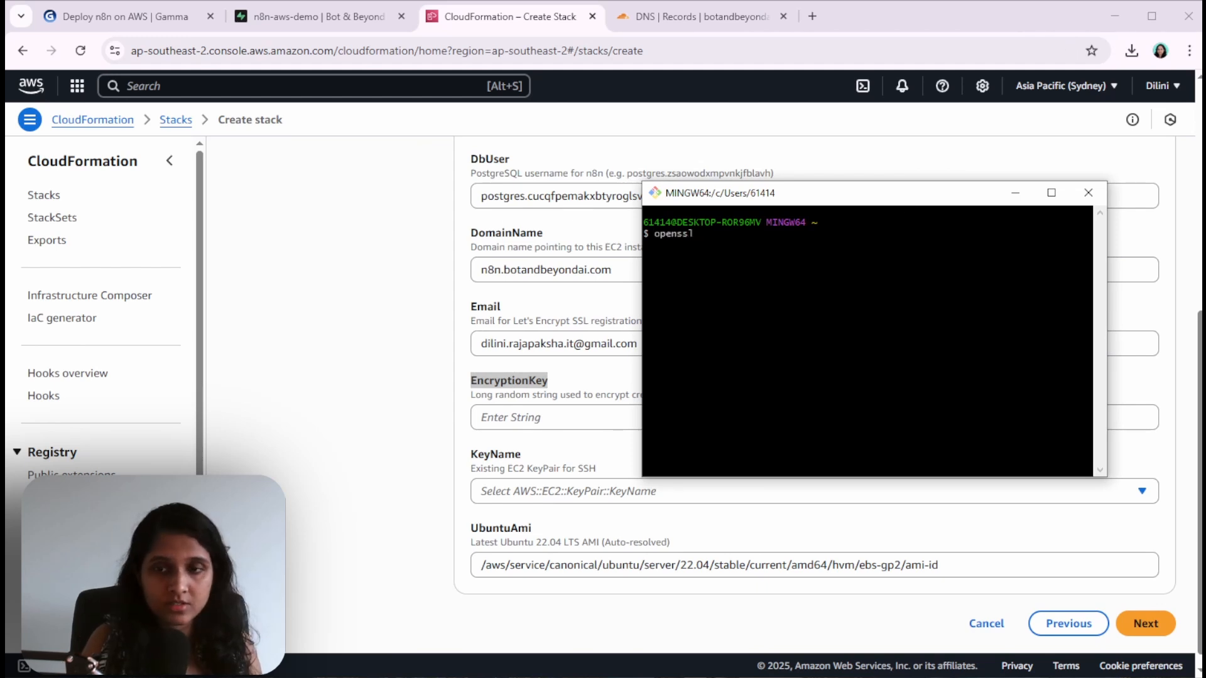
pyautogui.write('rand')
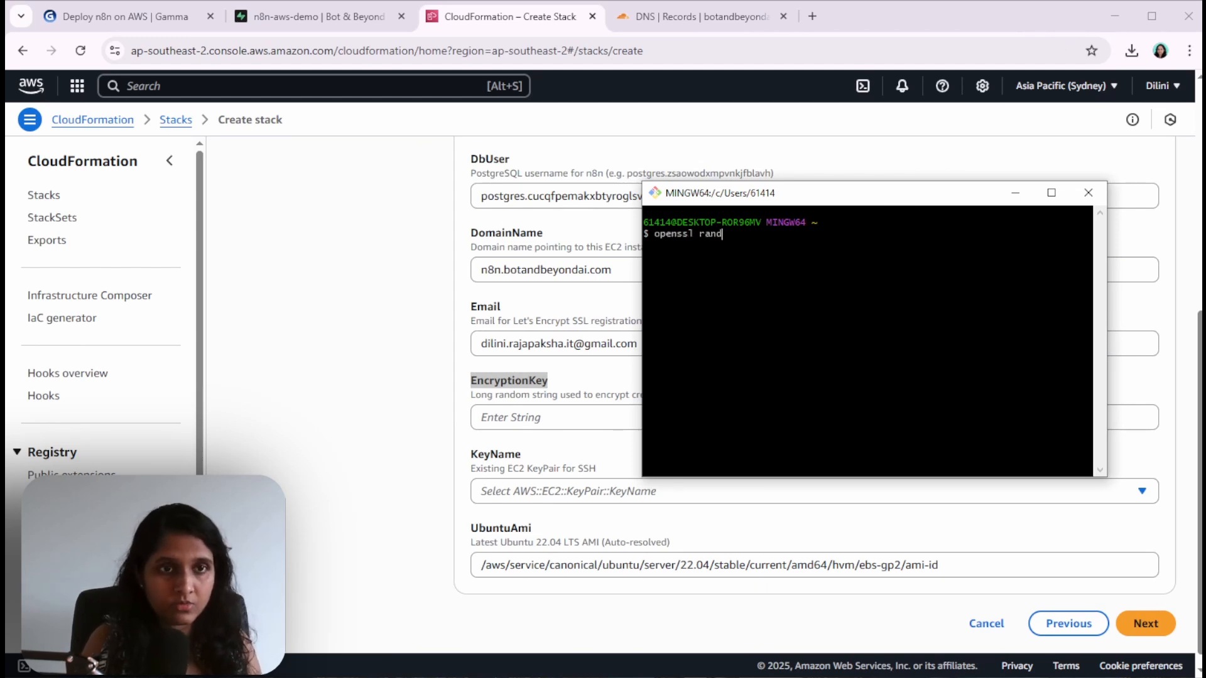
pyautogui.write('-')
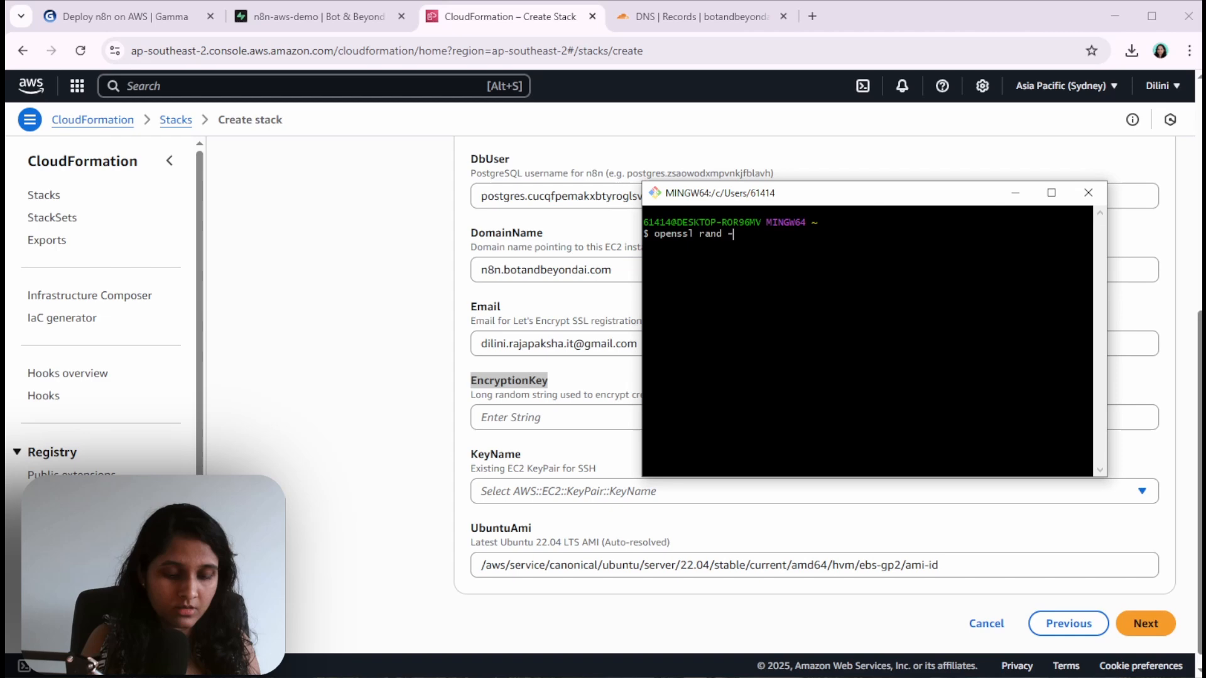
pyautogui.write('hex 32')
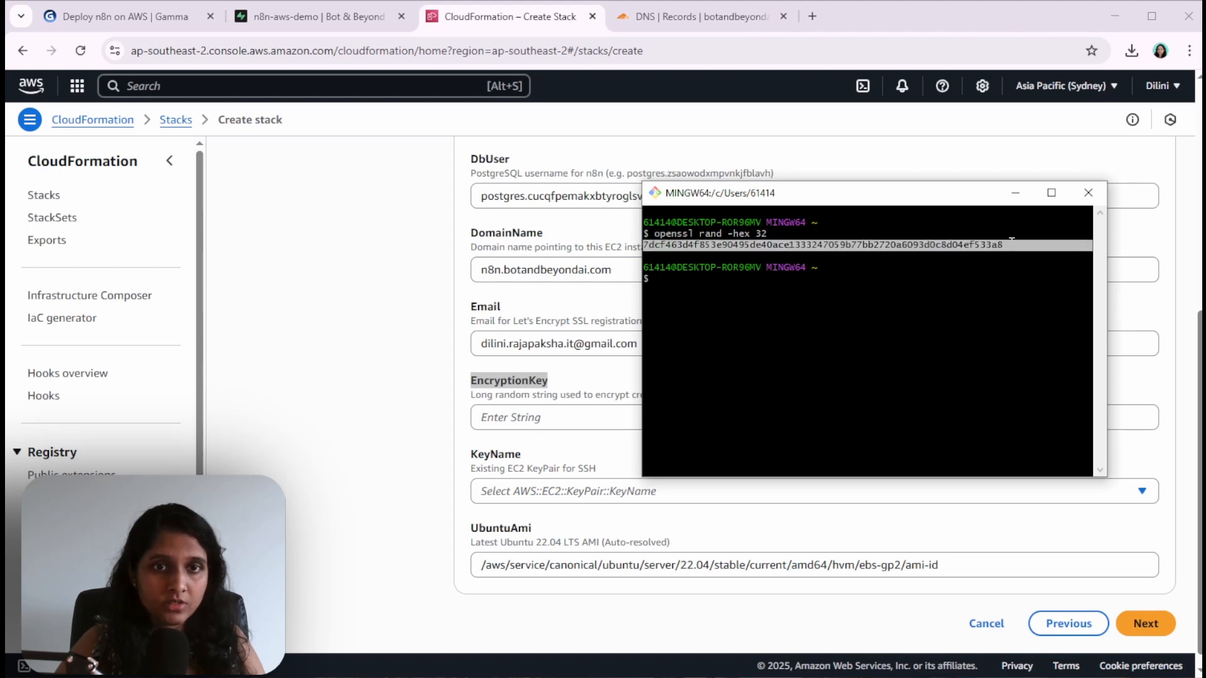
pyautogui.press('ctrl+c')
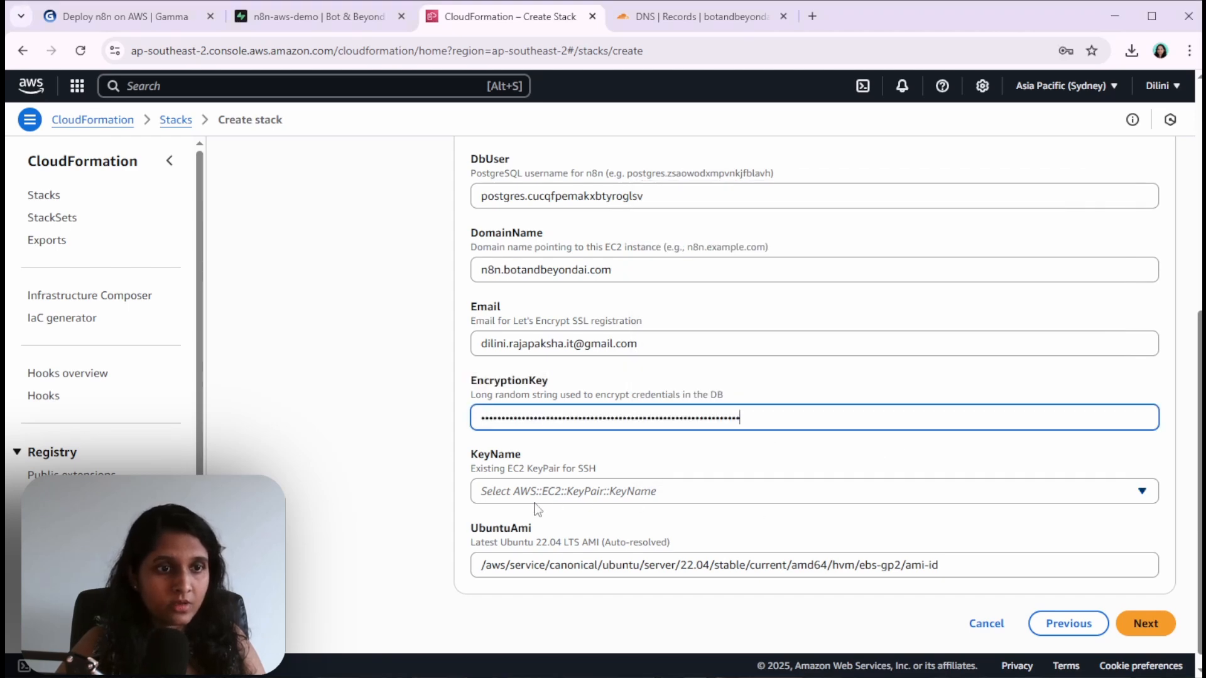
# Choose the n8n-demo key pair and continue to the review step.
pyautogui.click(814, 491)
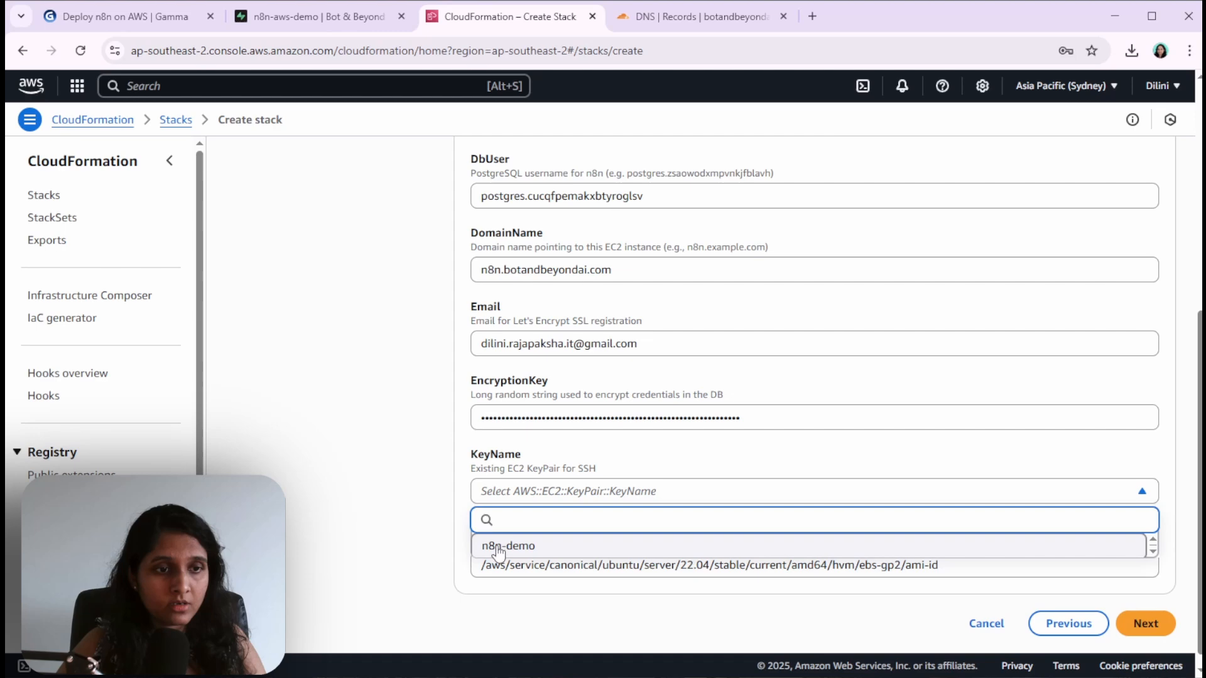
pyautogui.click(507, 545)
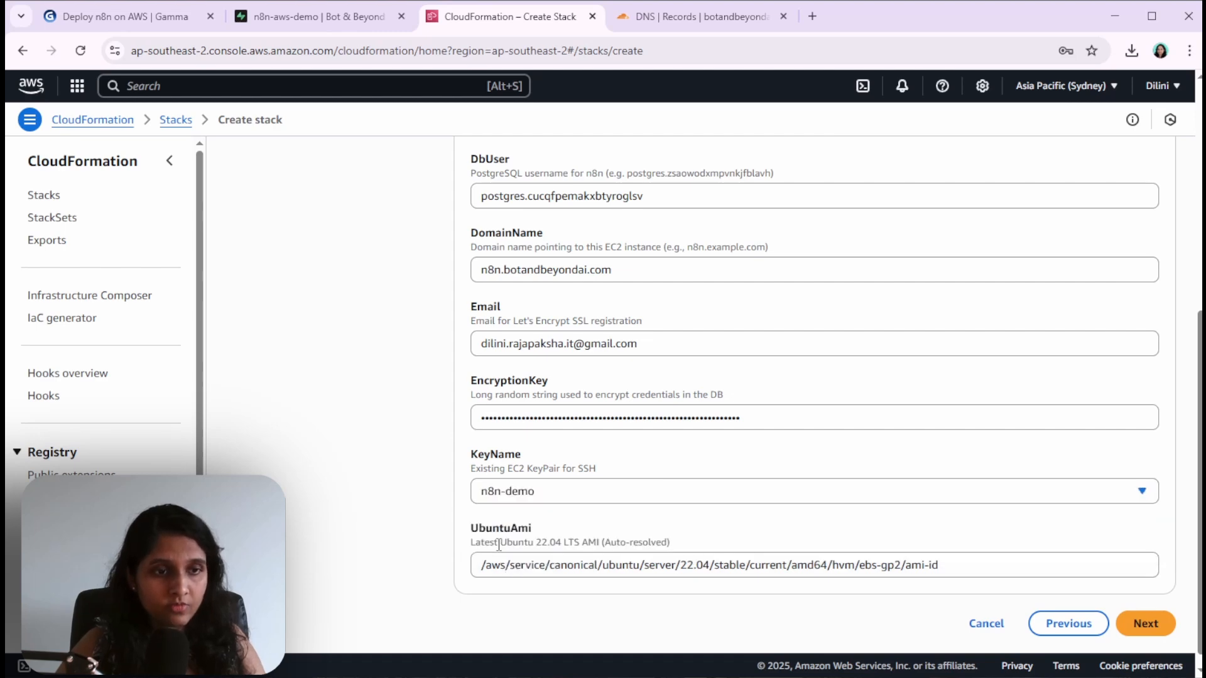
pyautogui.scroll(-3)
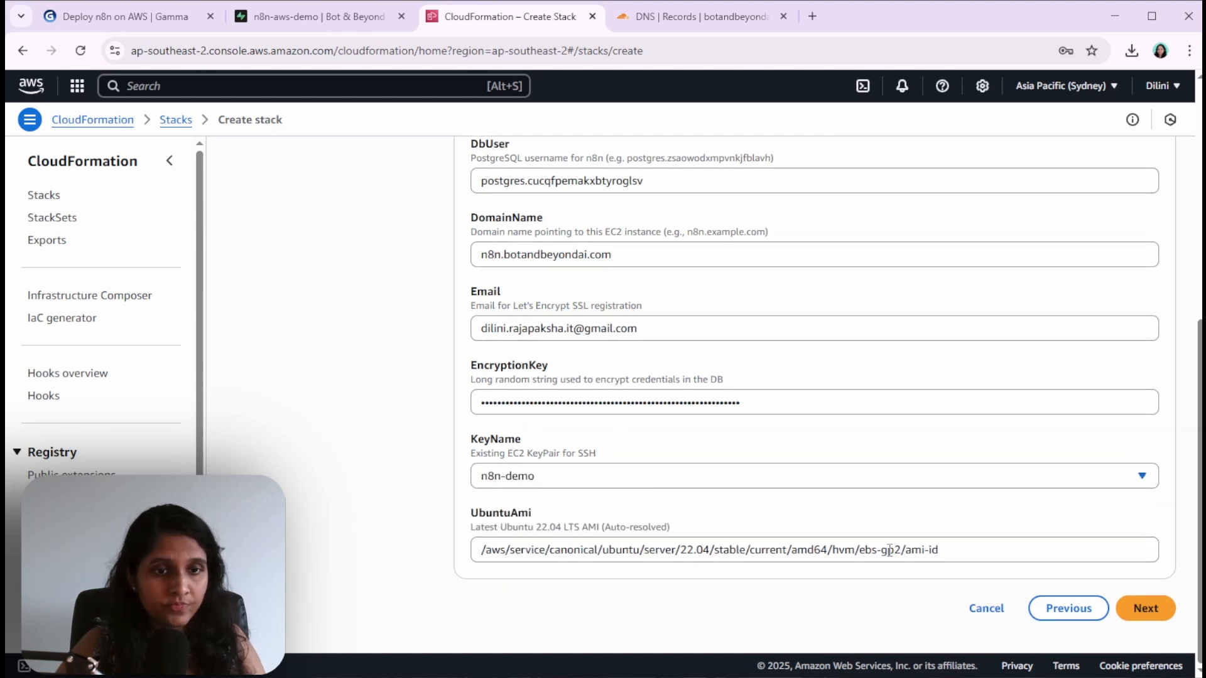
pyautogui.click(1144, 609)
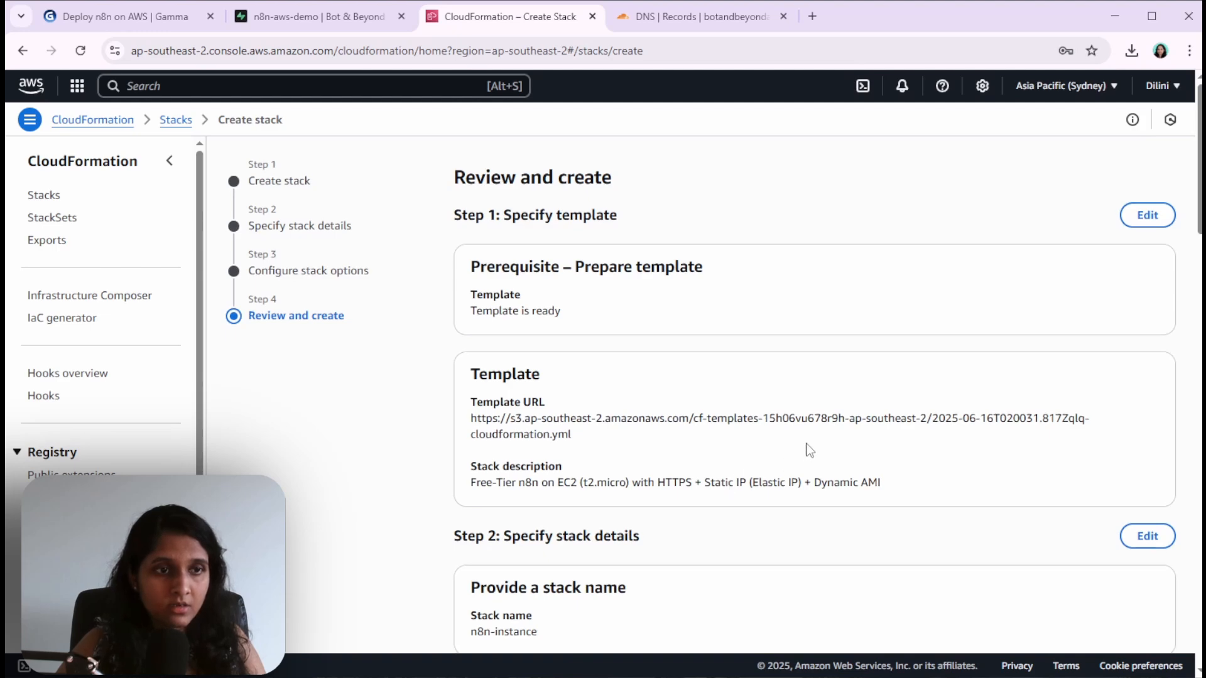
# Review the stack settings and submit the n8n-instance stack.
pyautogui.scroll(-3)
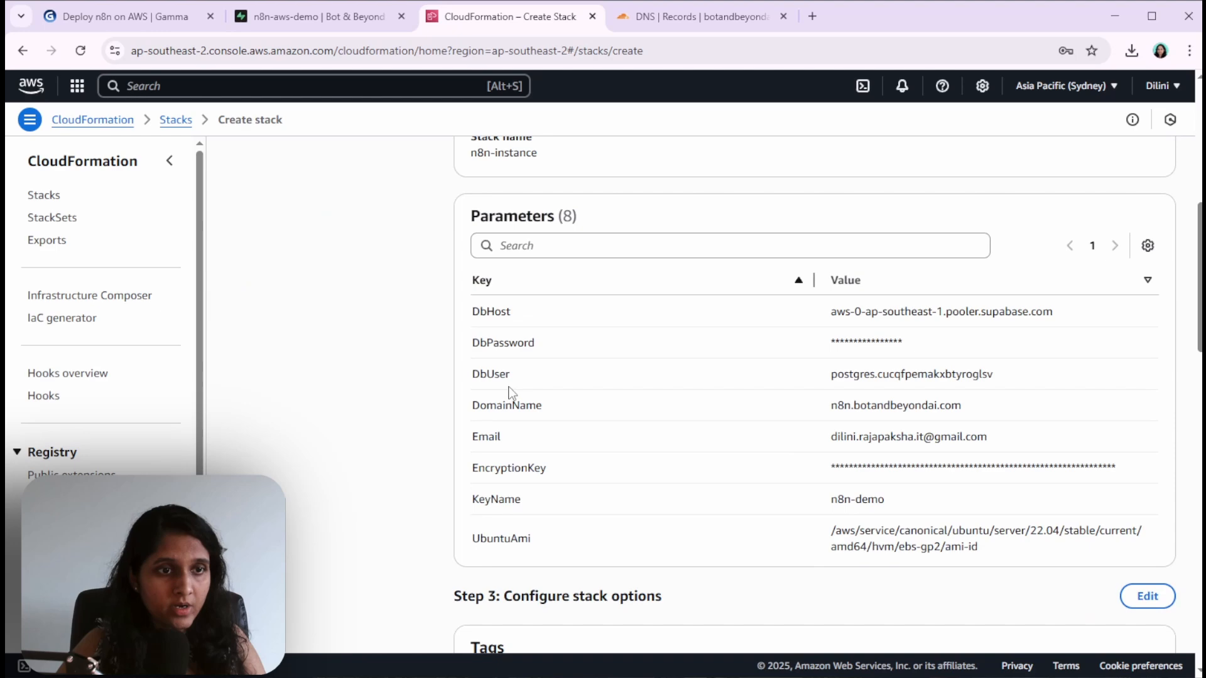
pyautogui.scroll(-3)
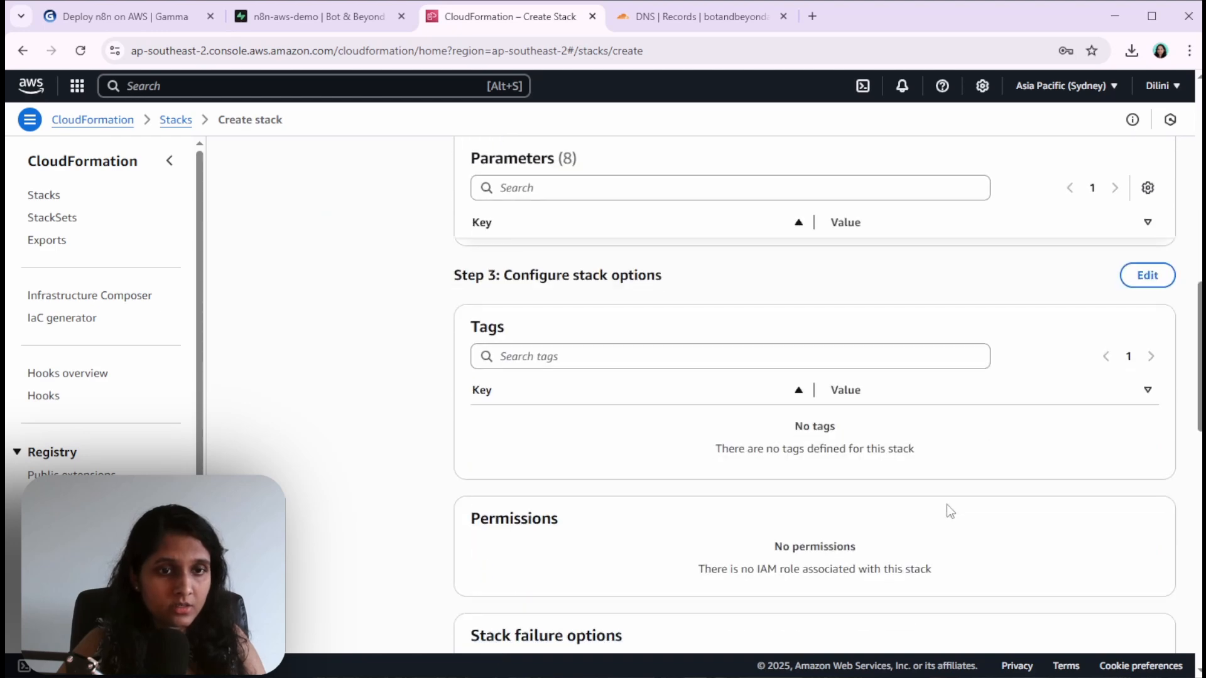
pyautogui.scroll(-3)
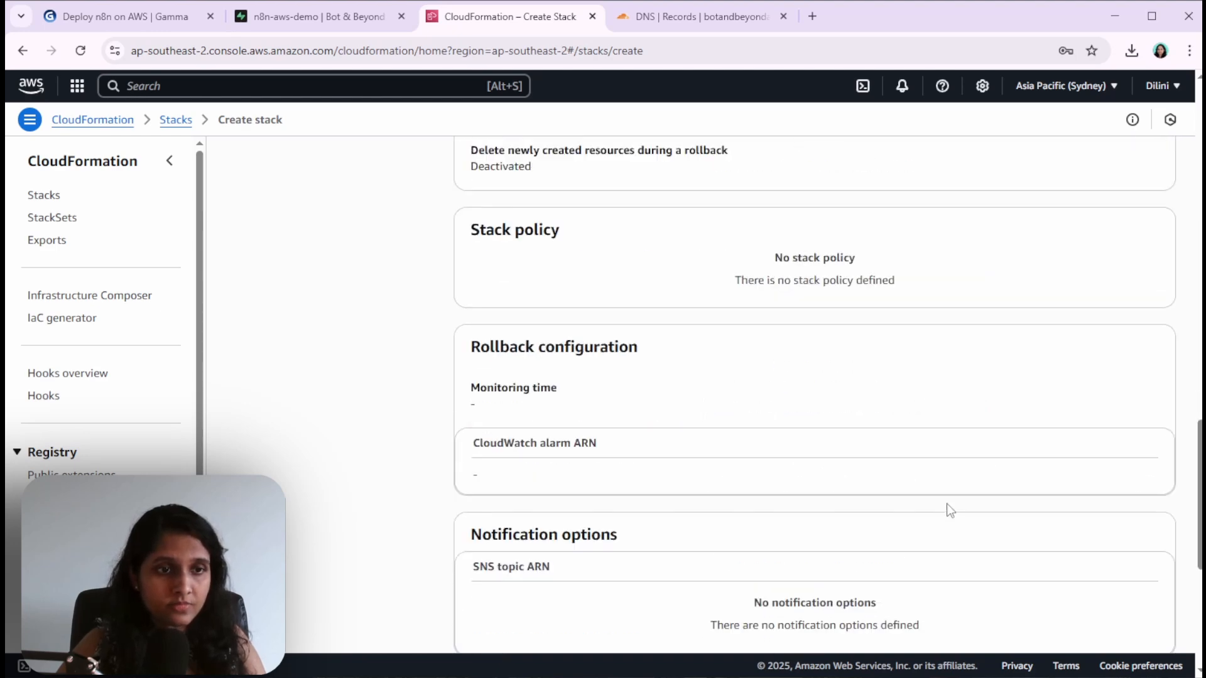
pyautogui.scroll(-3)
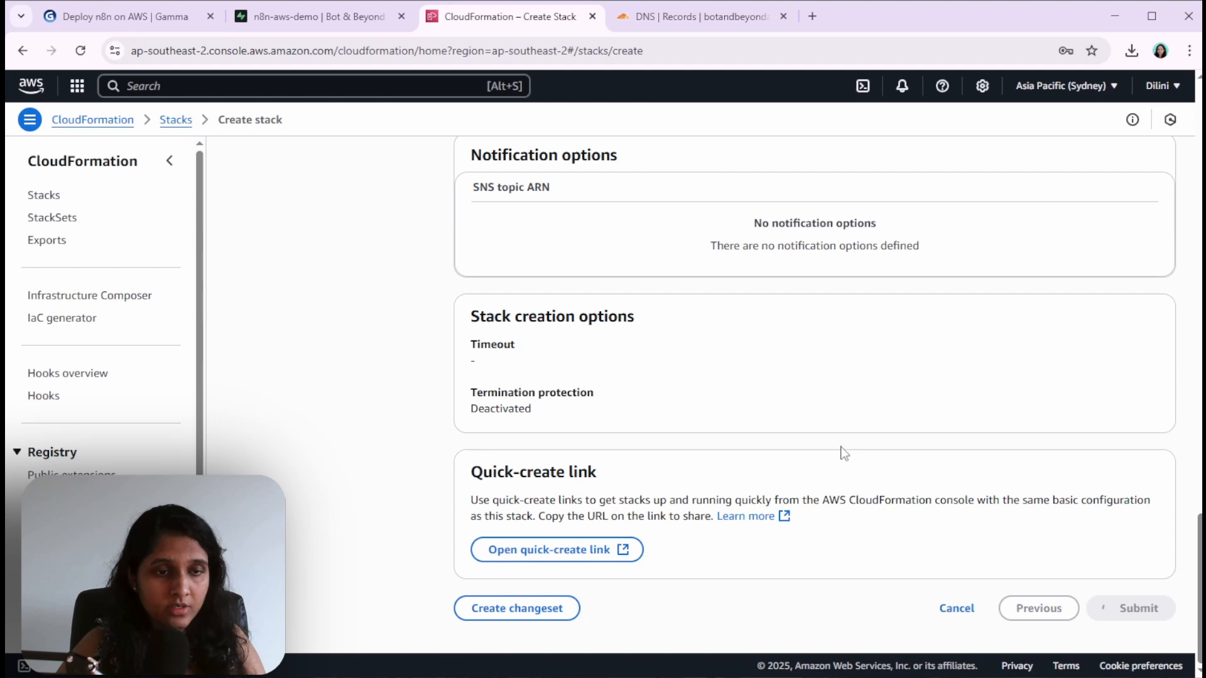
pyautogui.click(1131, 608)
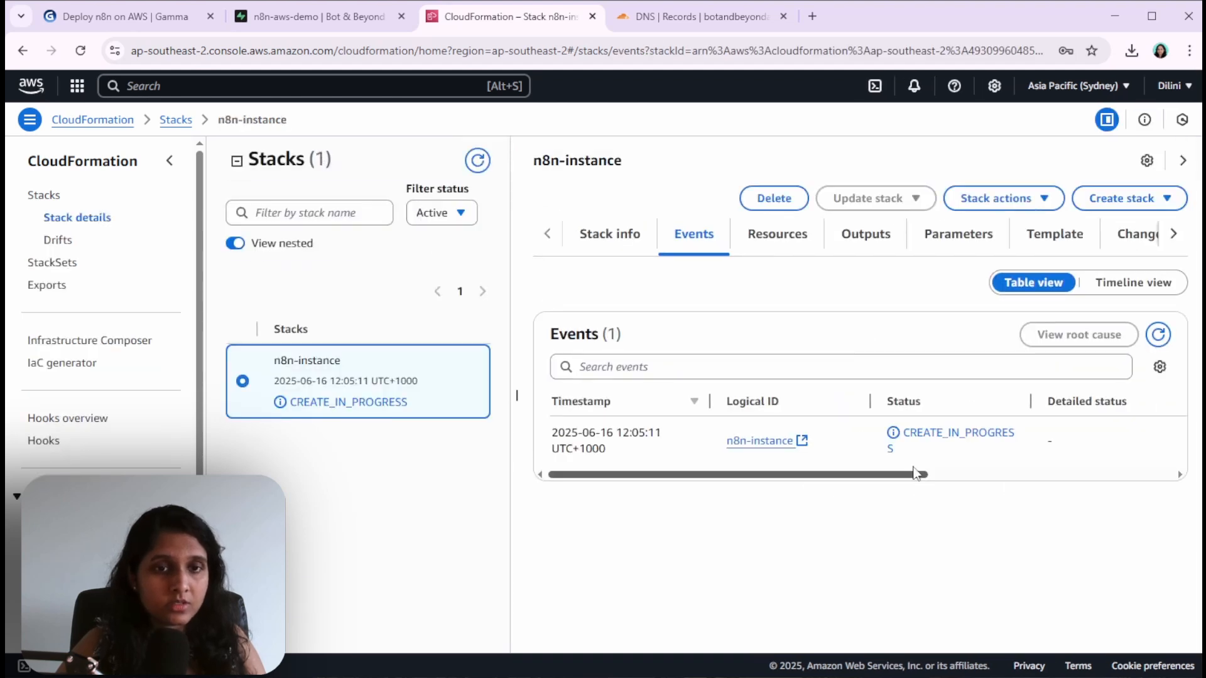
pyautogui.moveTo(1046, 467)
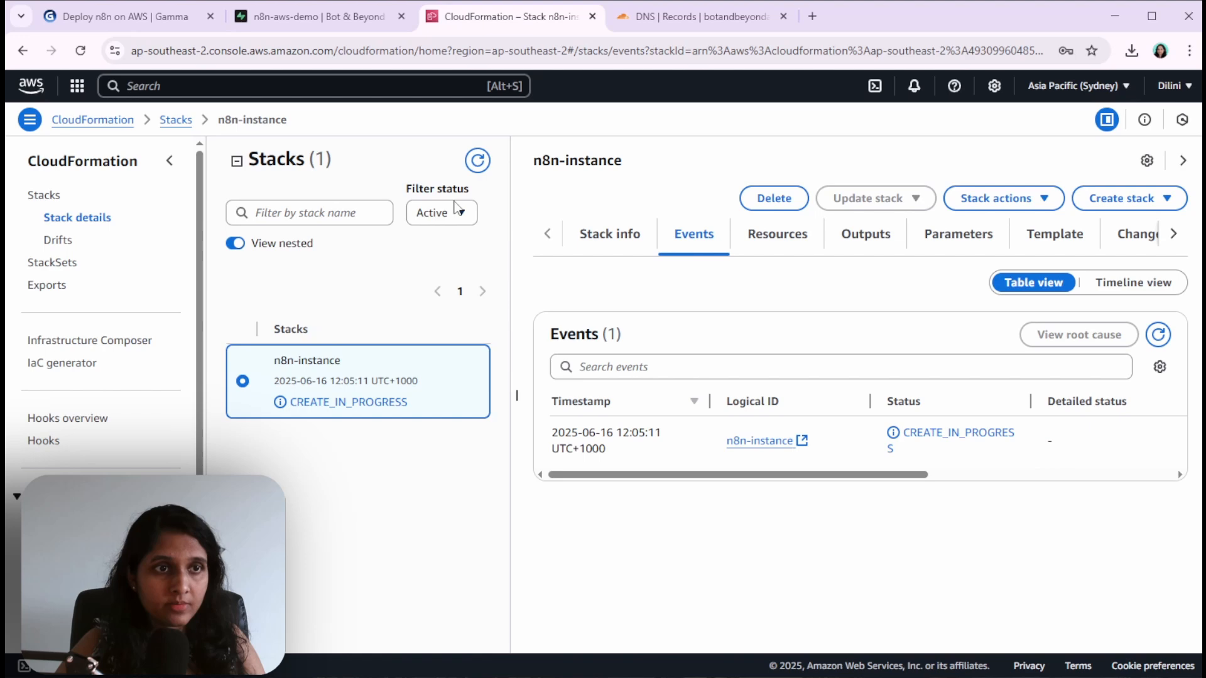
pyautogui.moveTo(771, 143)
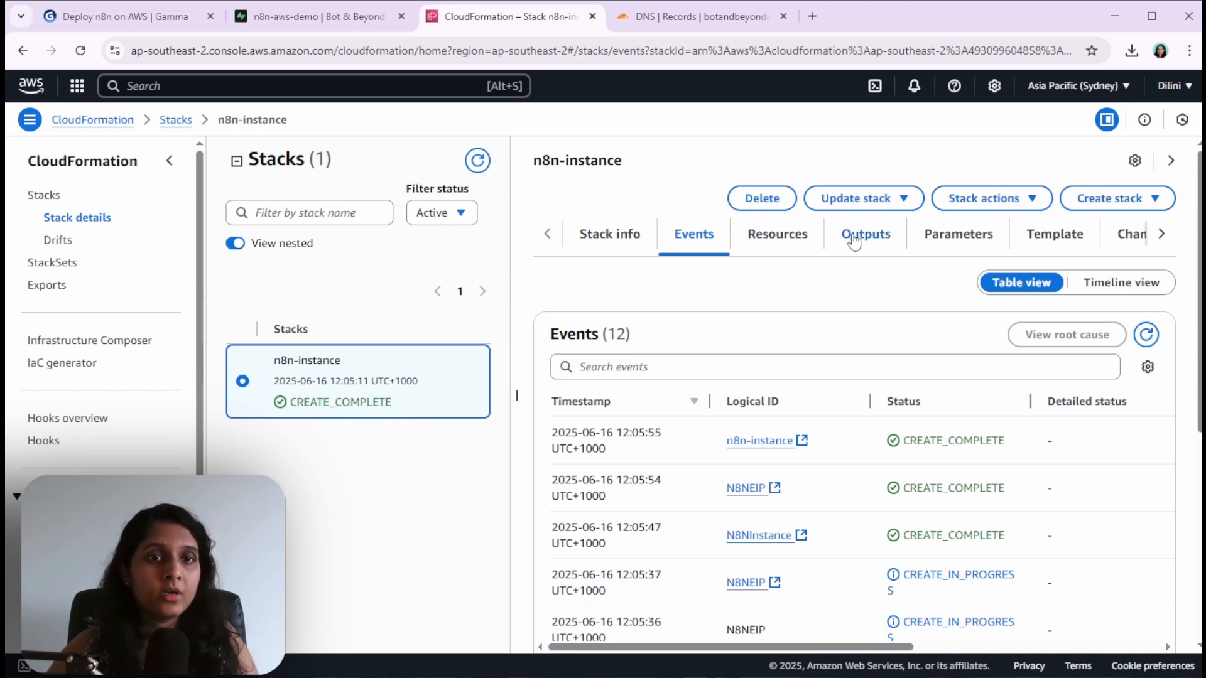
# Select the StaticIP output 13.211.183.12 on the stack's Outputs tab.
pyautogui.click(866, 233)
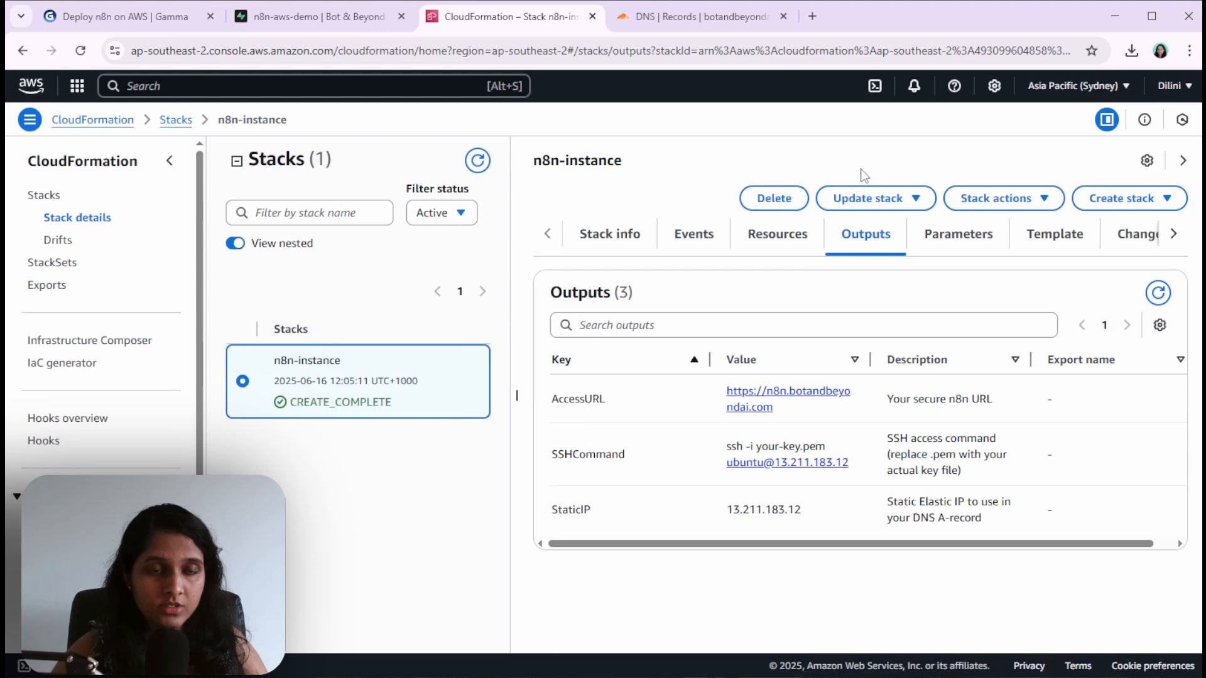
pyautogui.moveTo(688, 474)
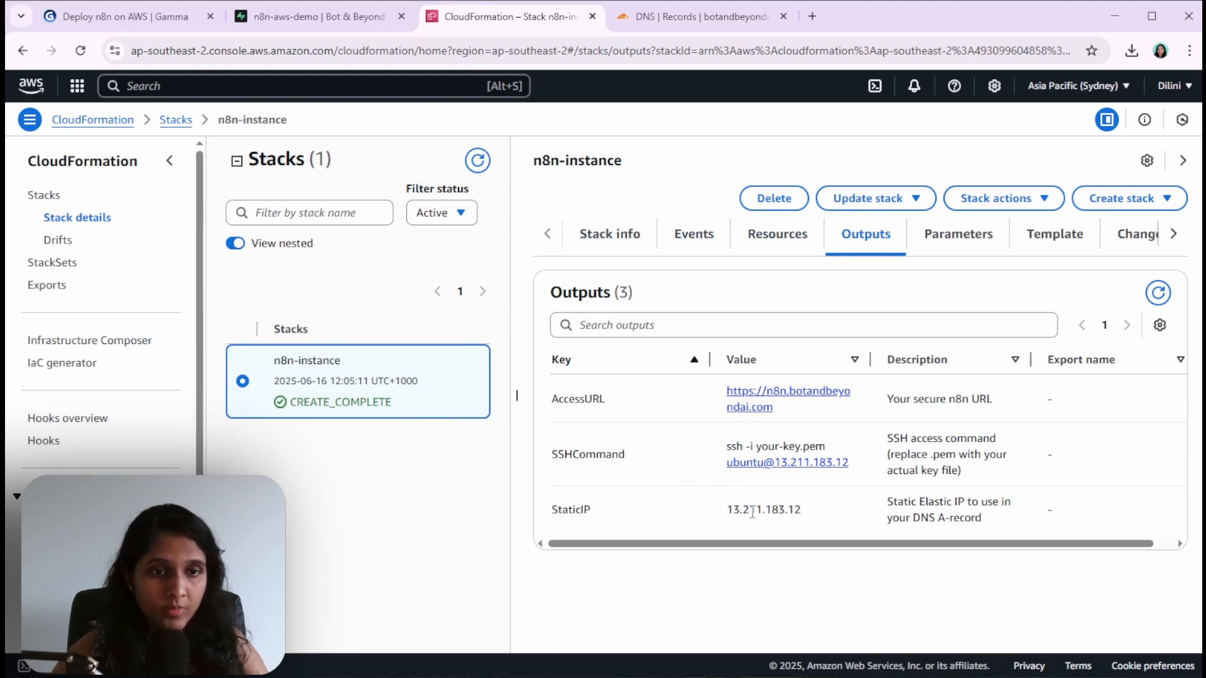
pyautogui.doubleClick(729, 510)
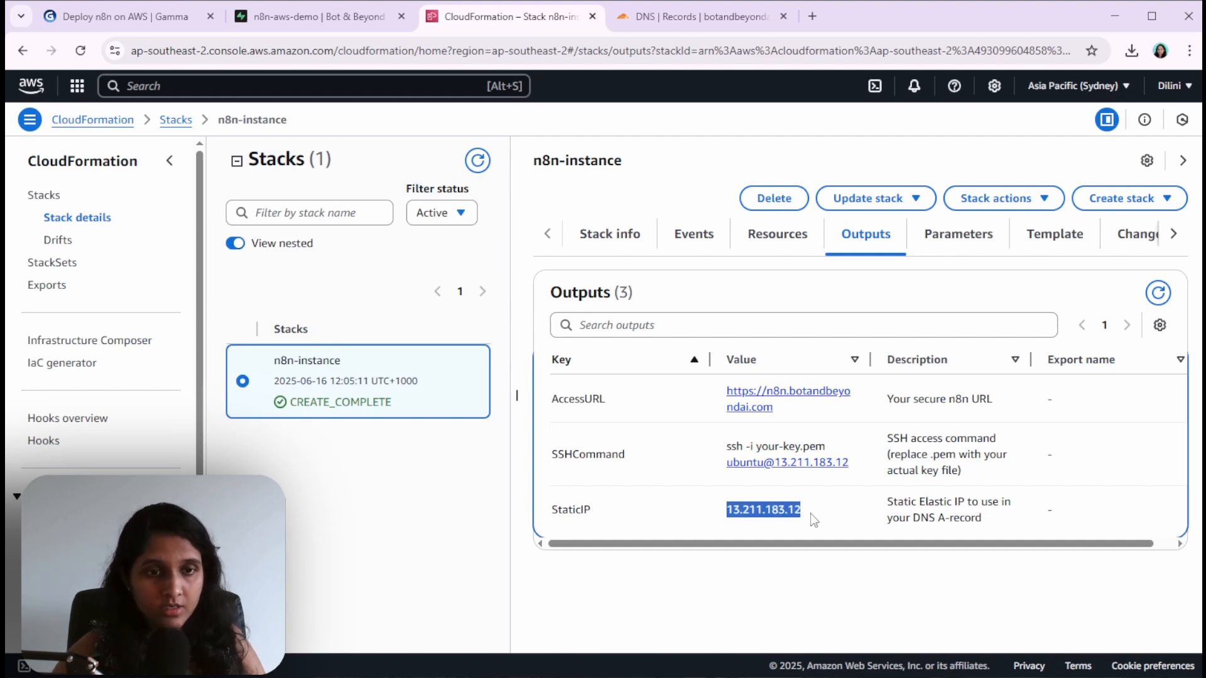
pyautogui.moveTo(768, 406)
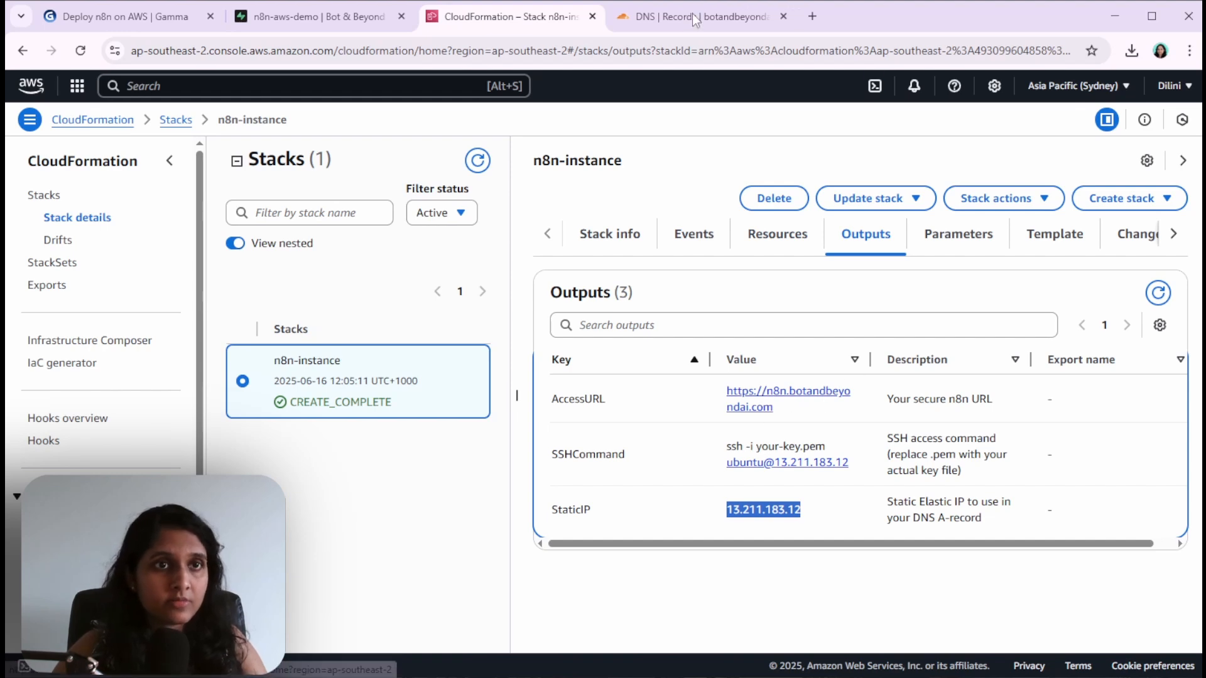
# Start a Cloudflare A record named n8n pointing to 13.211.183.12.
pyautogui.click(692, 16)
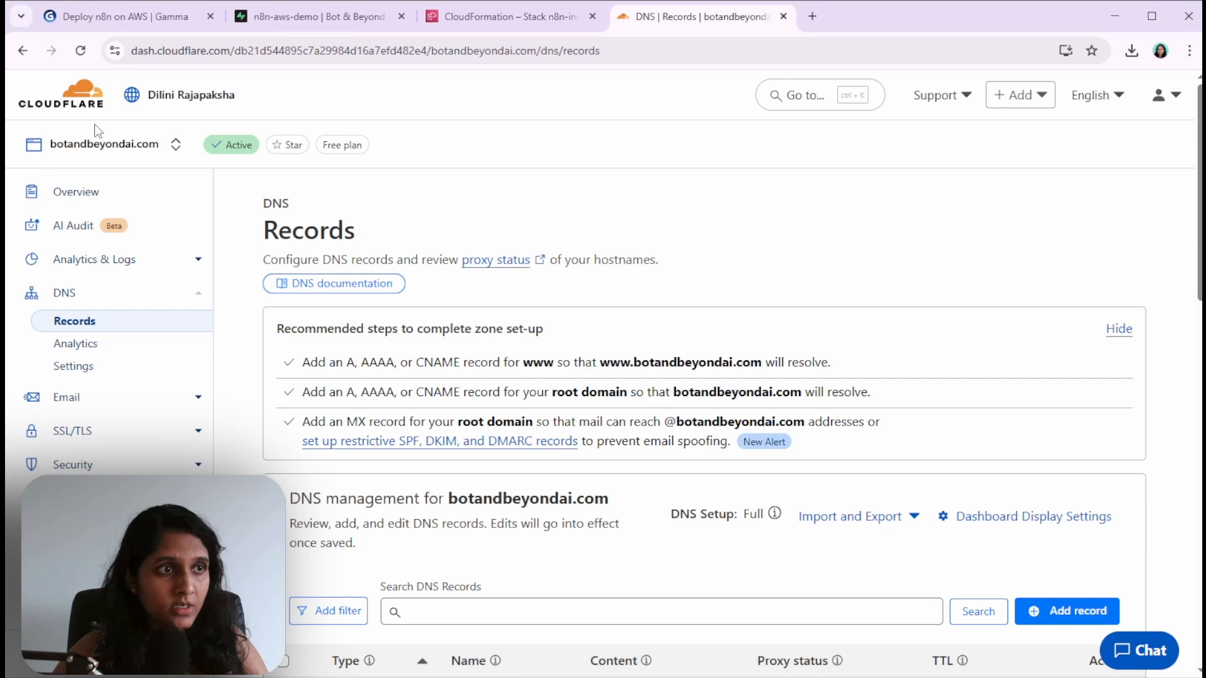
pyautogui.scroll(-3)
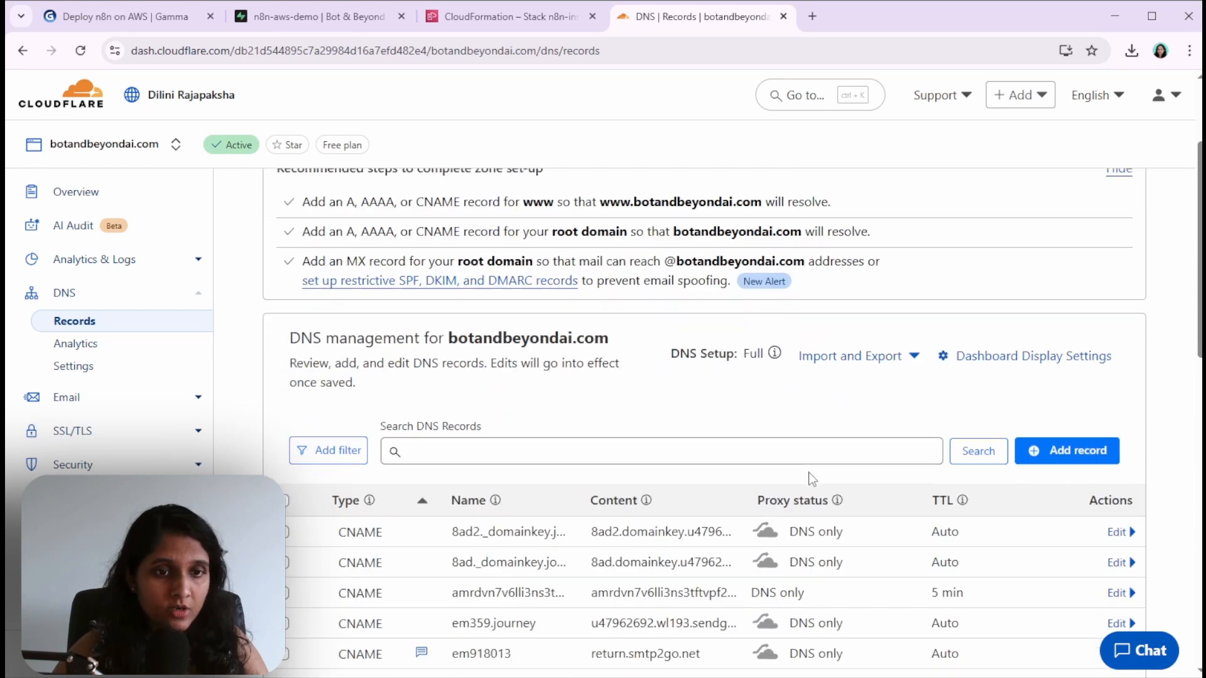
pyautogui.scroll(-3)
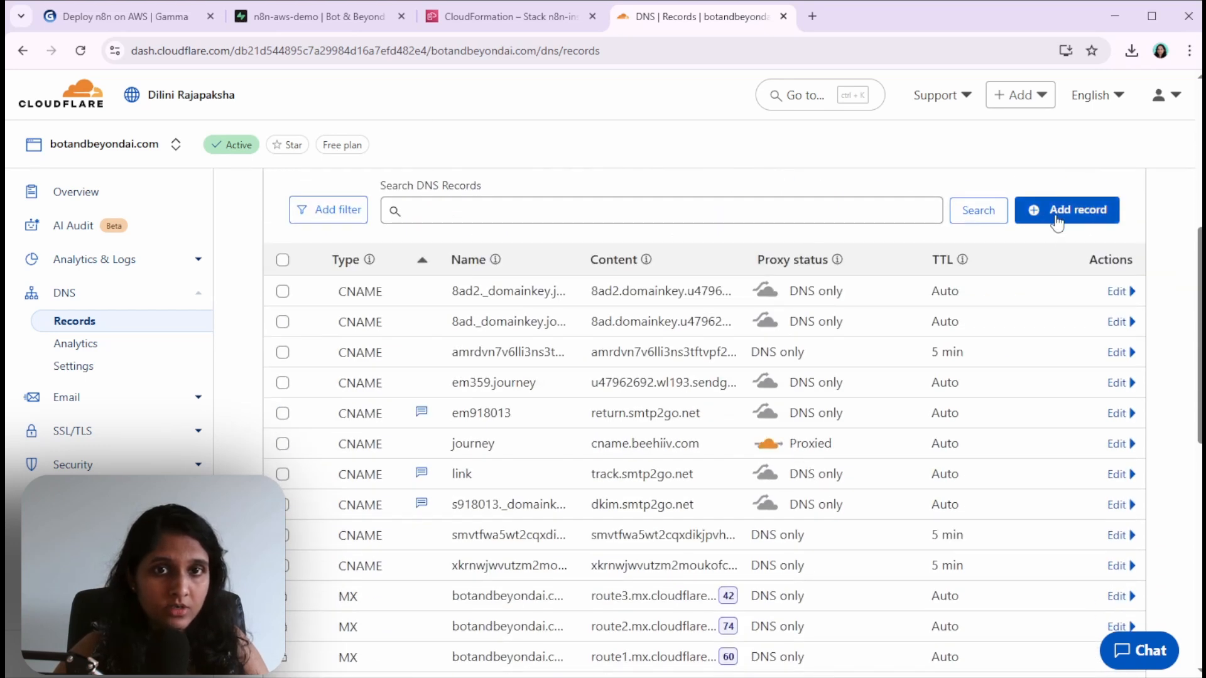
pyautogui.click(1067, 209)
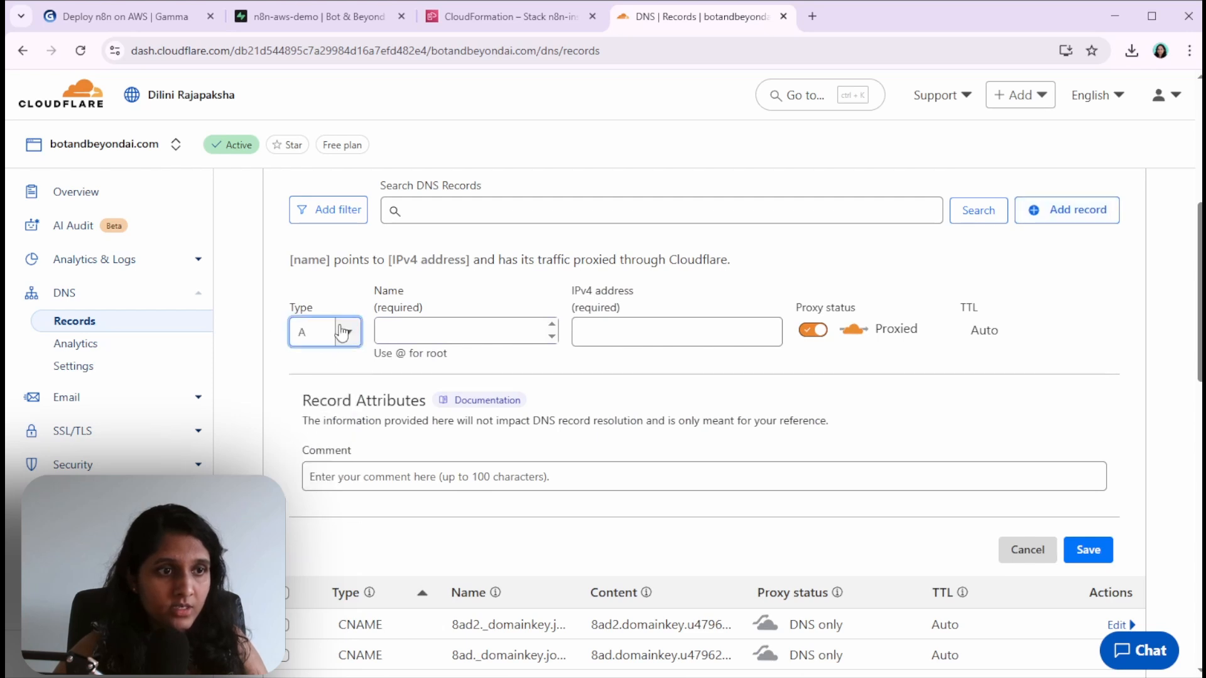
pyautogui.click(466, 331)
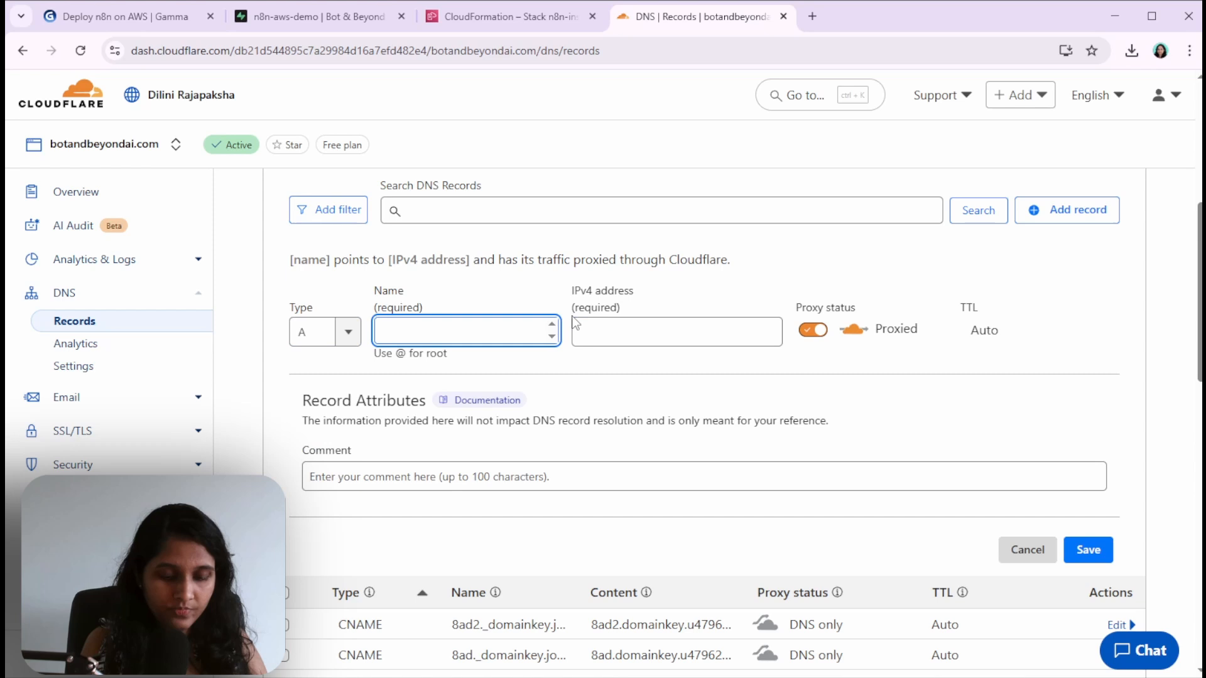
pyautogui.click(461, 331)
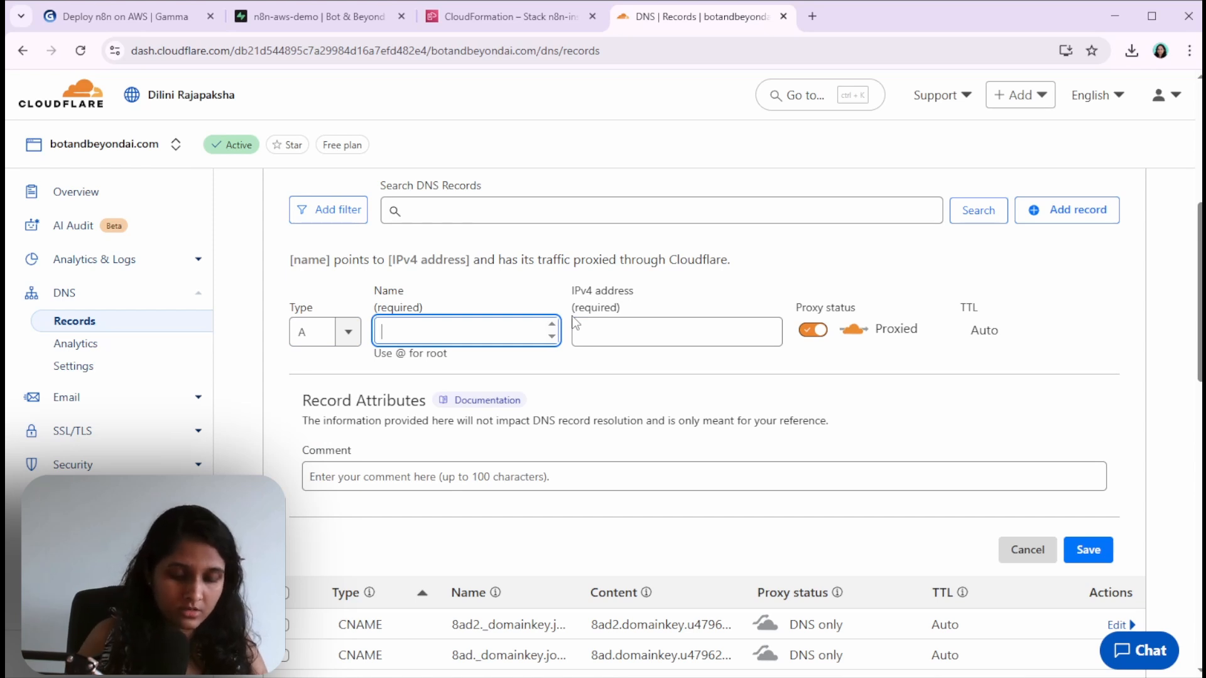
pyautogui.write('n8n')
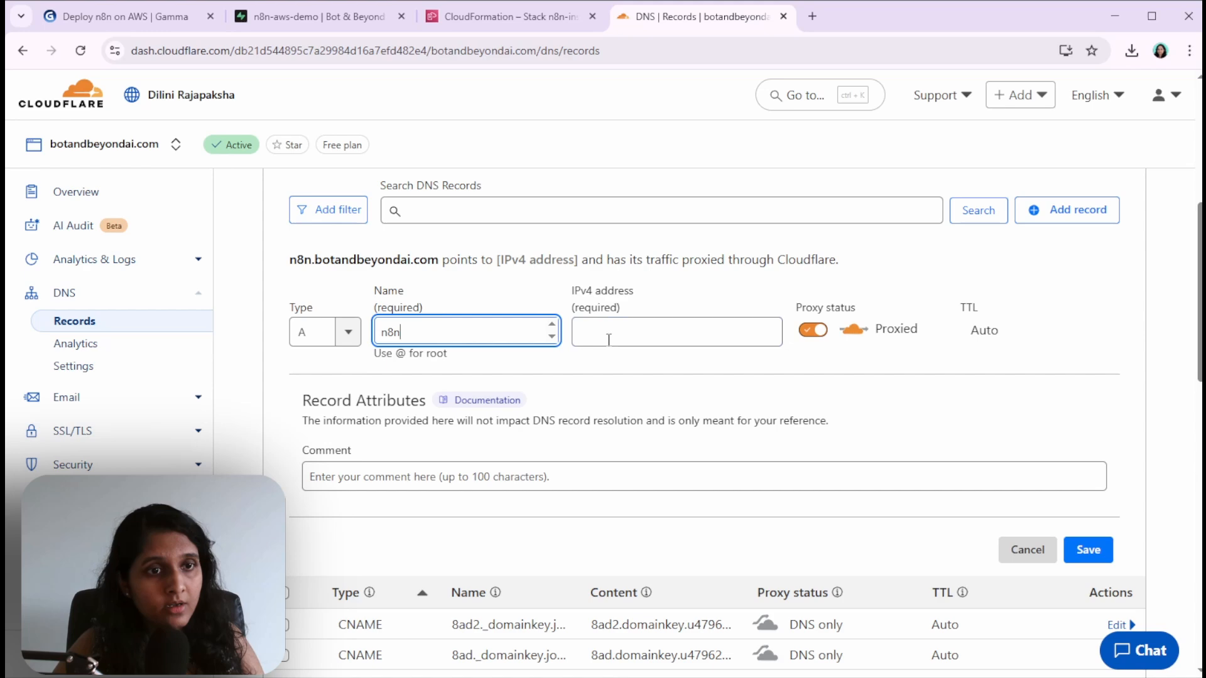
pyautogui.click(675, 332)
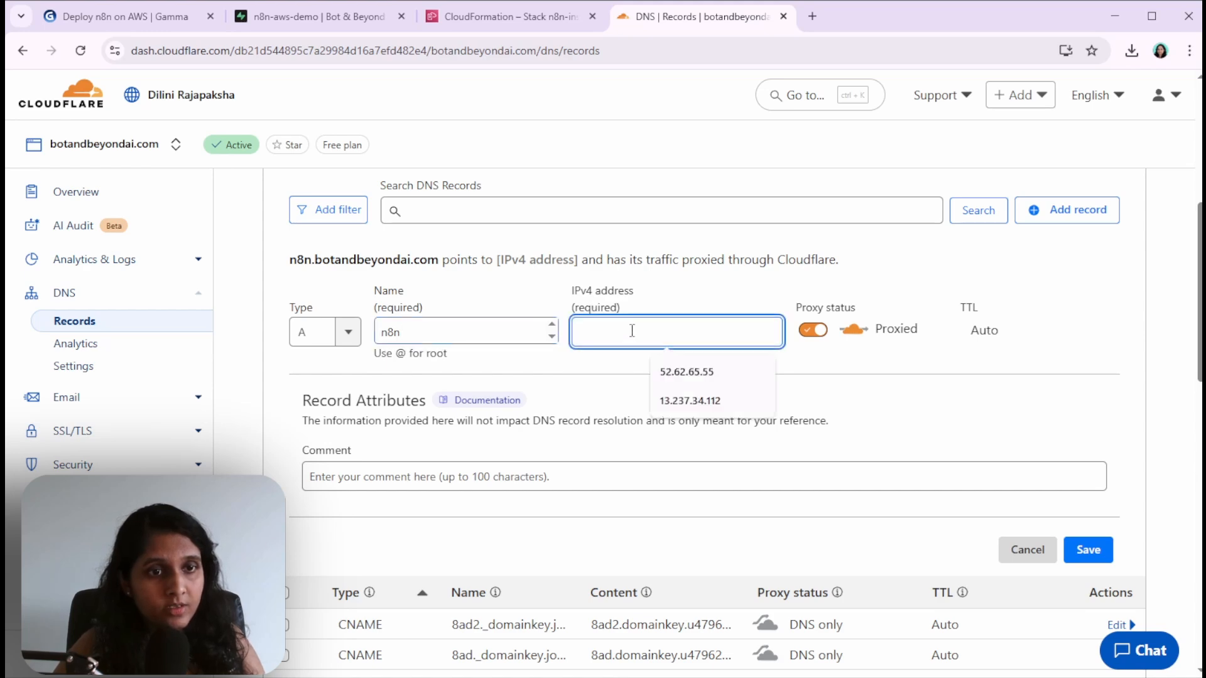
pyautogui.write('13.211.183.12')
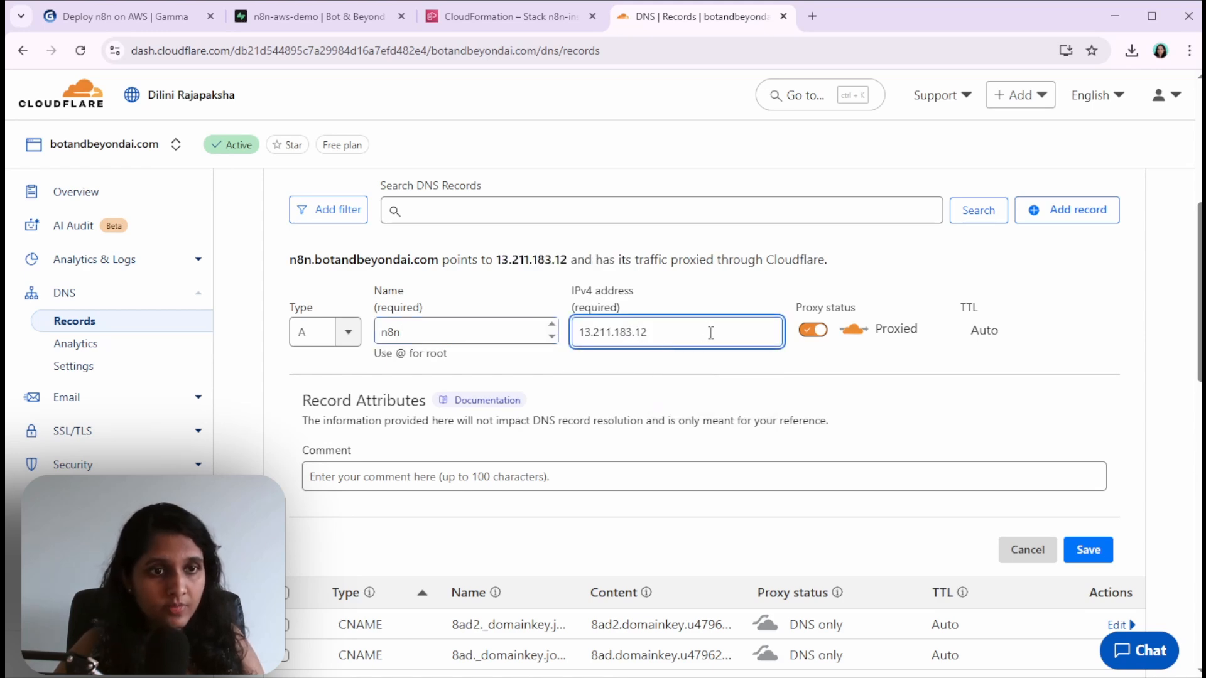
# After checking the IP, make the record DNS-only, comment 'n8n on aws', and save.
pyautogui.click(508, 16)
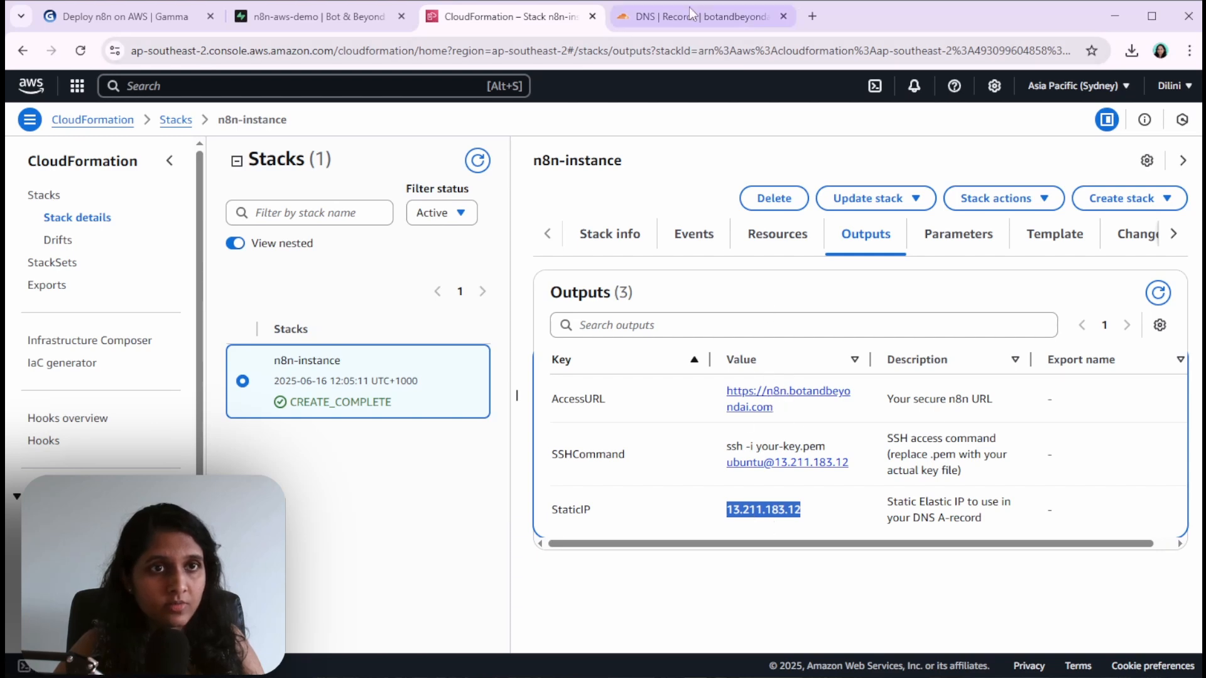
pyautogui.click(699, 15)
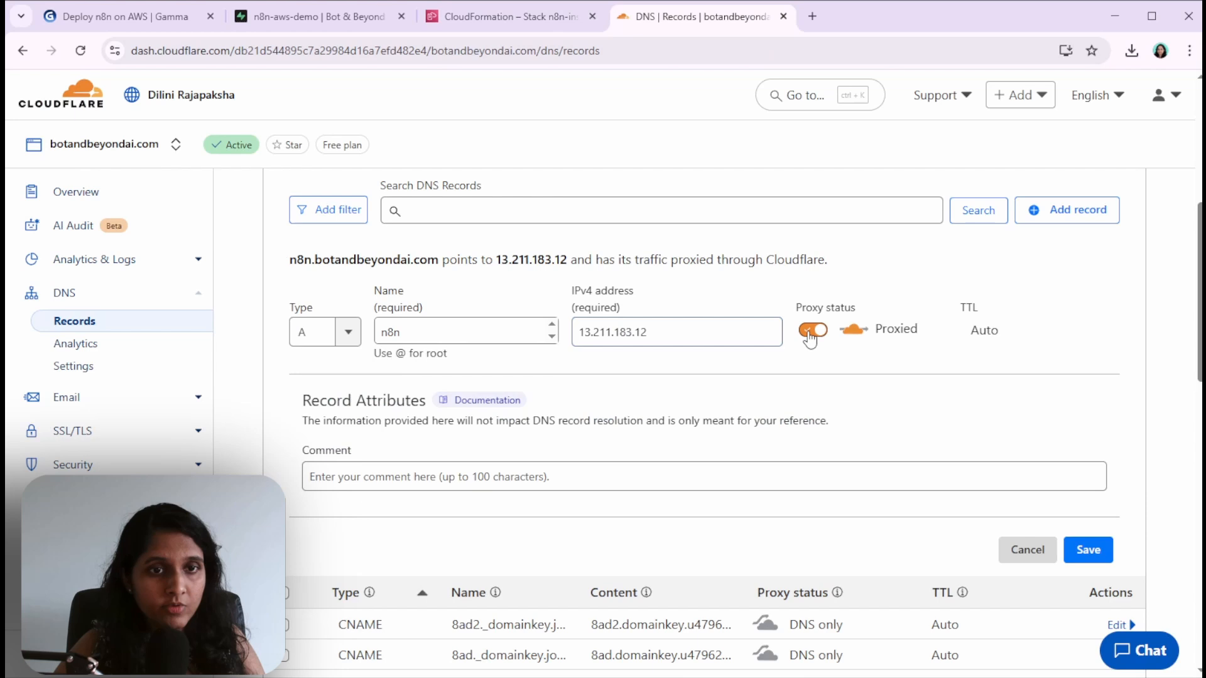
pyautogui.click(811, 329)
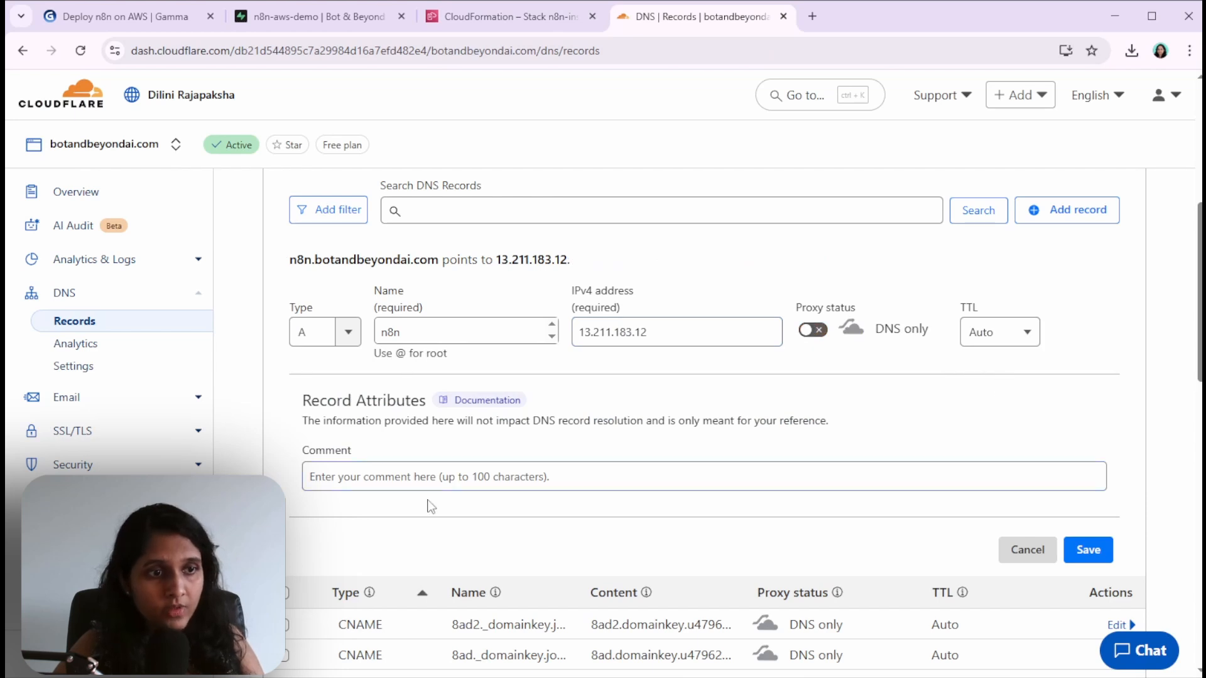
pyautogui.write('n8n on aws')
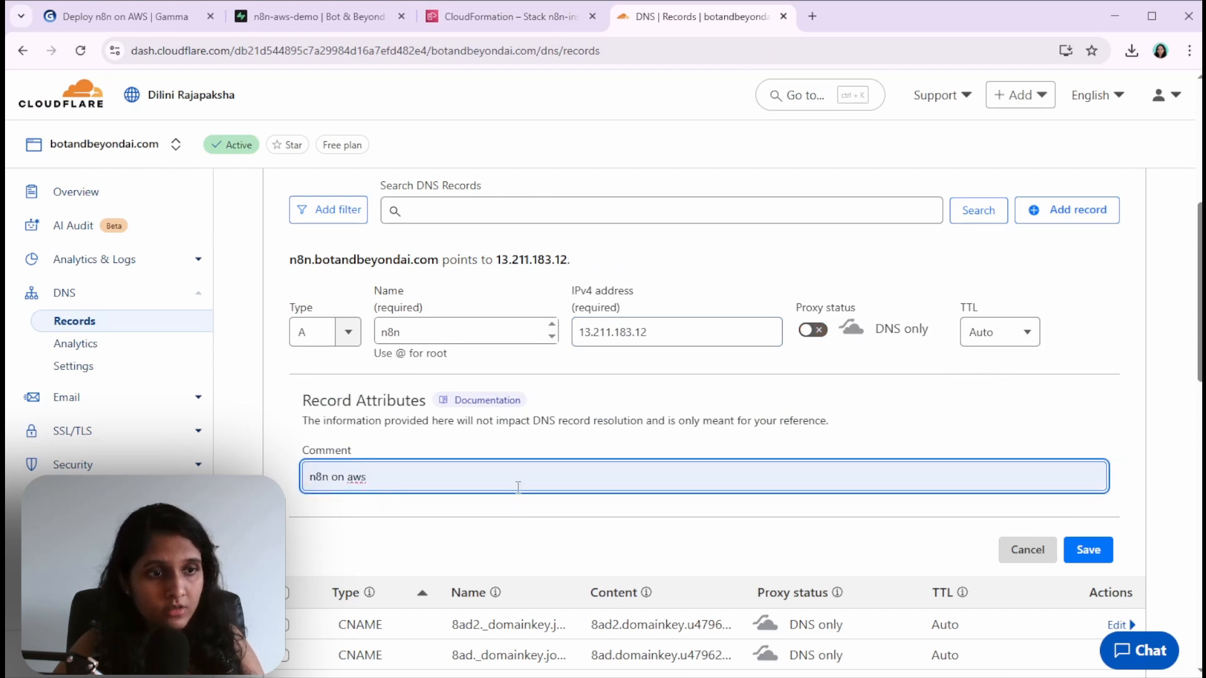
pyautogui.click(1087, 550)
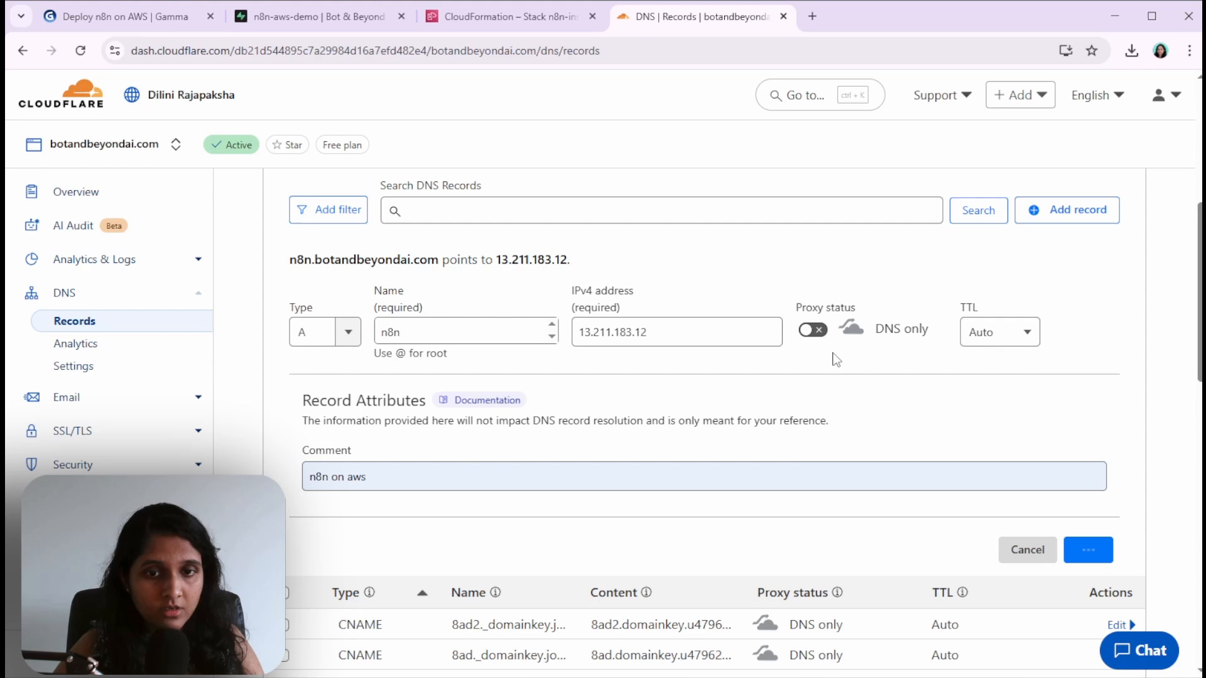
pyautogui.click(508, 16)
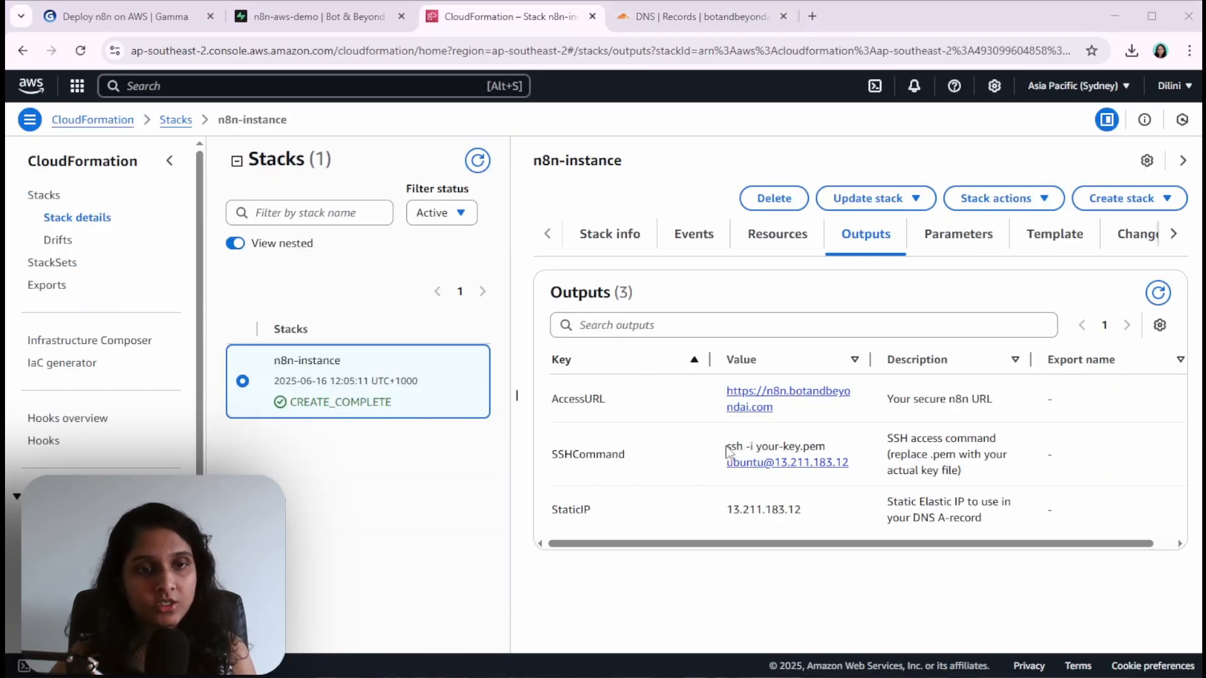
# Copy the SSH command and replace the placeholder key name with n8n-demo.pem.
pyautogui.moveTo(728, 446); pyautogui.dragTo(846, 463)
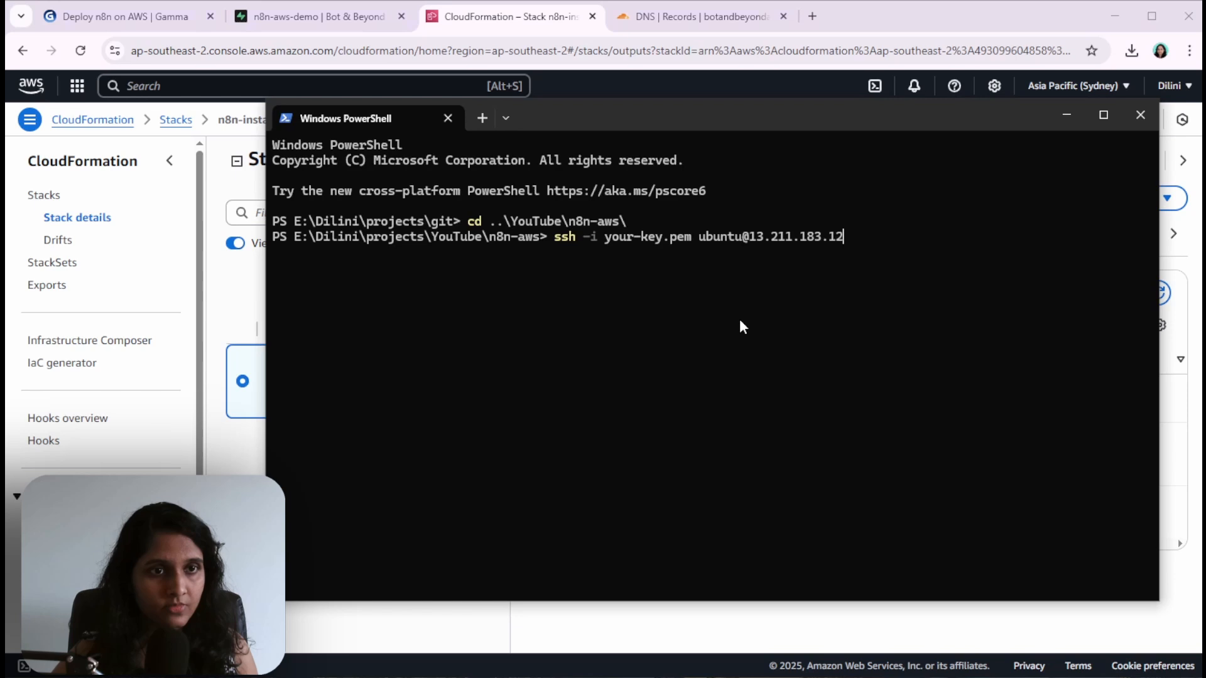
pyautogui.moveTo(610, 242)
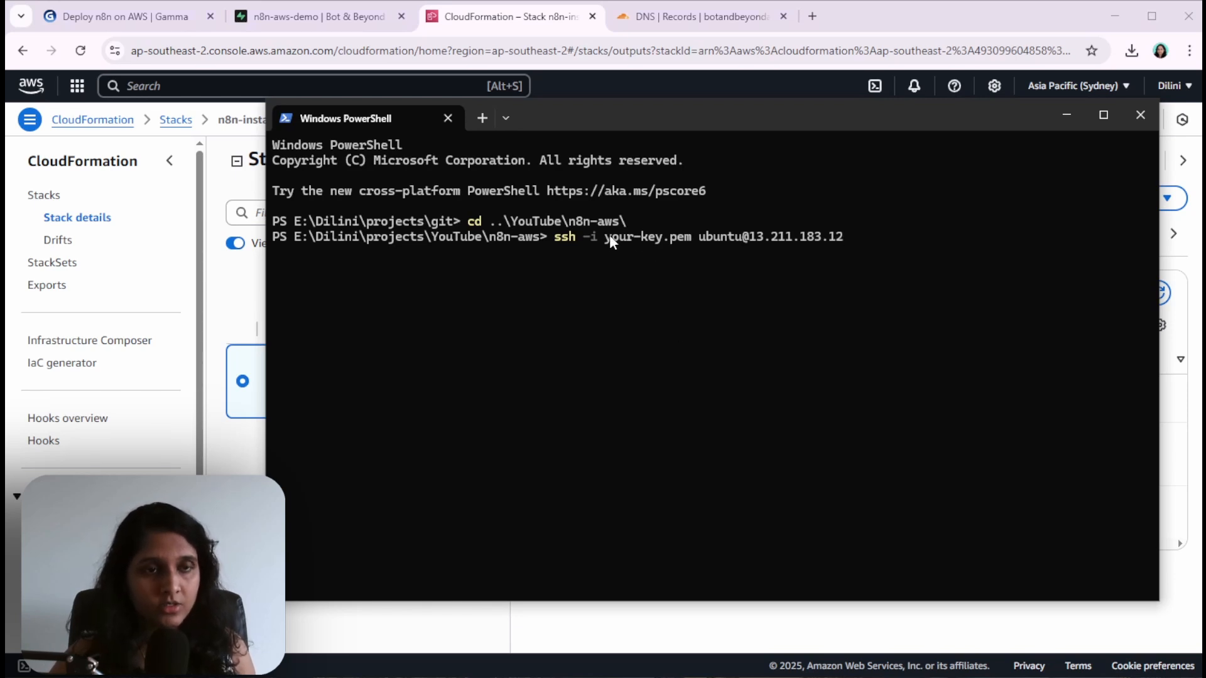
pyautogui.doubleClick(632, 237)
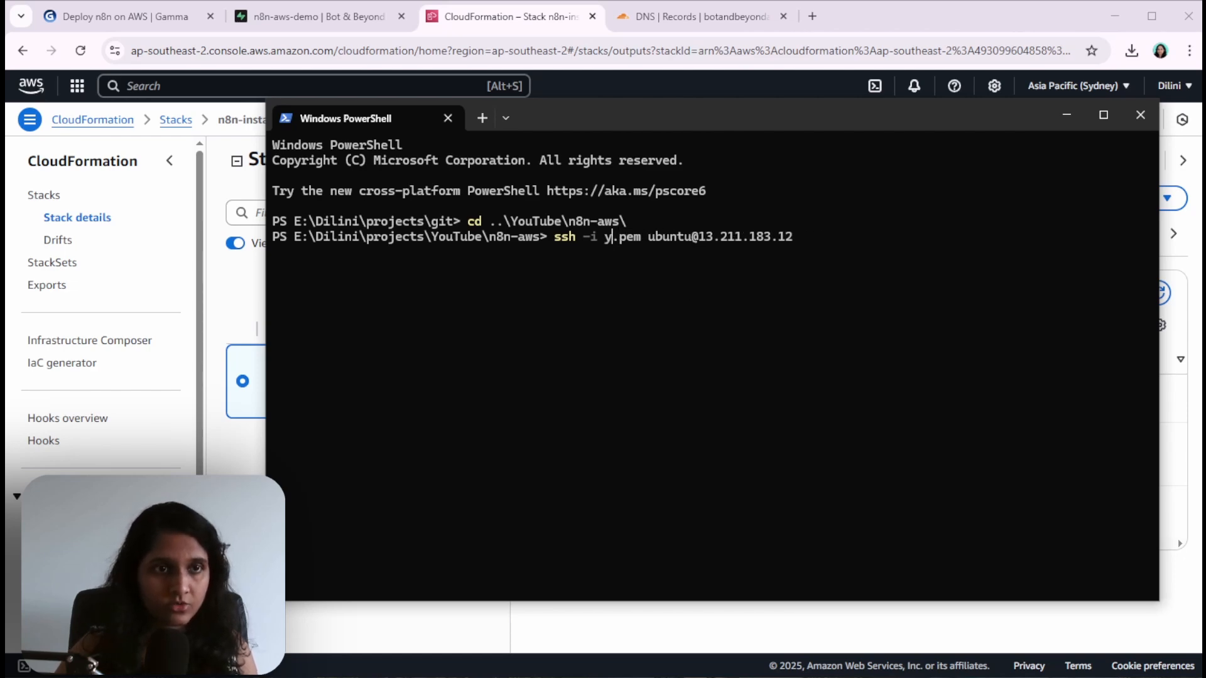
pyautogui.write('n8n-demo')
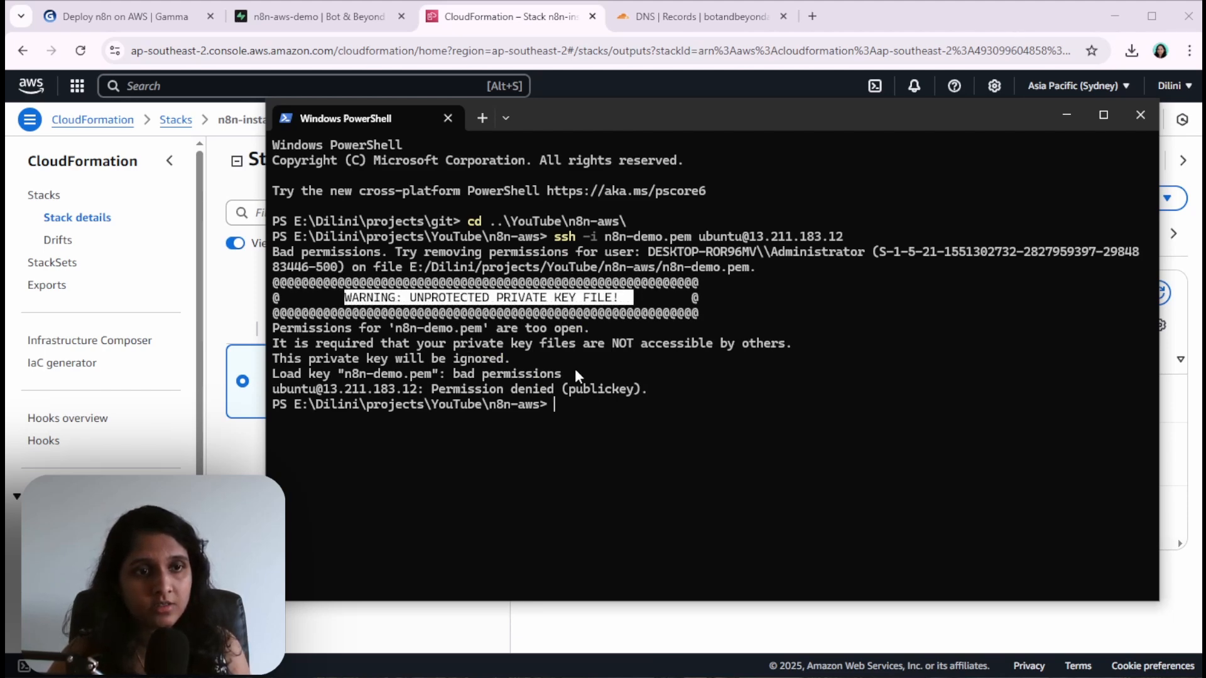
pyautogui.moveTo(649, 233)
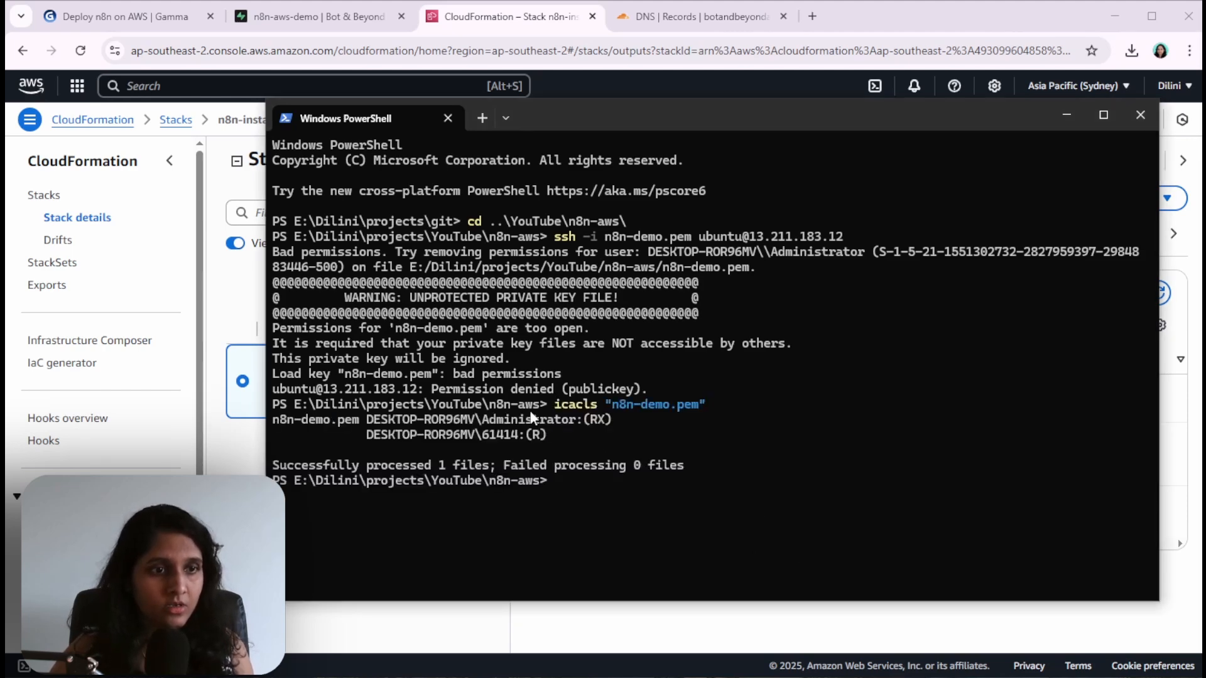
pyautogui.moveTo(571, 440)
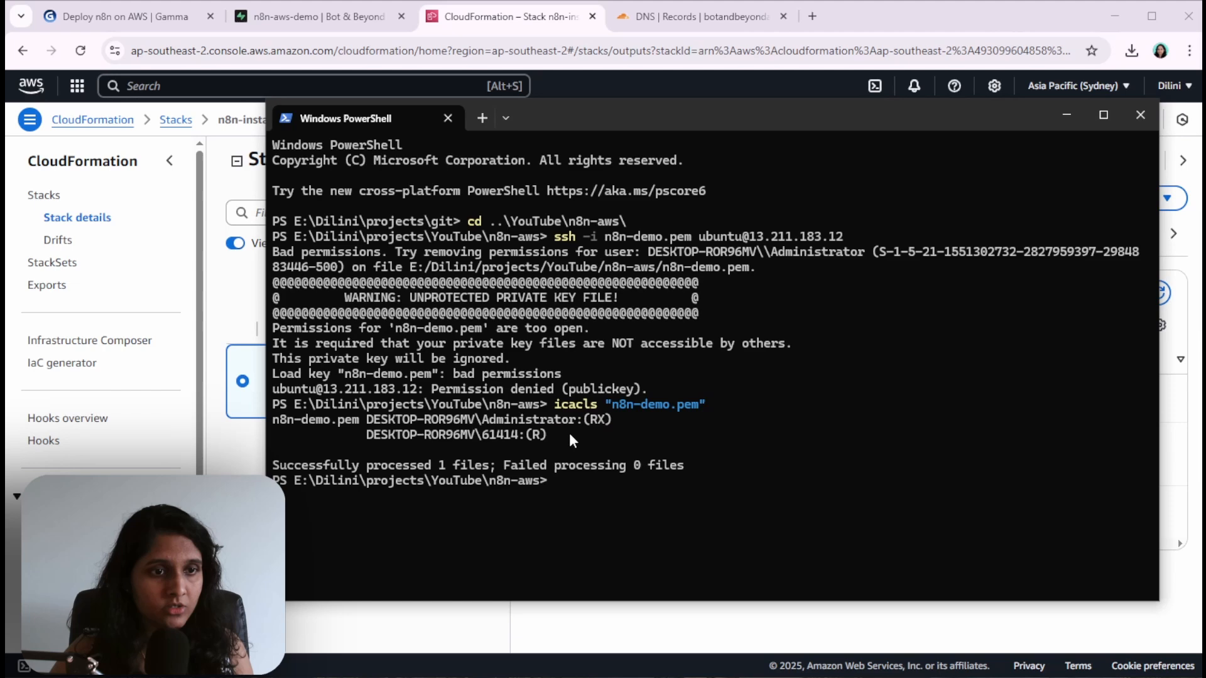
# Grant only the current user read access to n8n-demo.pem via icacls, then retry SSH to 13.211.183.12.
pyautogui.doubleClick(455, 435)
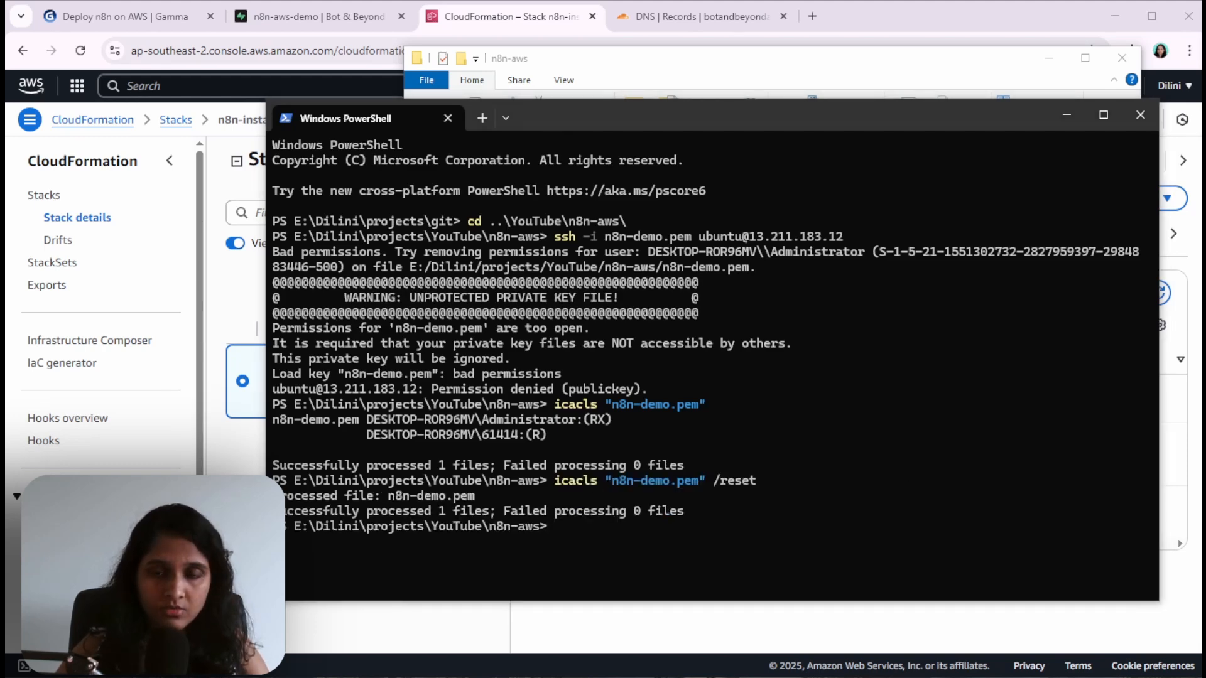
pyautogui.moveTo(946, 545)
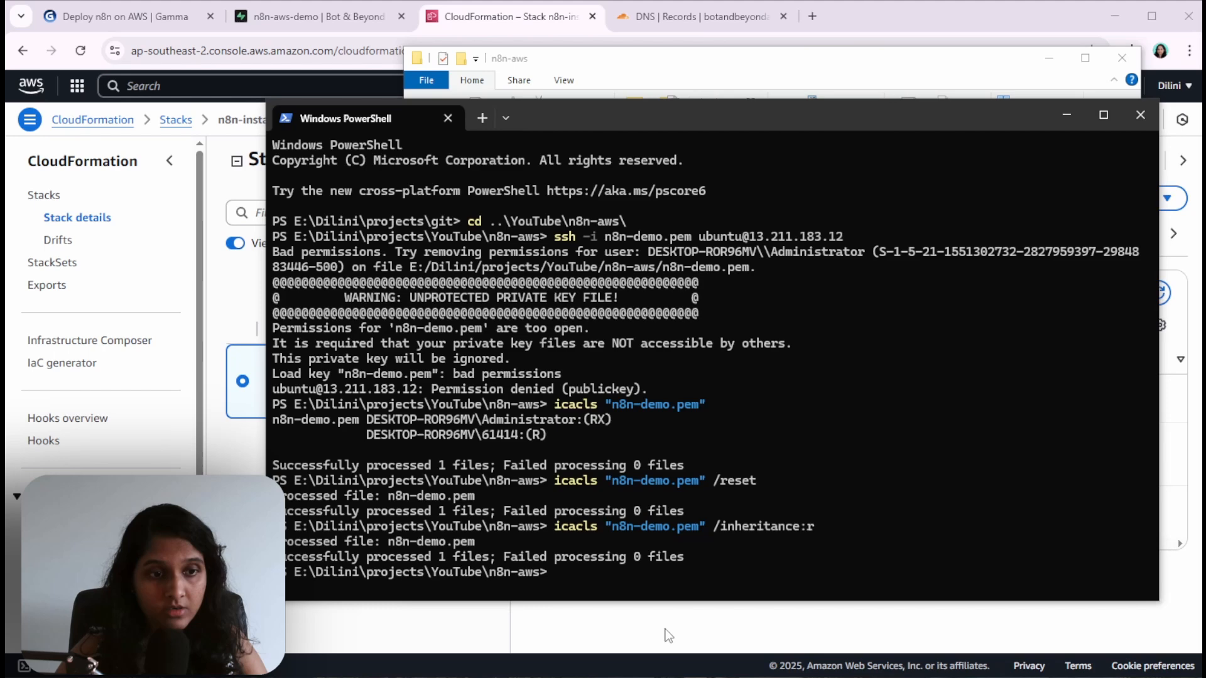
pyautogui.write('icacls "n8n-demo.pem" /grant:r "$($env:USERNAME):R"')
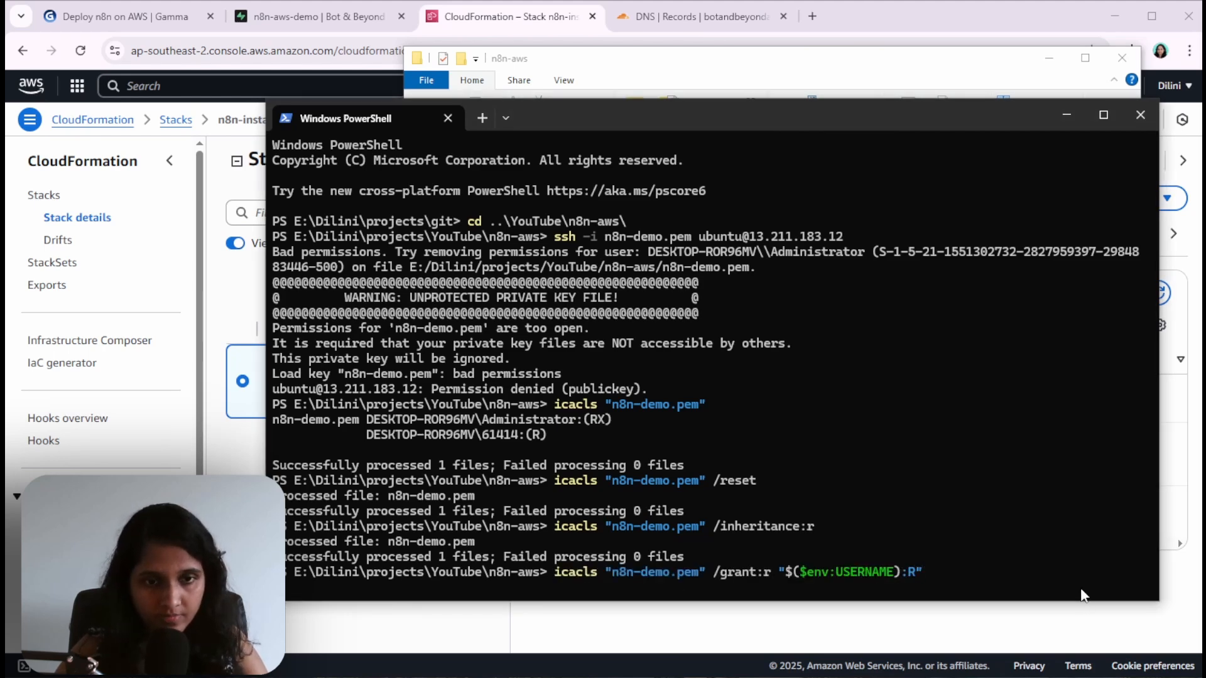
pyautogui.write('icacls "n8n-demo.pem" /inheritance:r')
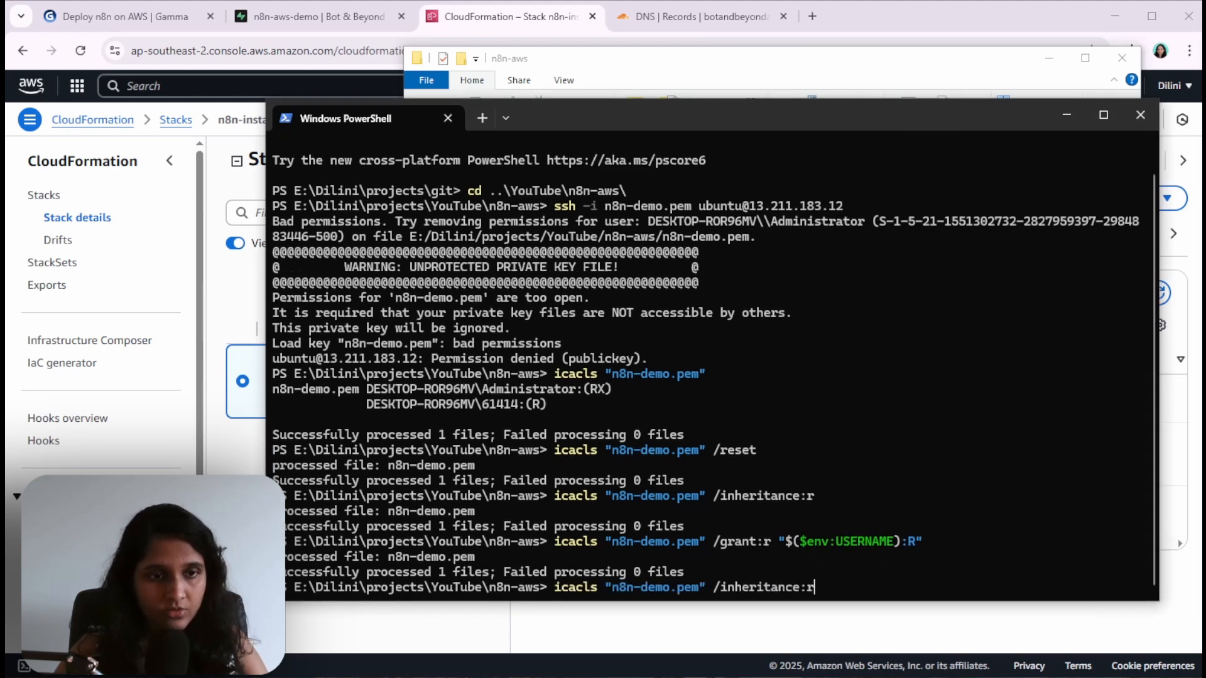
pyautogui.write('ssh -i n8n-demo.pem ubuntu@13.211.183.12')
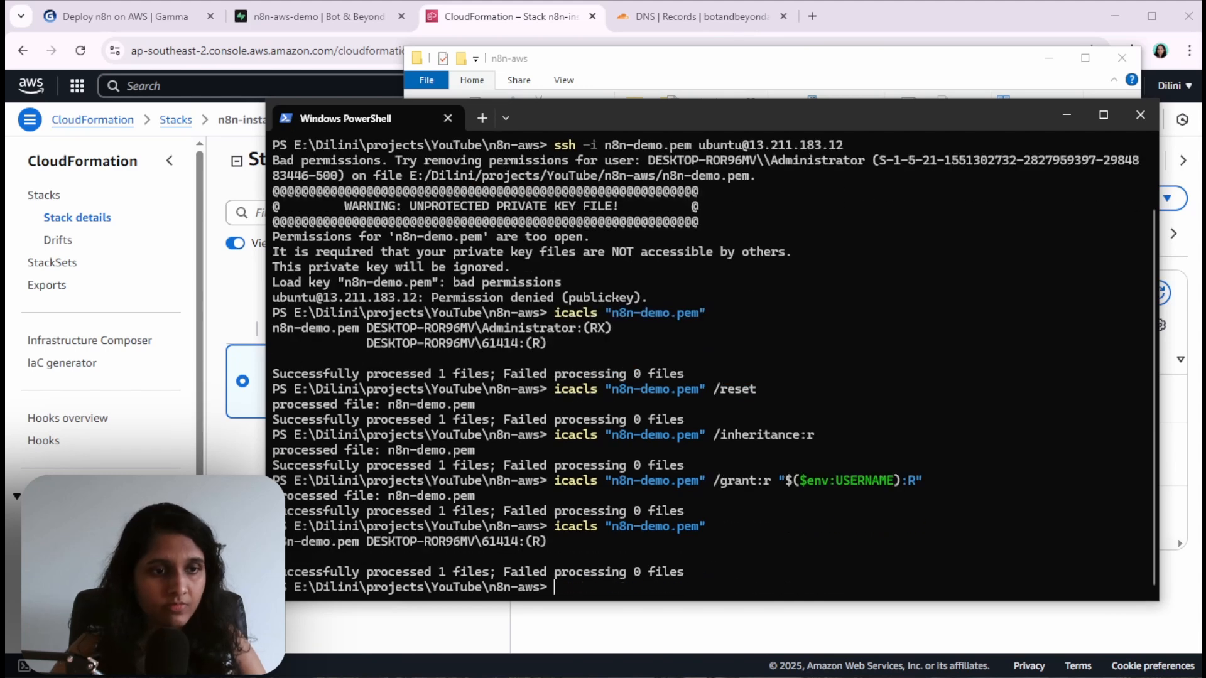
pyautogui.doubleClick(416, 542)
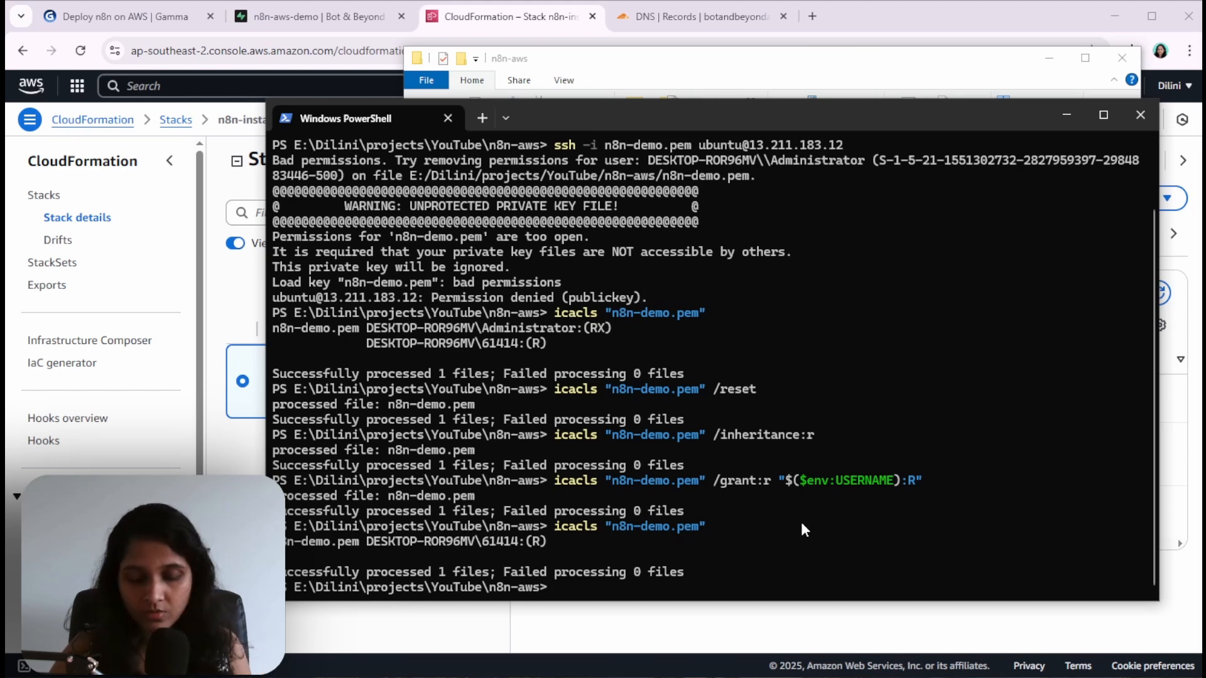
pyautogui.write('ssh -i n8n-demo.pem ubuntu@13.211.183.12')
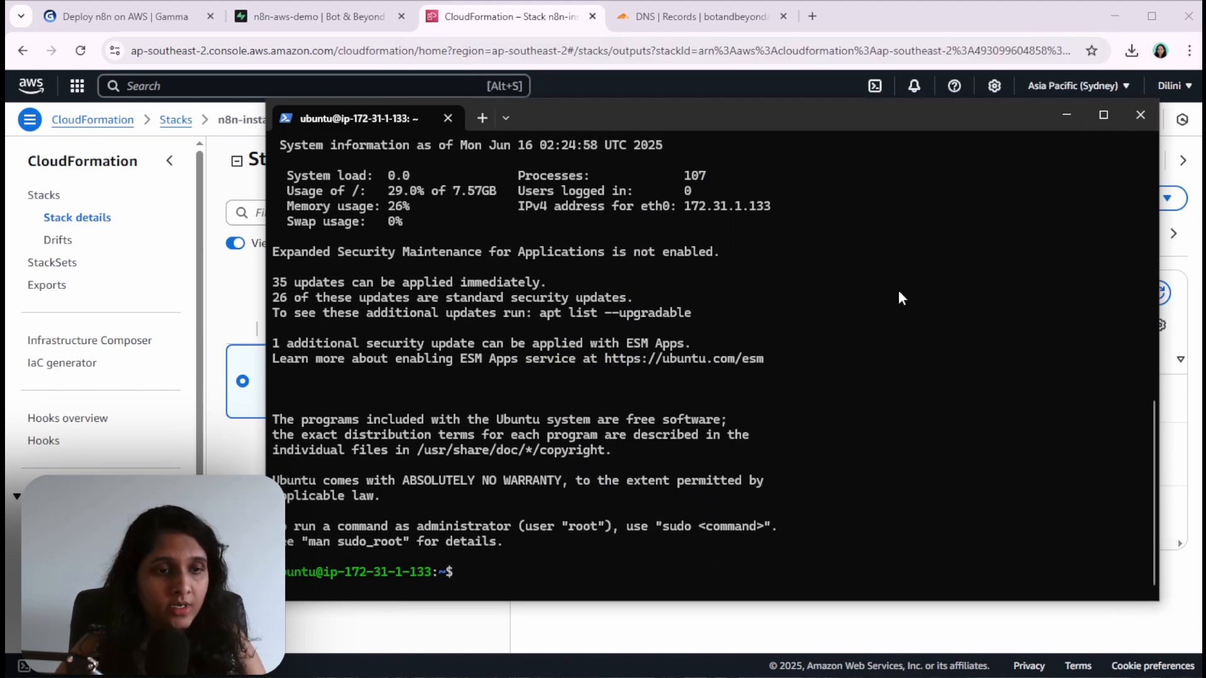
pyautogui.moveTo(1015, 411)
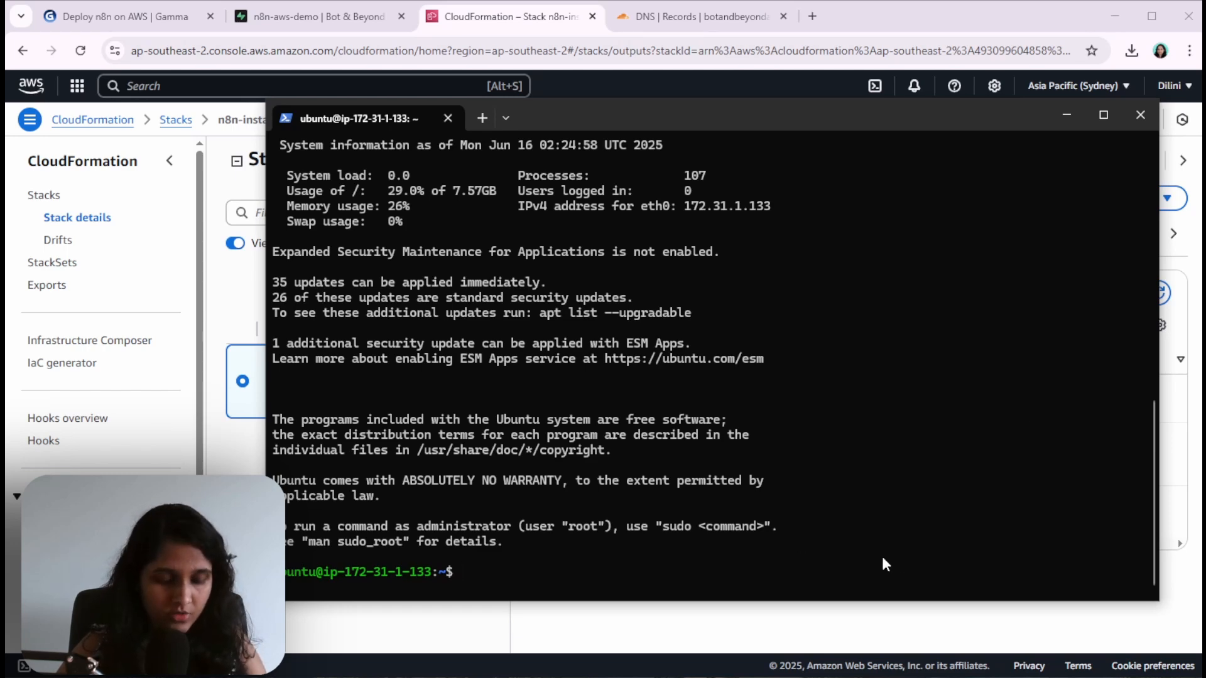
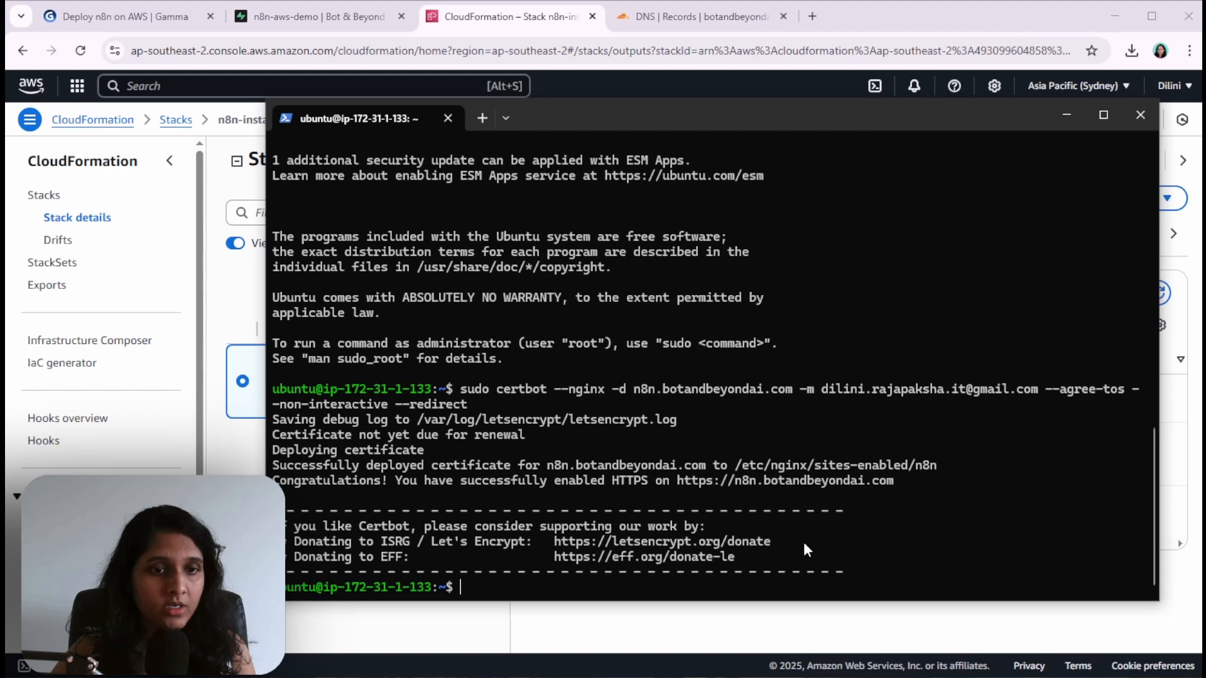
pyautogui.click(700, 15)
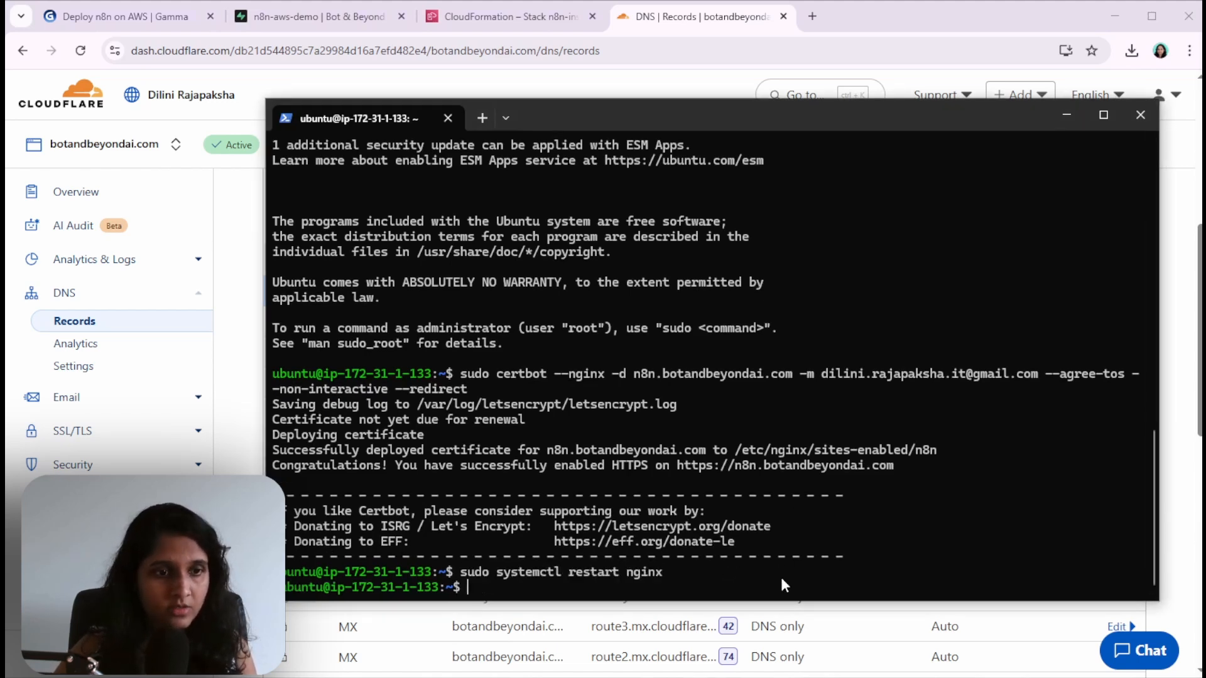
pyautogui.click(507, 17)
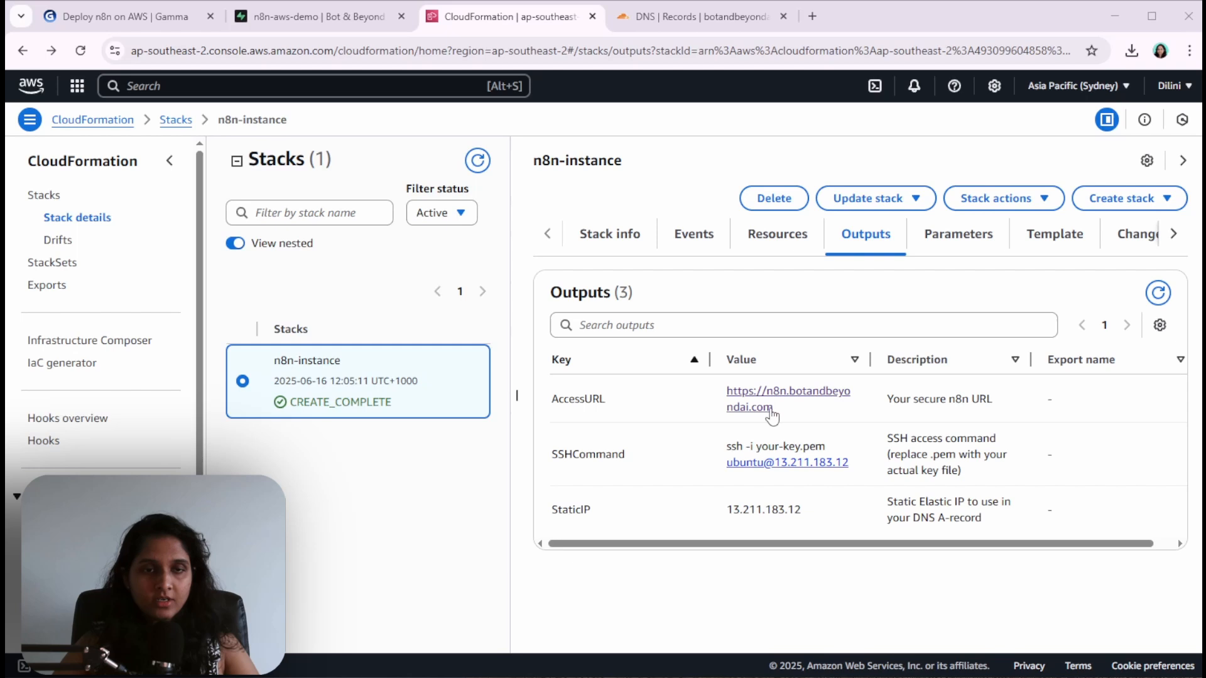
pyautogui.moveTo(760, 394)
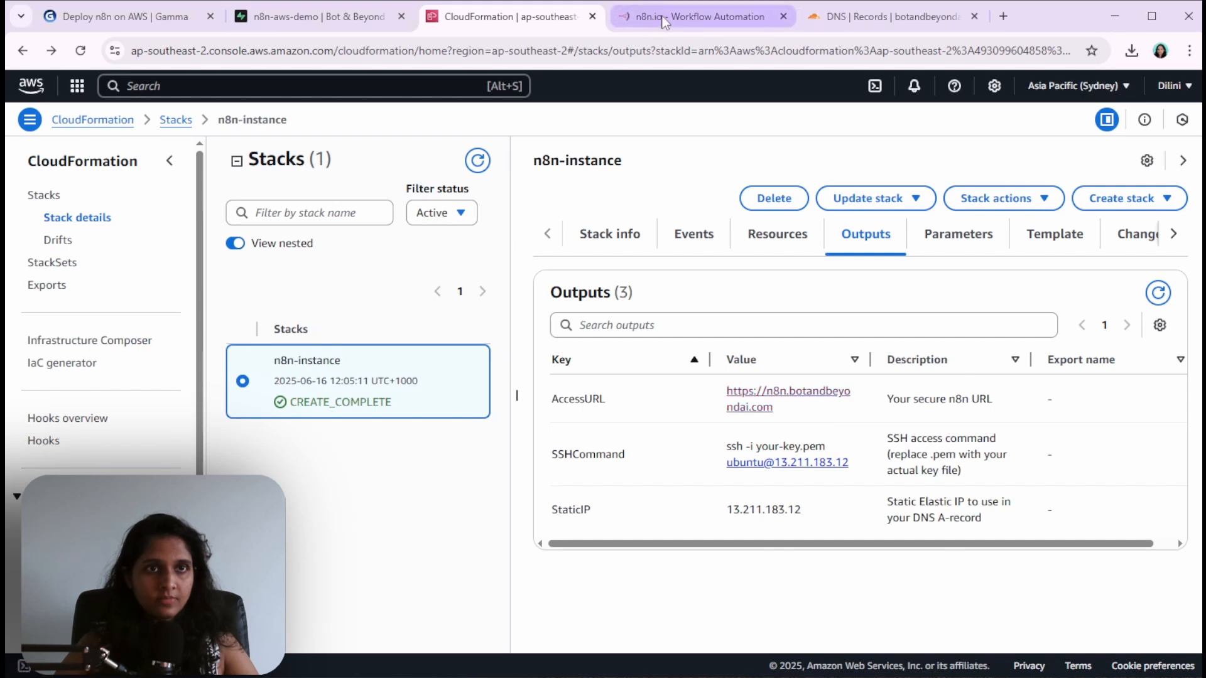
# Fill the owner account form, skip the questions and license offer, and start from scratch.
pyautogui.click(696, 16)
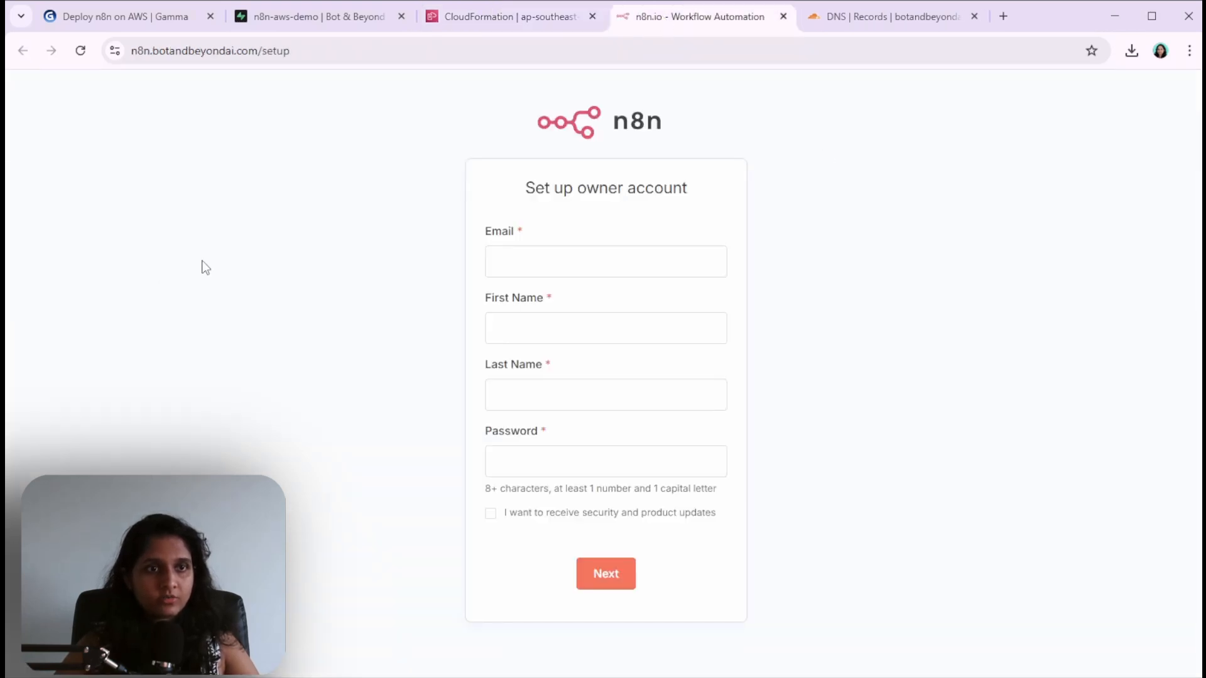
pyautogui.moveTo(470, 385)
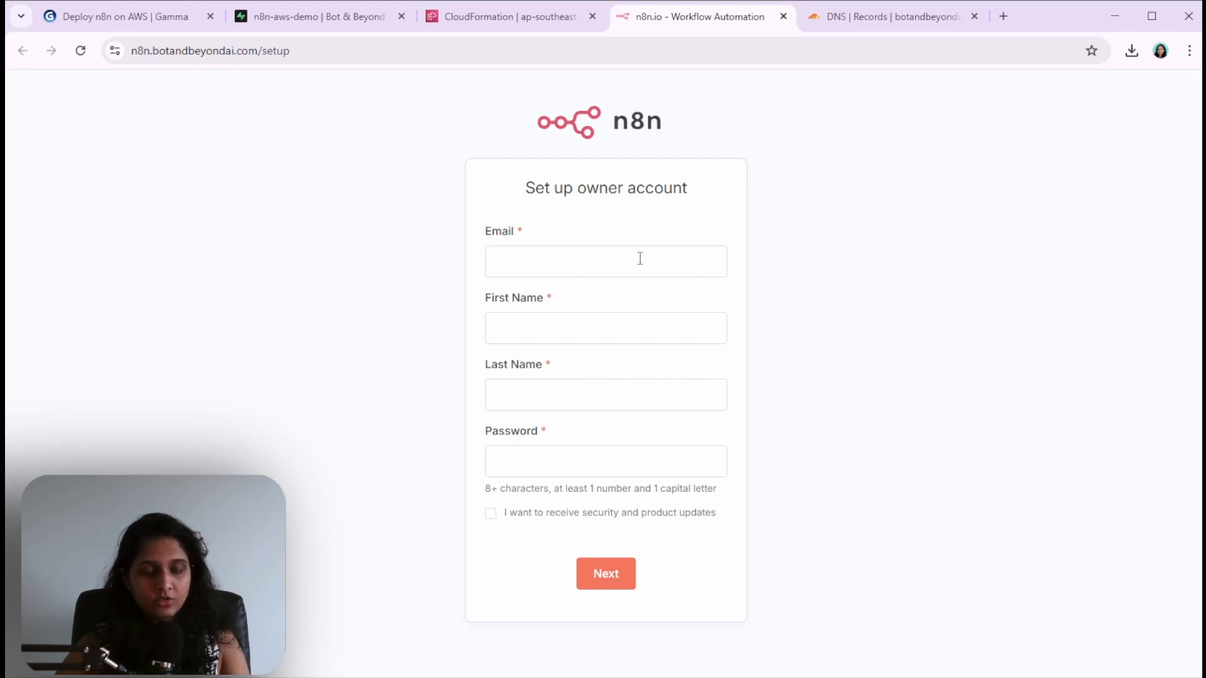
pyautogui.click(606, 573)
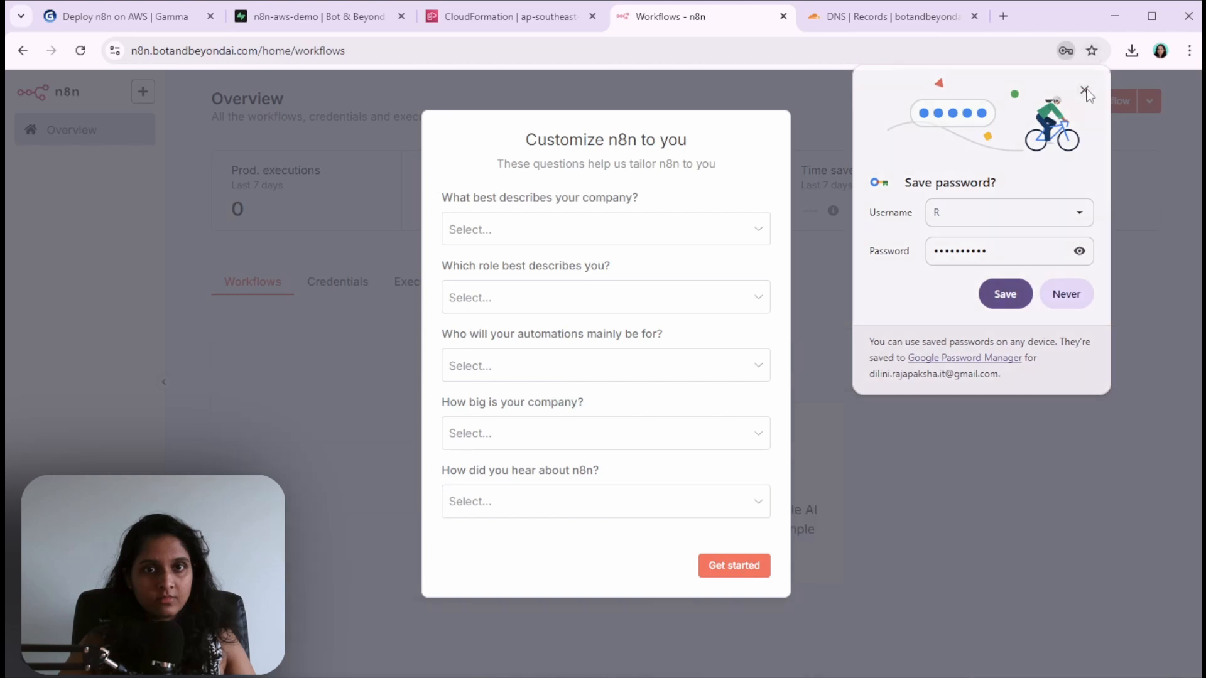
pyautogui.click(1085, 91)
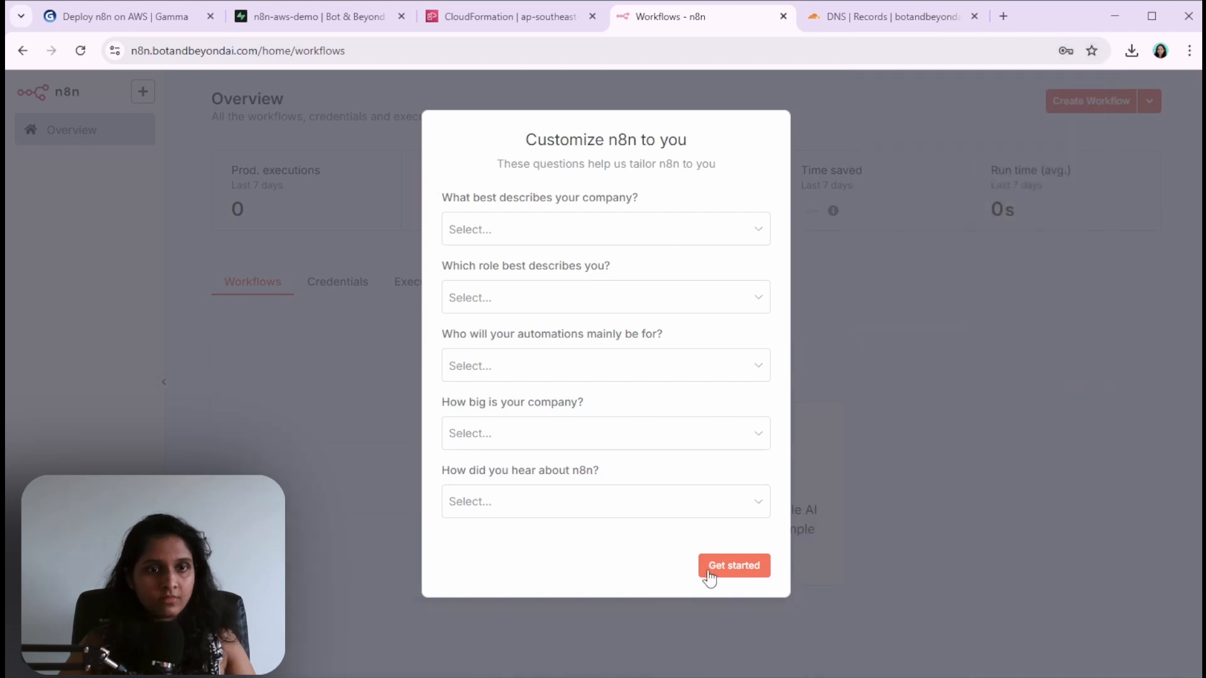
pyautogui.click(733, 565)
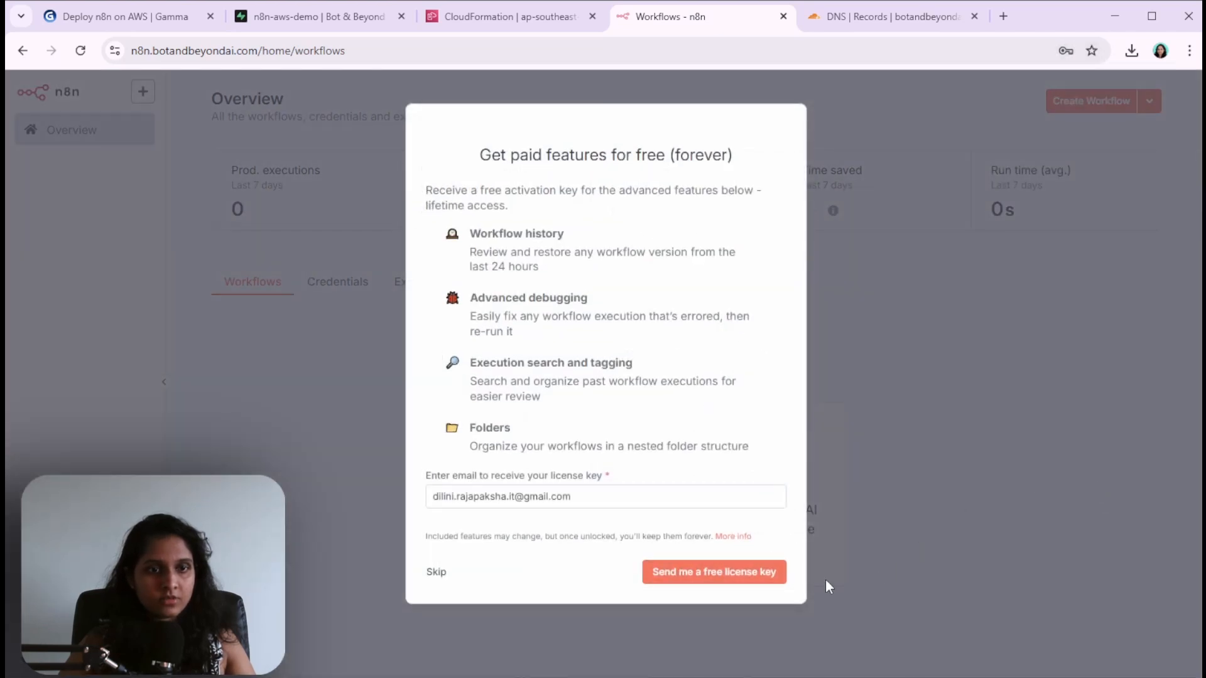
pyautogui.click(435, 571)
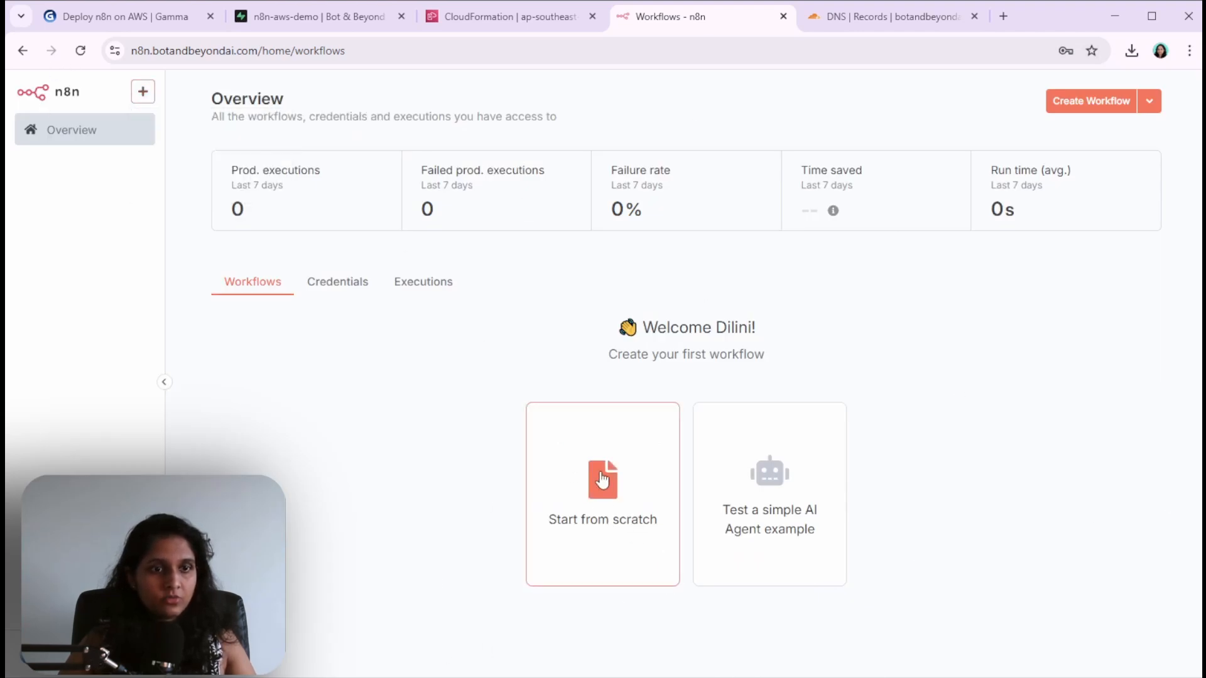
pyautogui.click(603, 493)
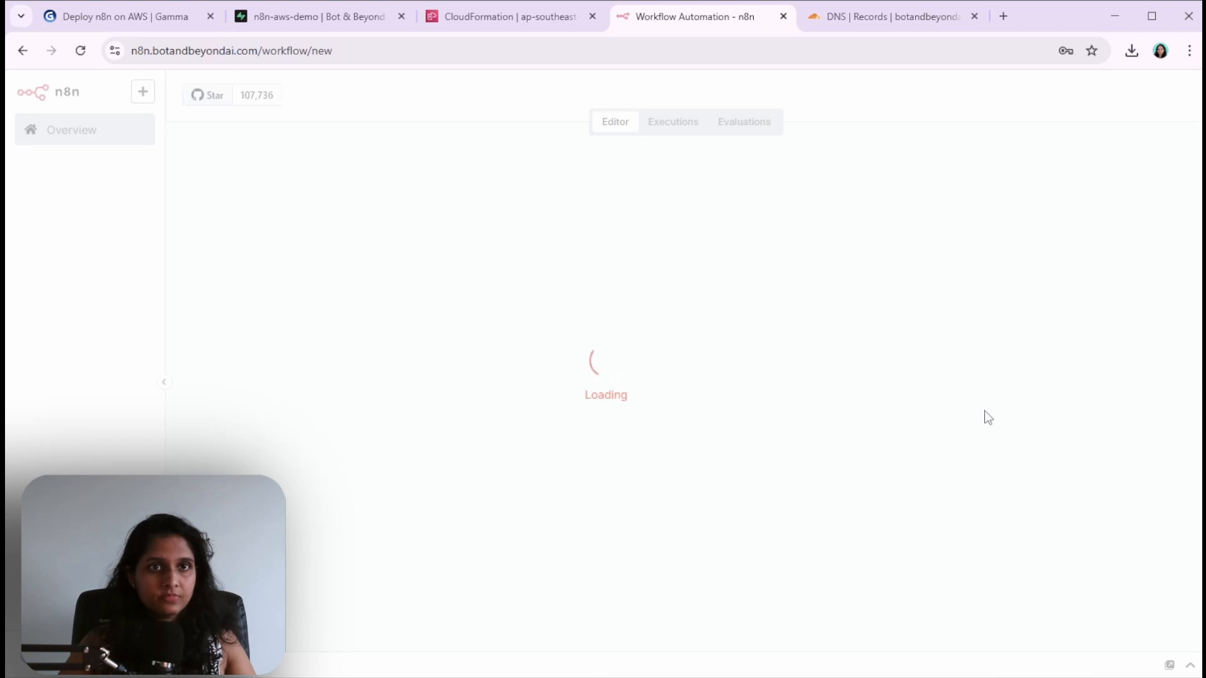
pyautogui.moveTo(332, 94)
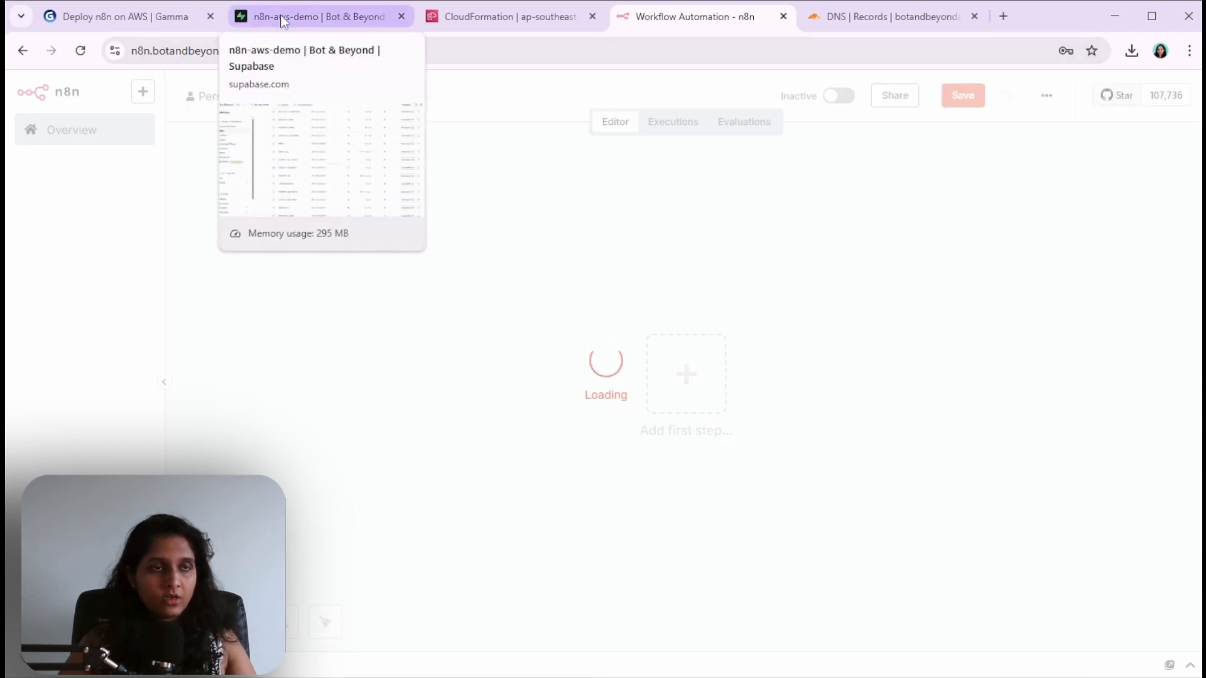
# Open the Supabase project's Database Tables in Schema Visualizer.
pyautogui.click(315, 16)
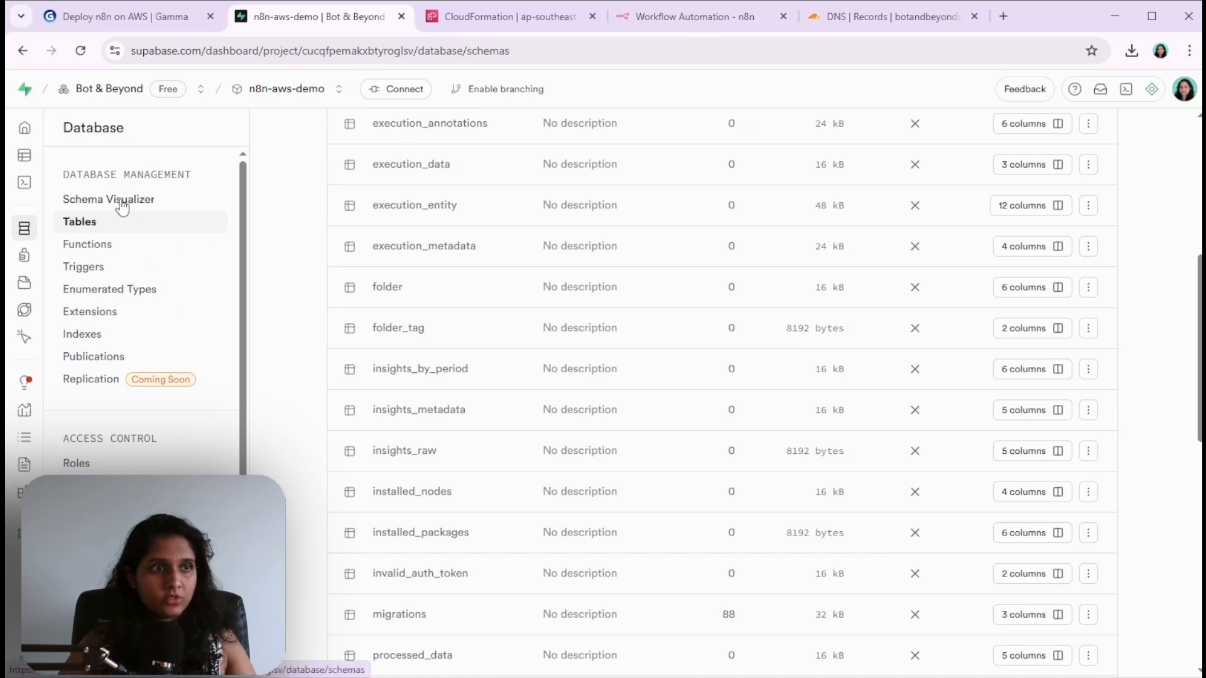
pyautogui.click(109, 200)
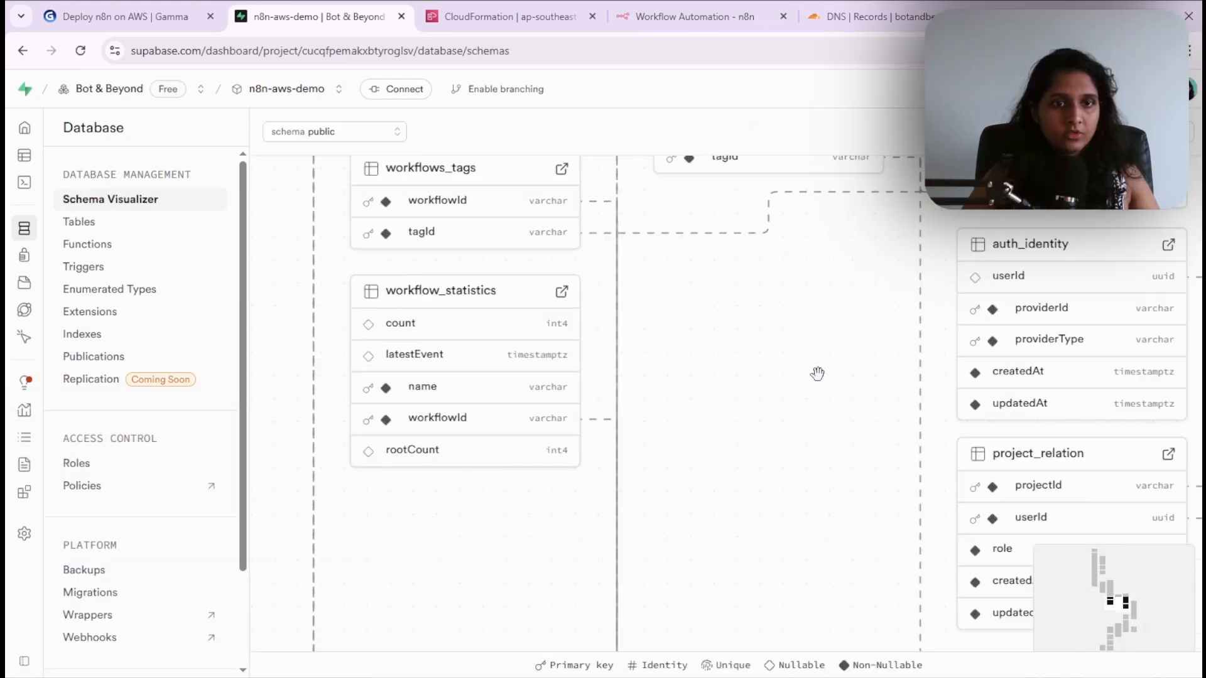
pyautogui.click(78, 222)
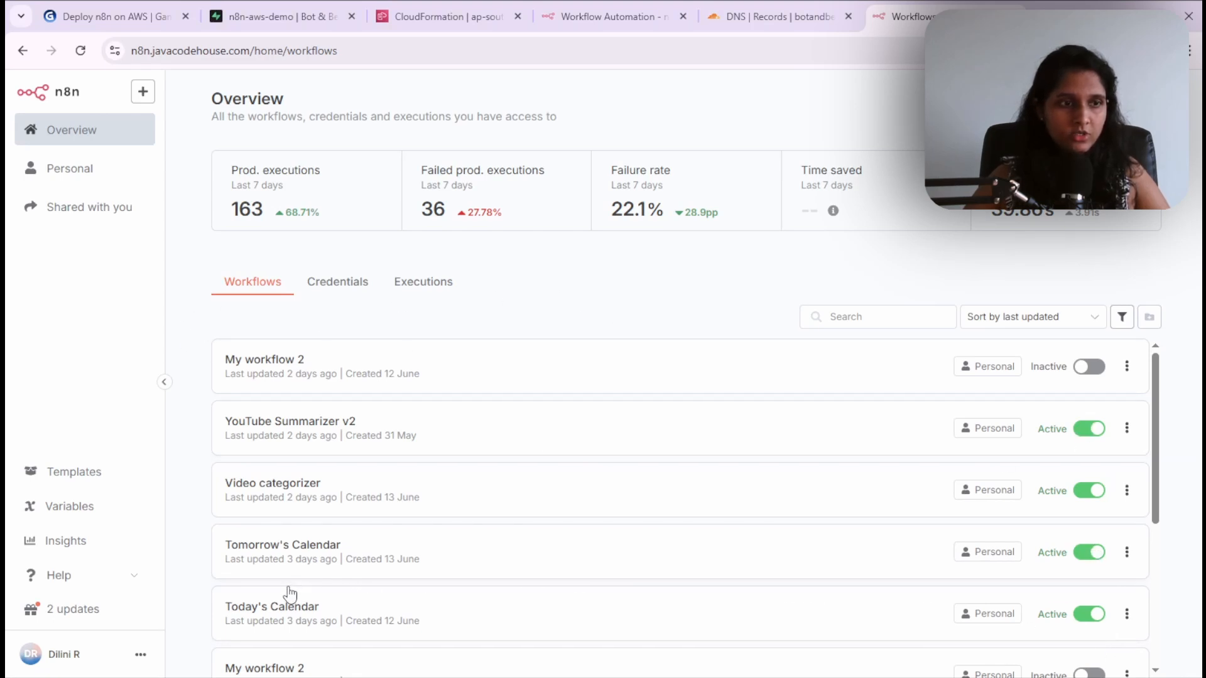
pyautogui.moveTo(352, 616)
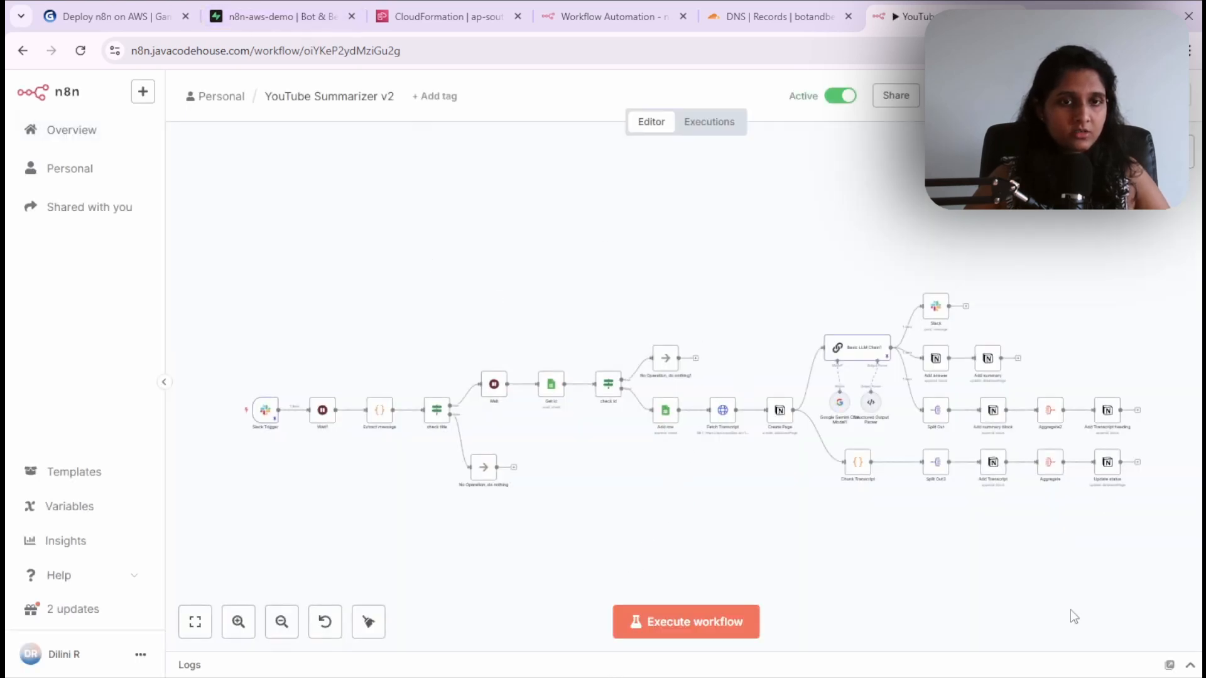
pyautogui.moveTo(458, 212)
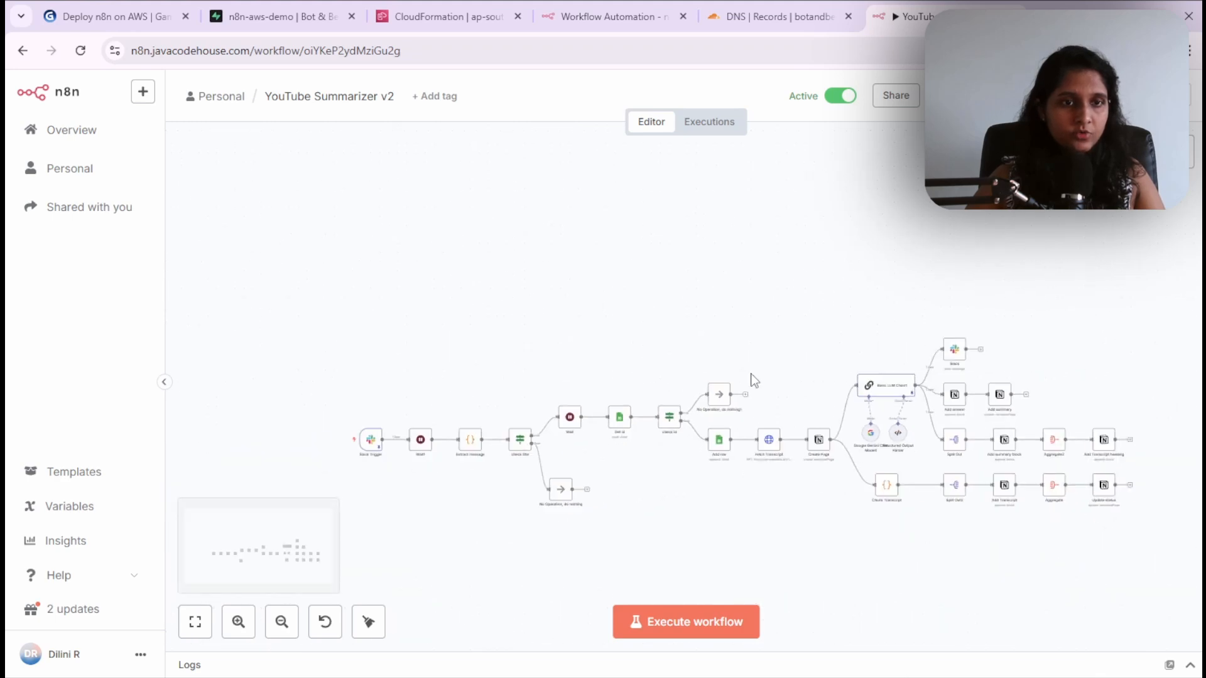
pyautogui.moveTo(344, 103)
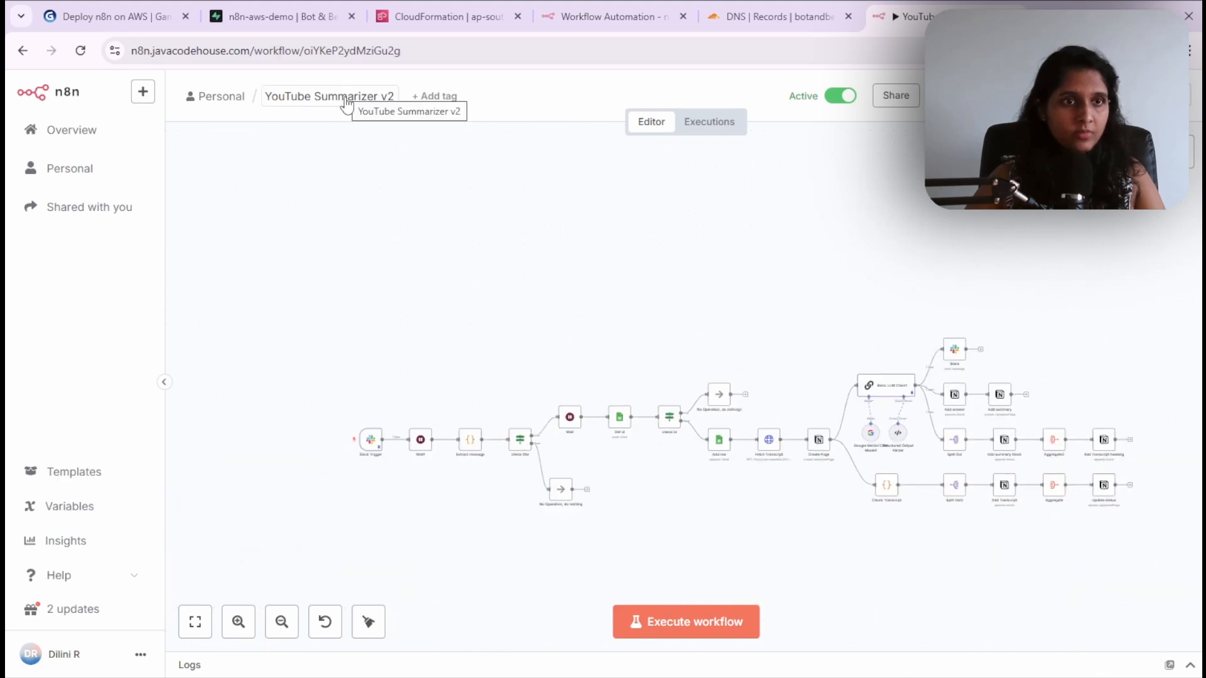
# Inspect a past execution of YouTube Summarizer v2 from its Executions tab.
pyautogui.click(707, 121)
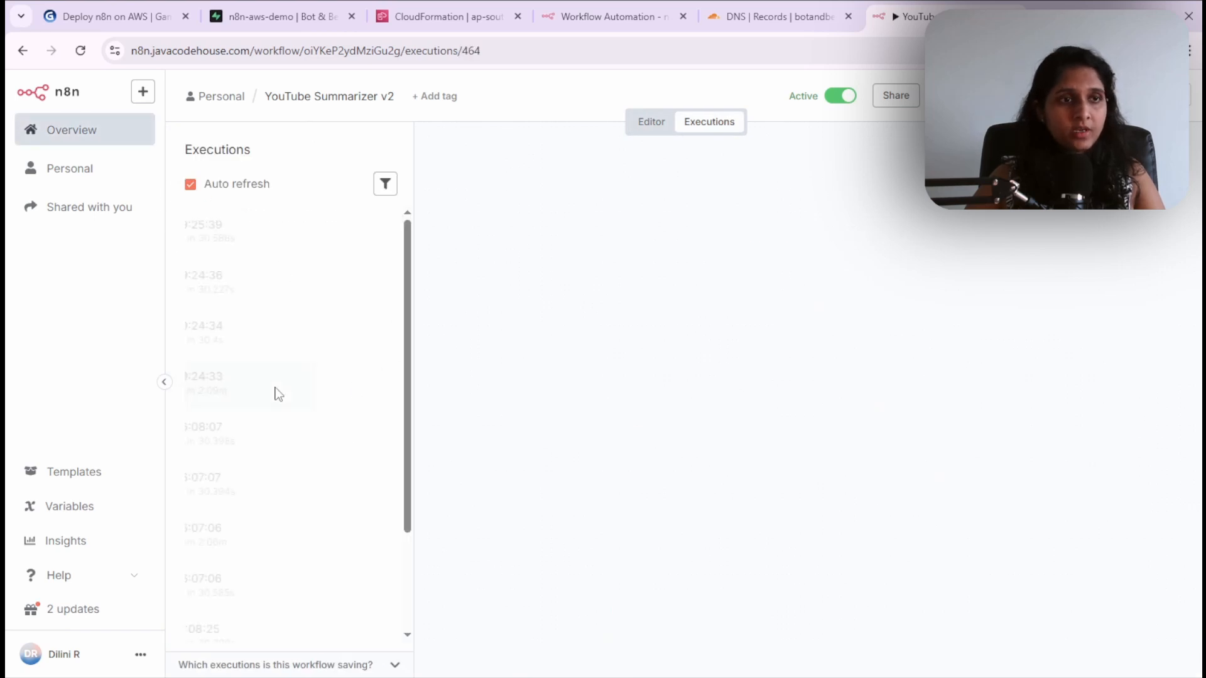
pyautogui.click(283, 230)
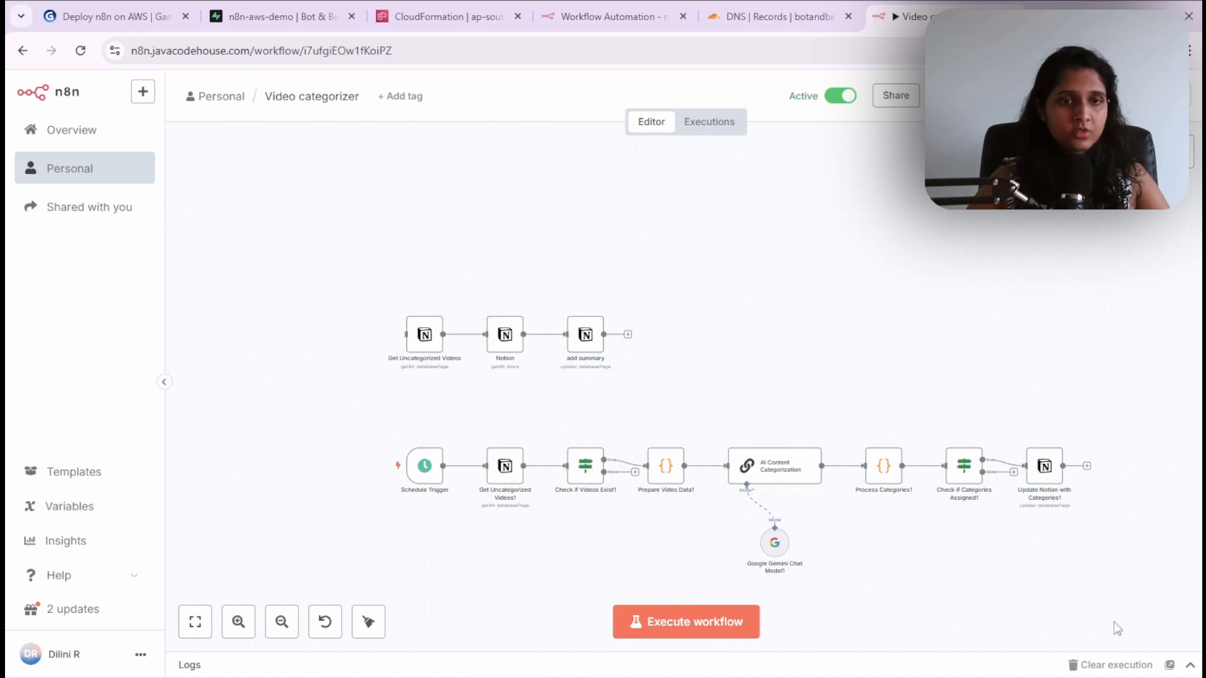
pyautogui.moveTo(959, 505)
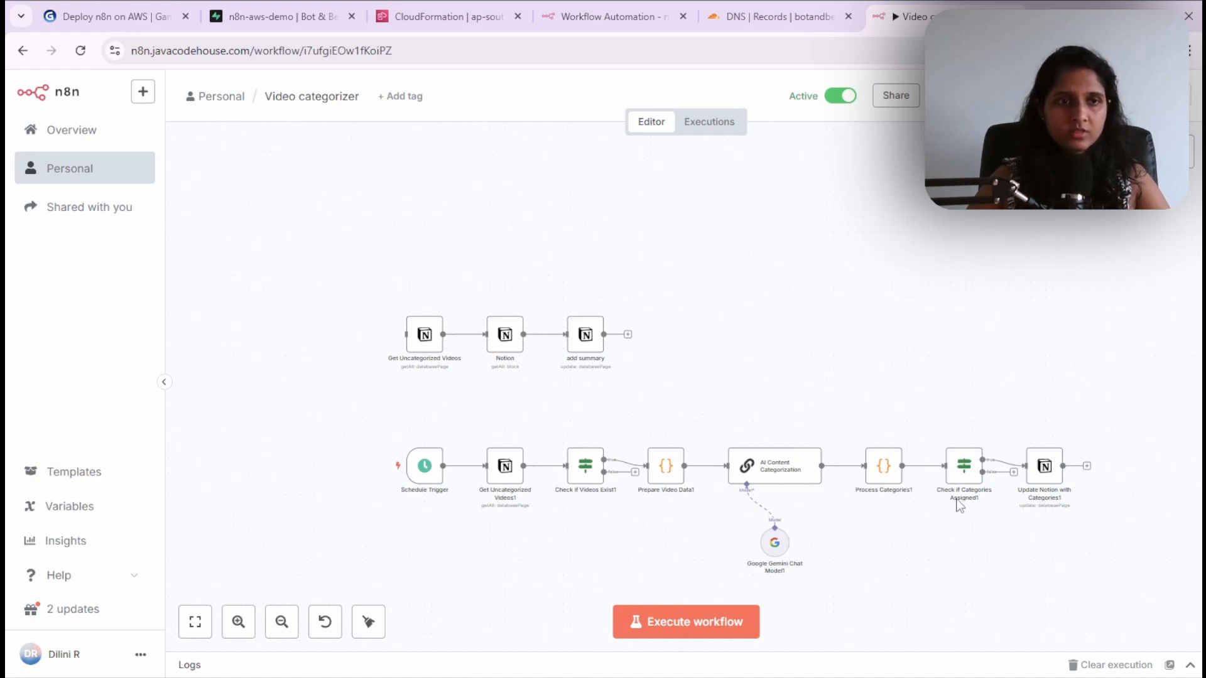